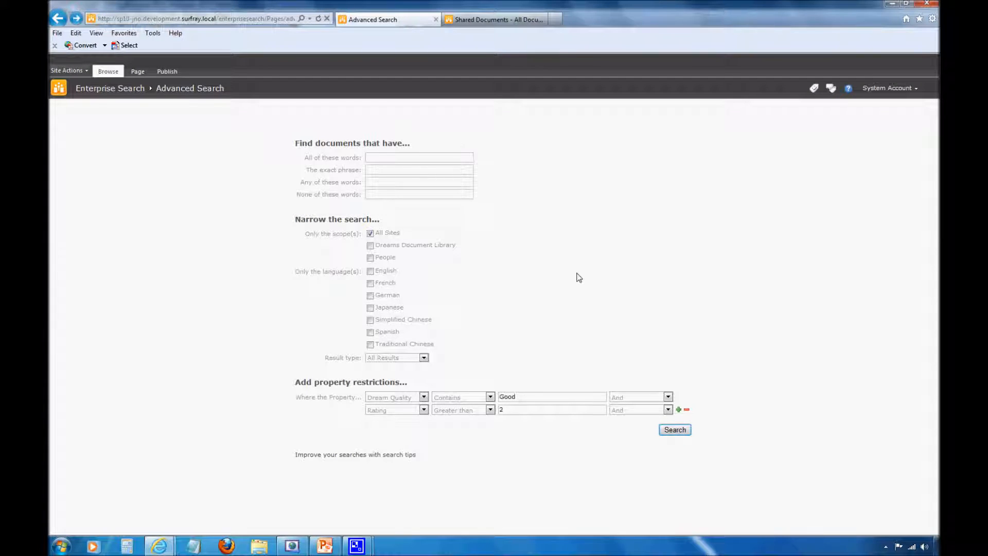
Step: Change options on the Advanced Search page before leaving it
left_click(418, 156)
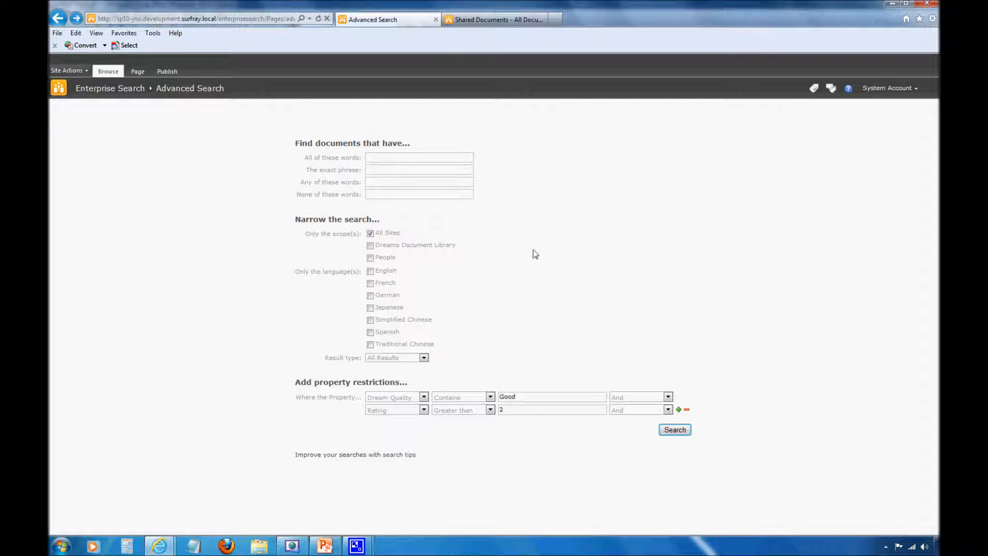
mouse_move(359, 310)
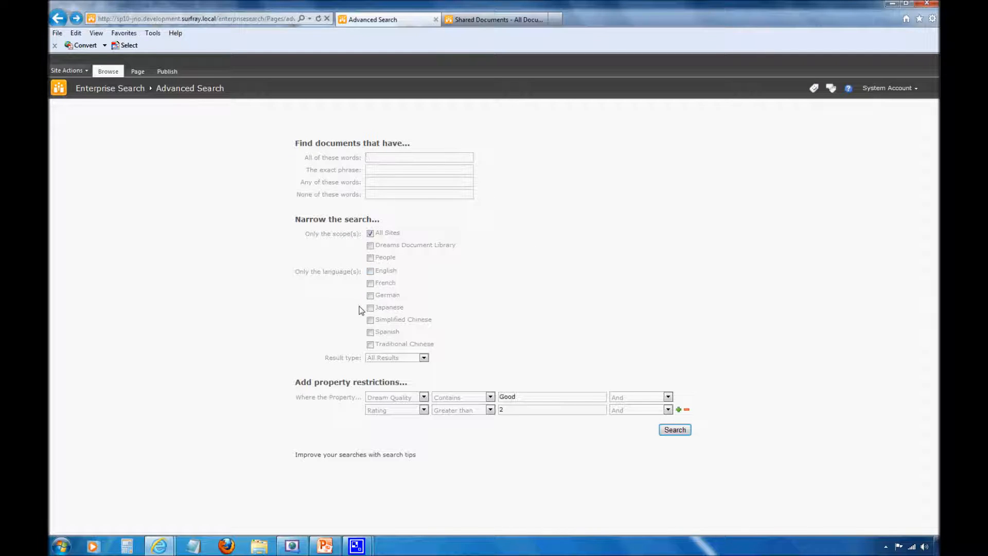
left_click(419, 156)
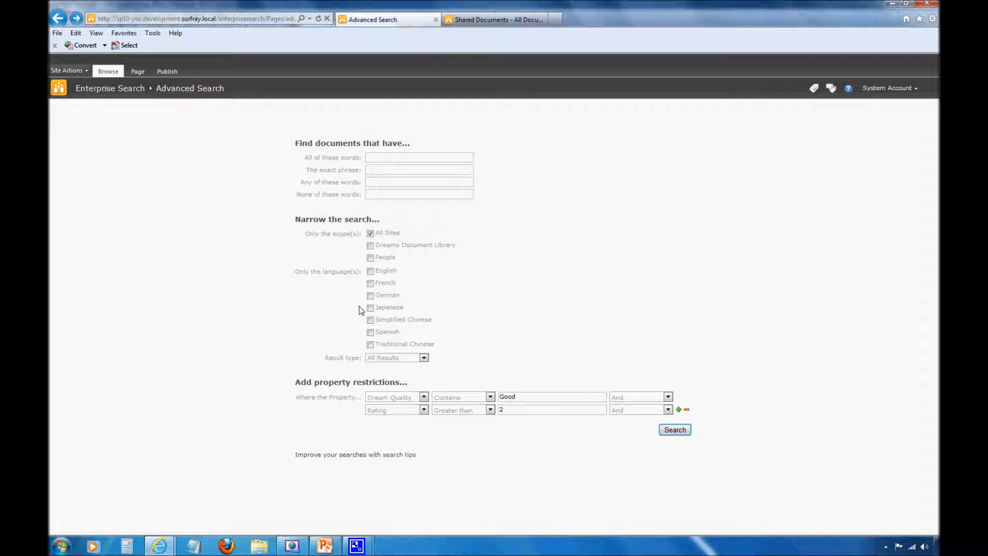
left_click(418, 156)
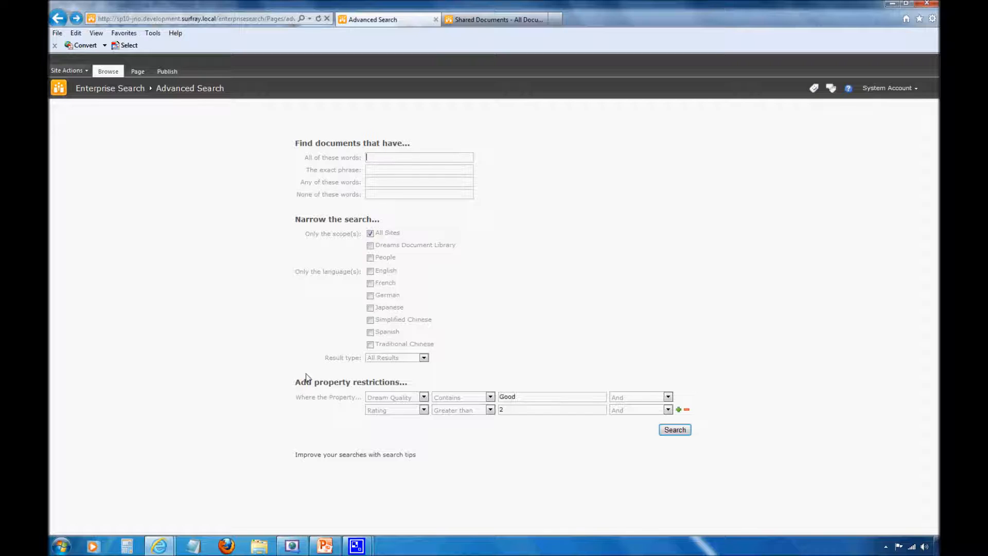
left_click(423, 357)
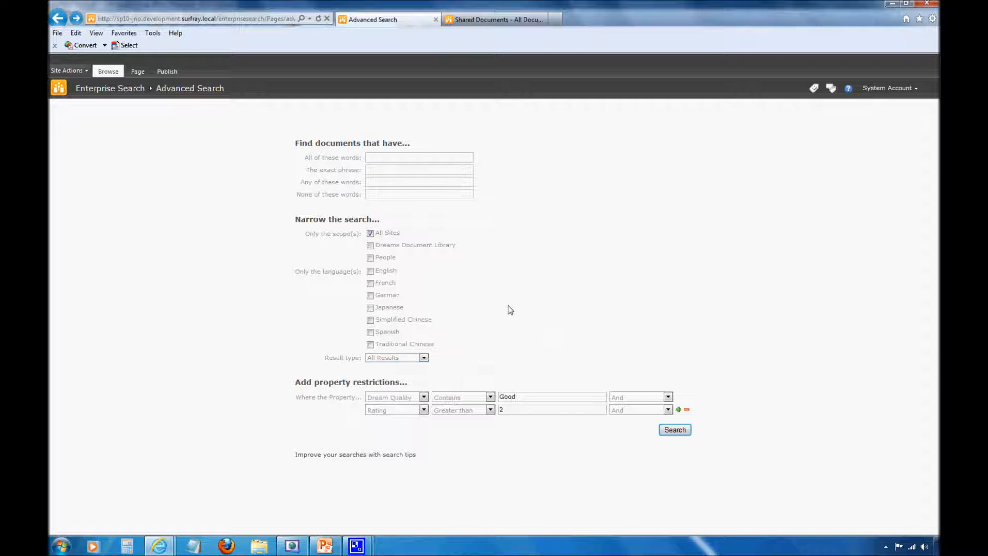
mouse_move(473, 309)
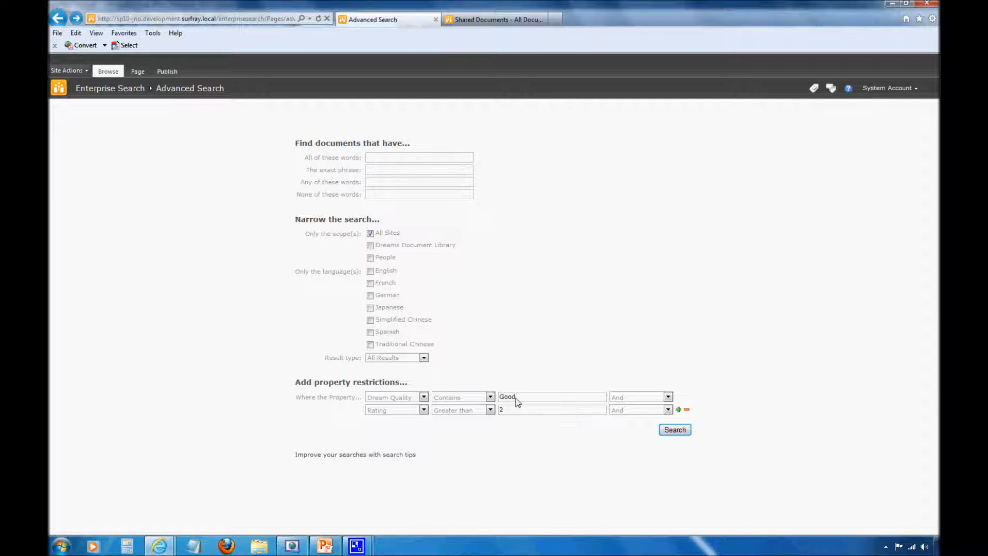
mouse_move(516, 401)
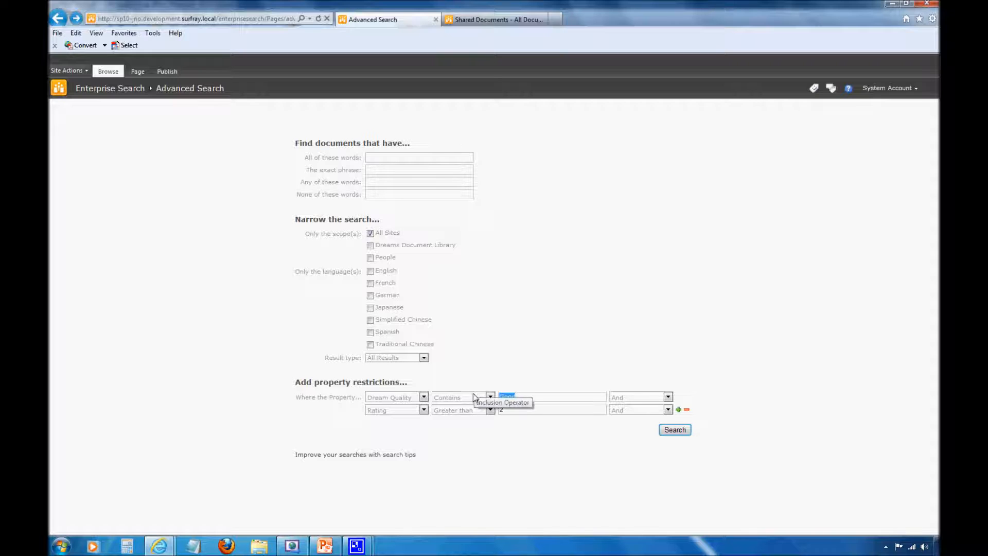
mouse_move(511, 397)
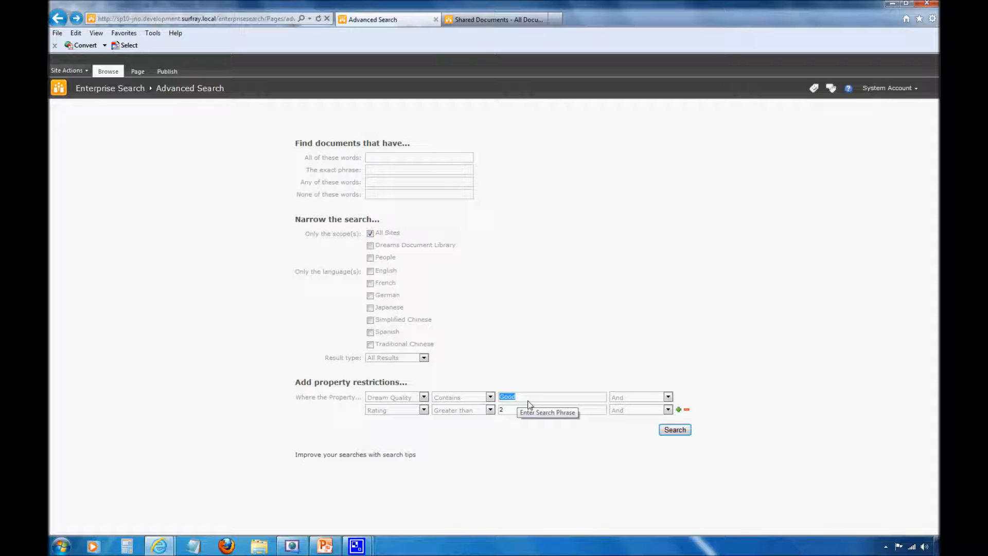
mouse_move(529, 406)
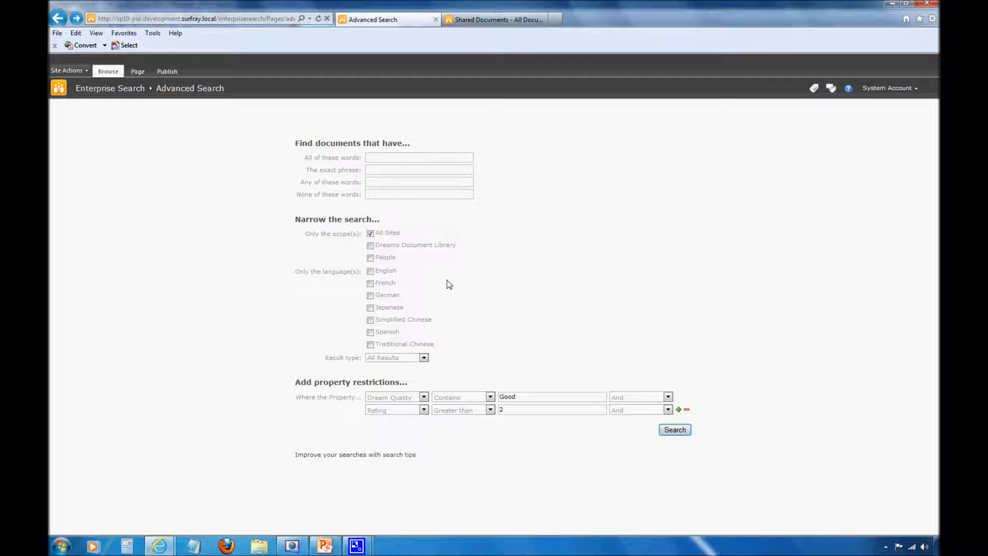
mouse_move(465, 315)
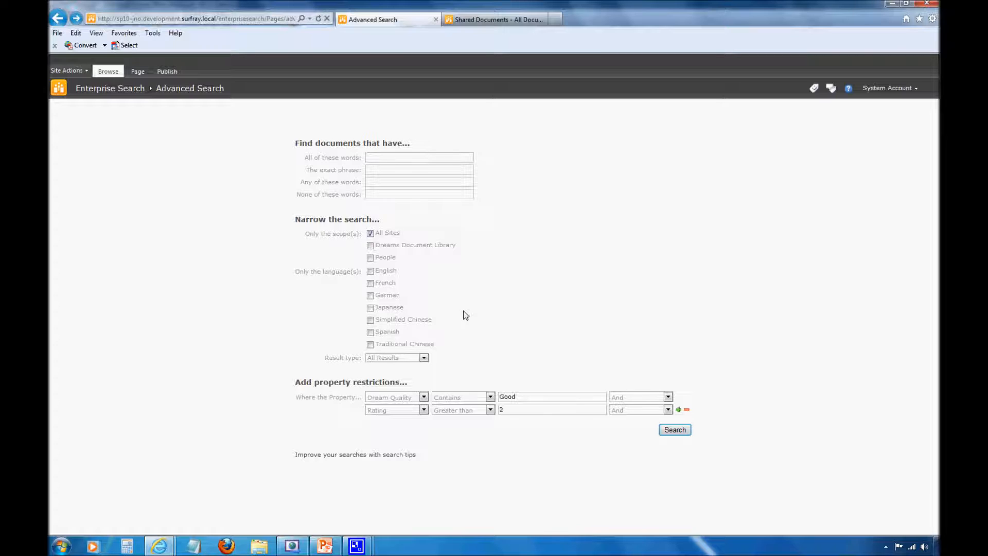
mouse_move(453, 324)
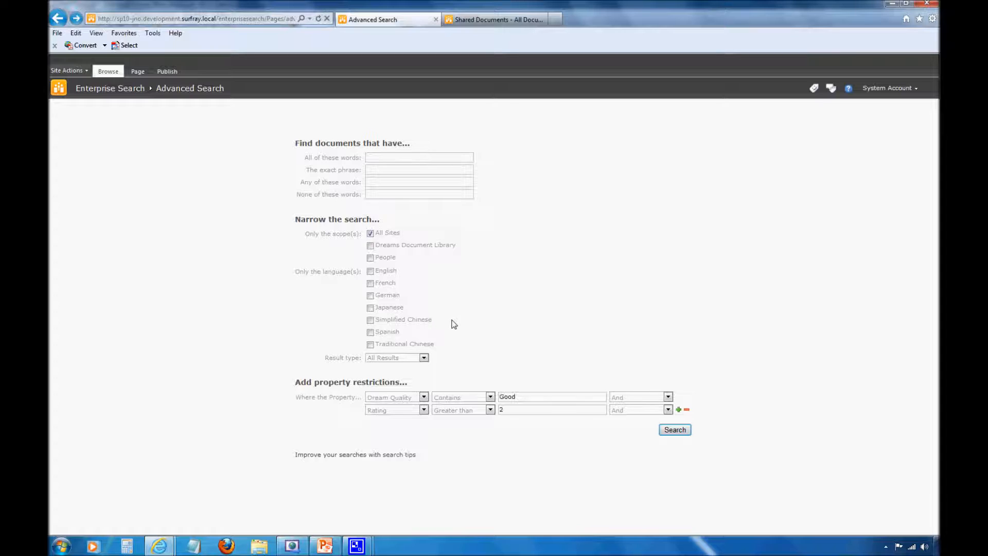
mouse_move(459, 325)
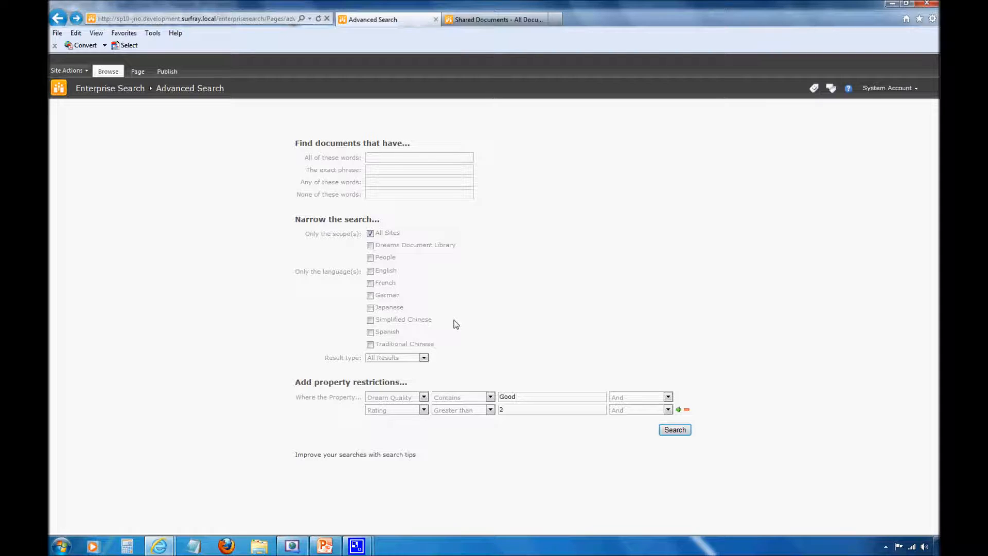
Step: Go to the NightGarden Inc. home page and from there to the Ontolica search page
left_click(189, 18)
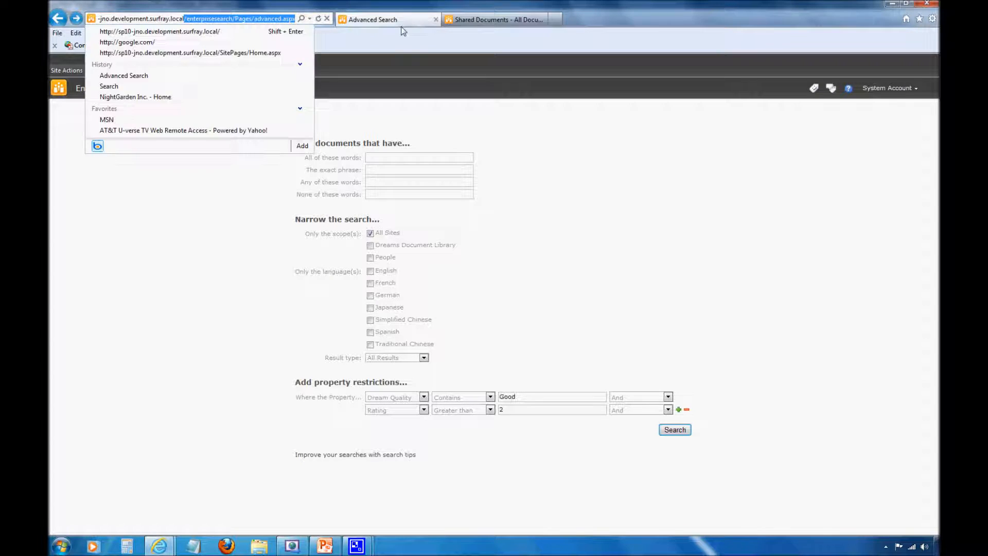
left_click(160, 32)
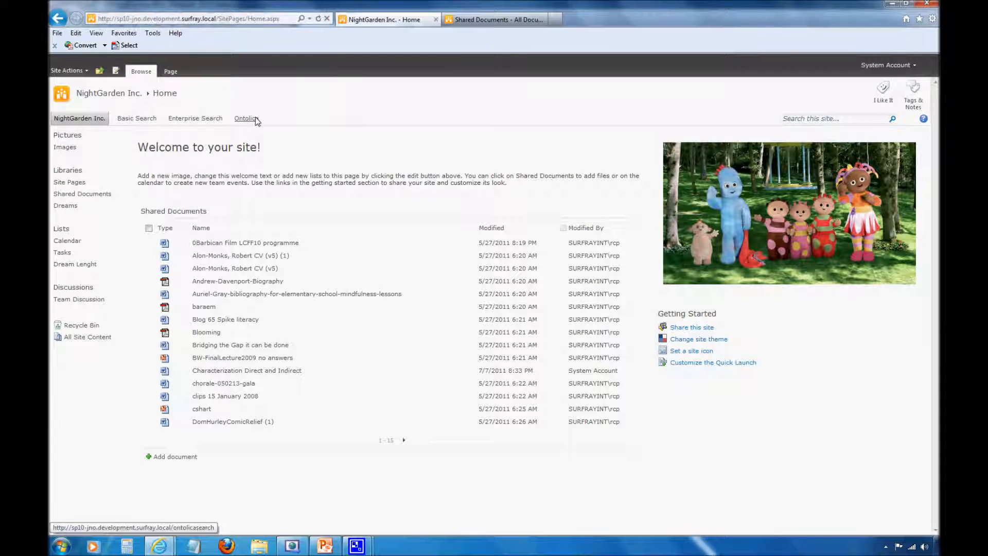
left_click(245, 119)
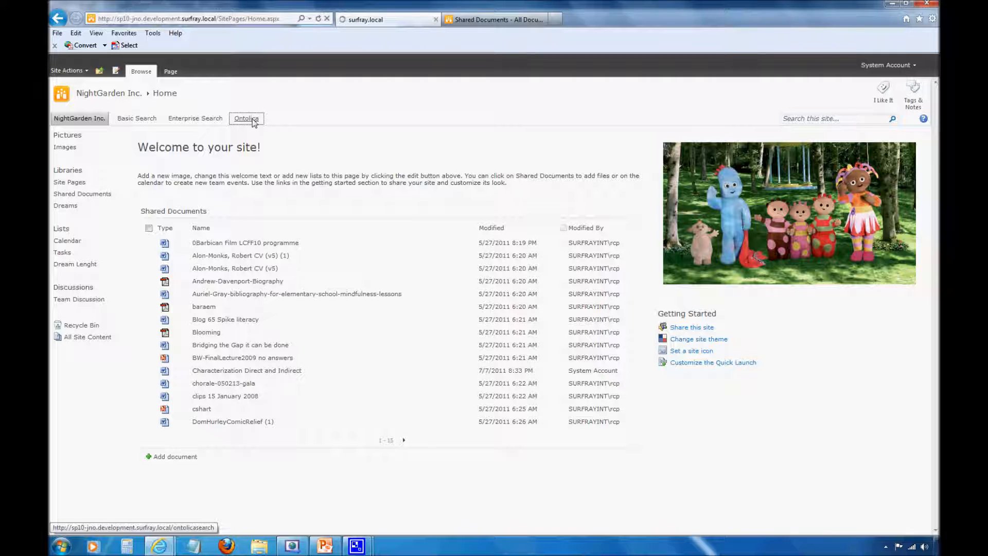
left_click(246, 118)
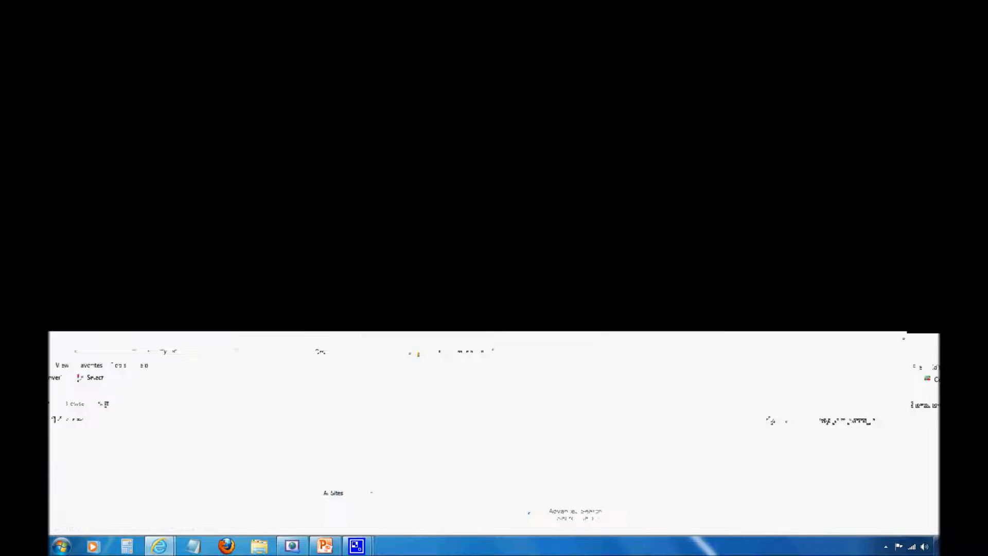
Step: Search for 'night', check the first result's actions menu, and preview the Dream Promotion email
type("mynt")
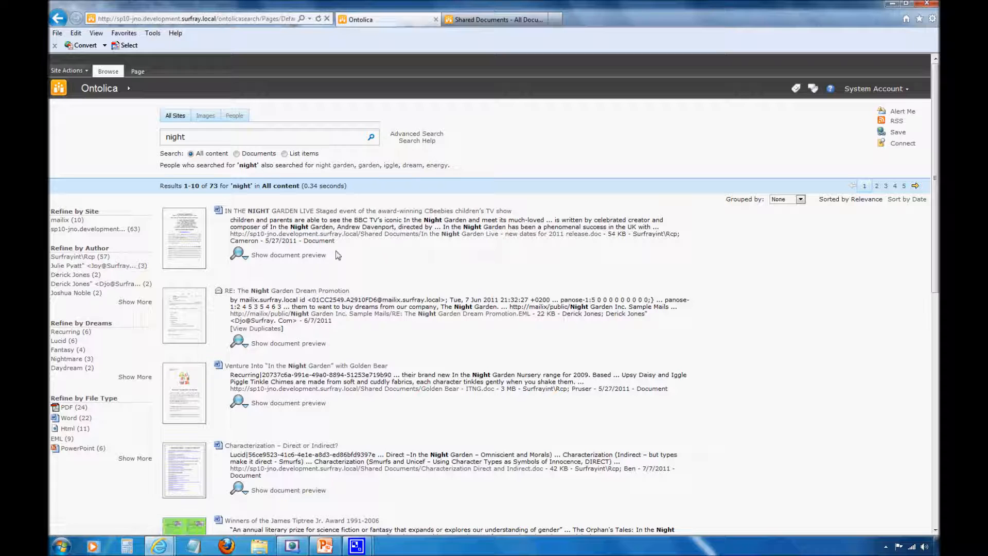
left_click(515, 210)
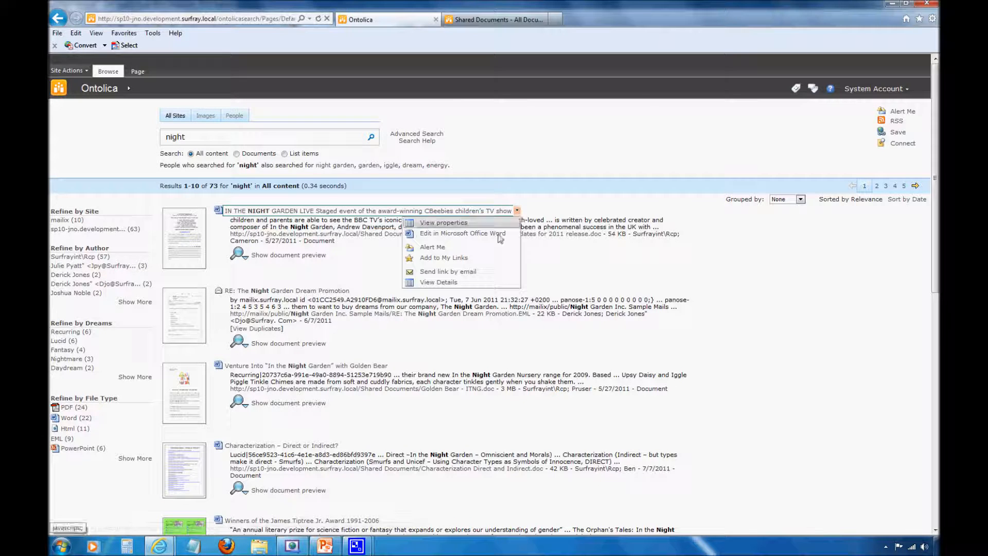
mouse_move(462, 234)
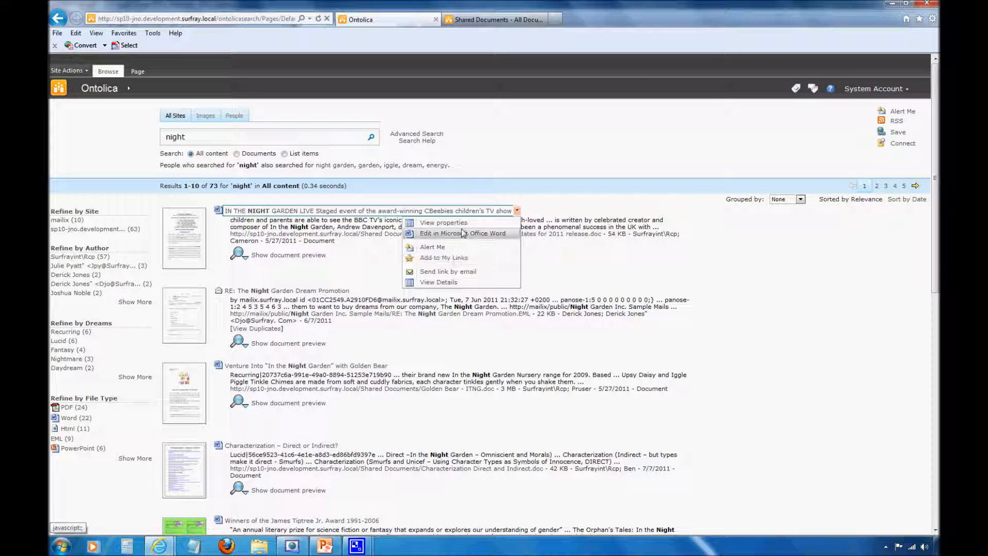
left_click(326, 167)
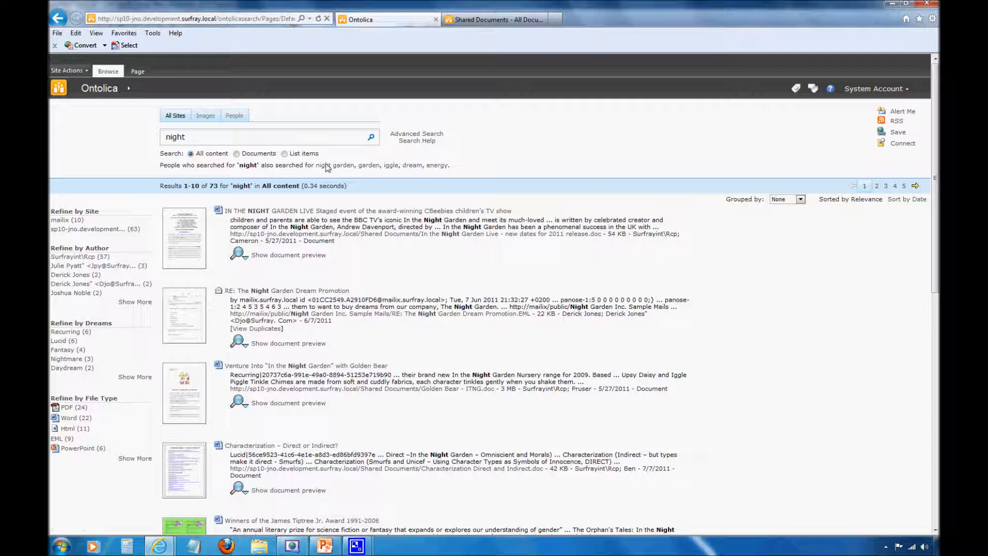
mouse_move(395, 165)
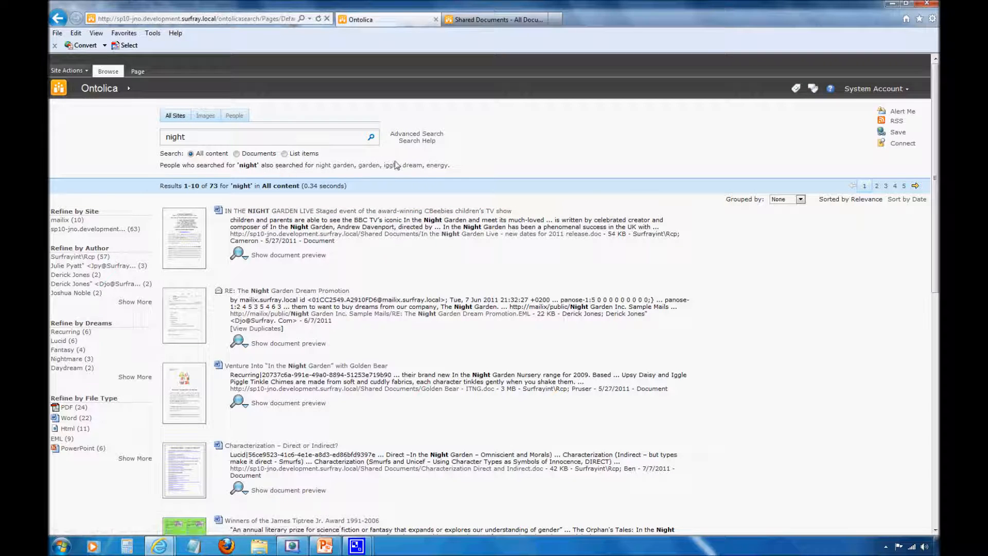
mouse_move(439, 182)
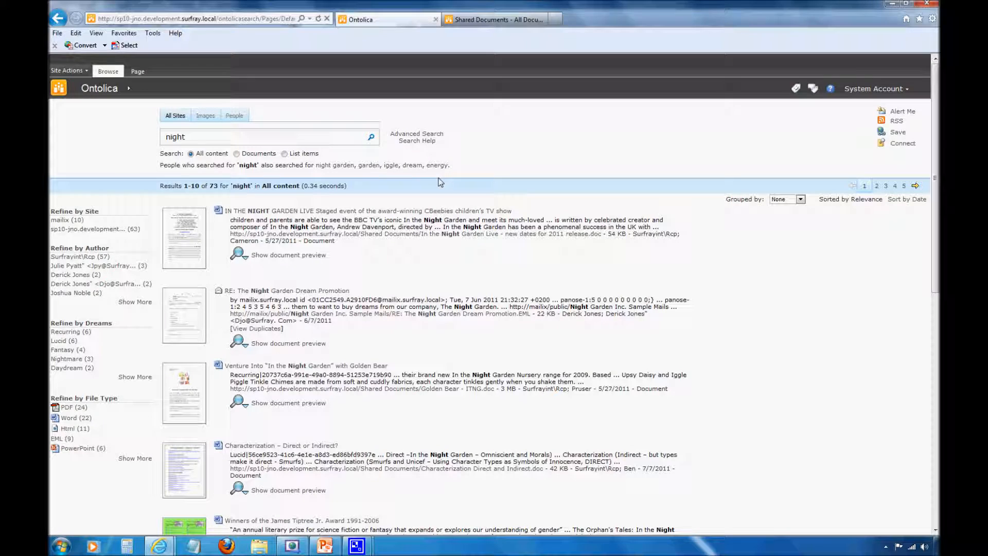
mouse_move(544, 186)
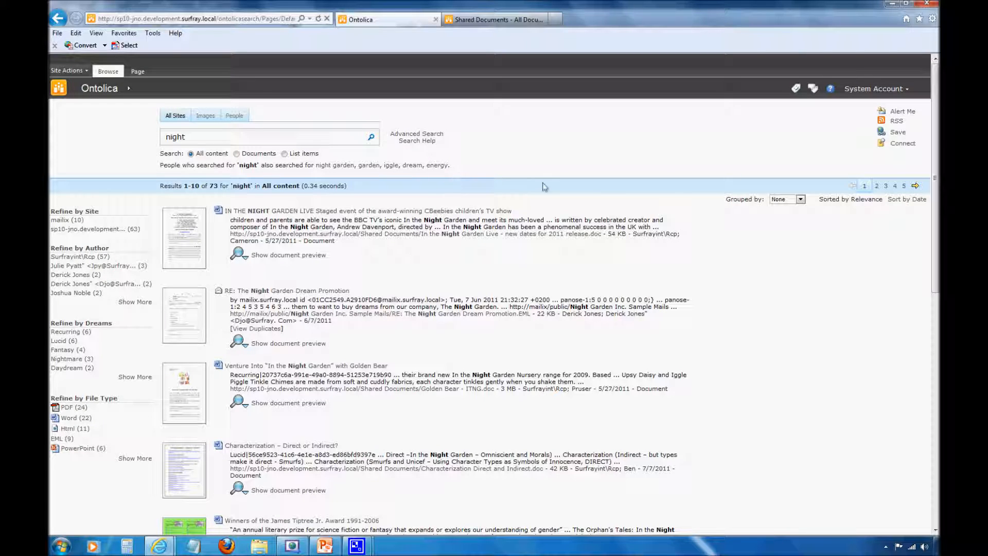
mouse_move(560, 165)
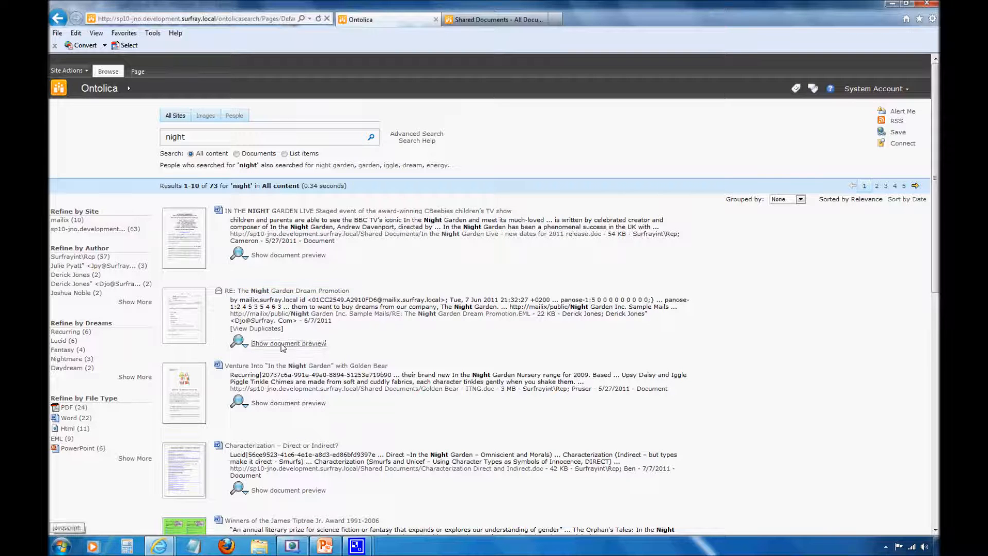
left_click(288, 343)
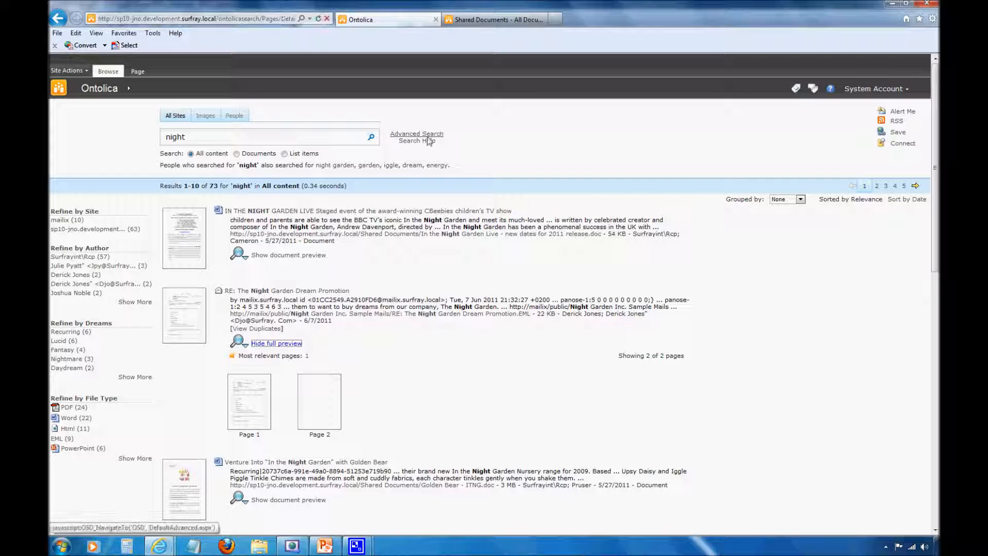
left_click(416, 134)
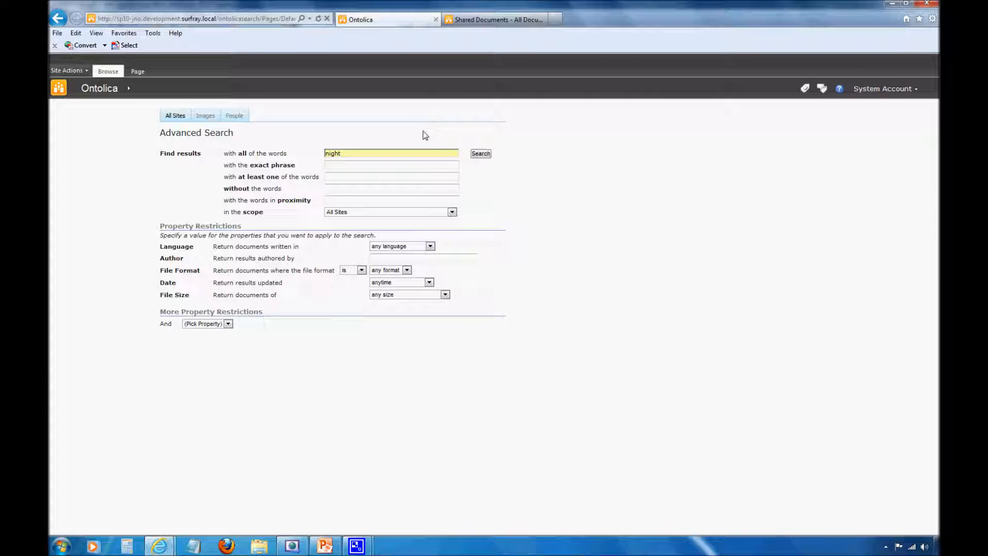
mouse_move(419, 146)
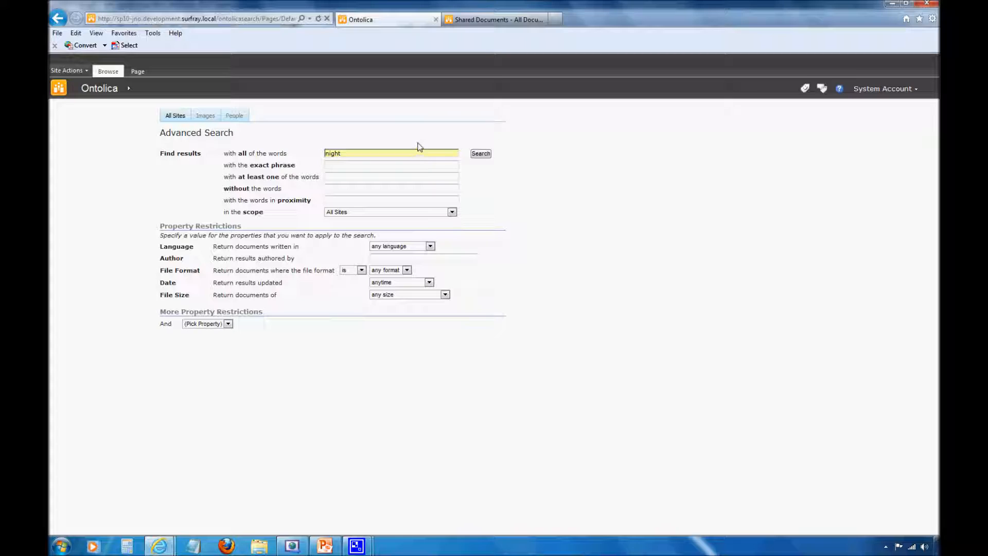
mouse_move(425, 140)
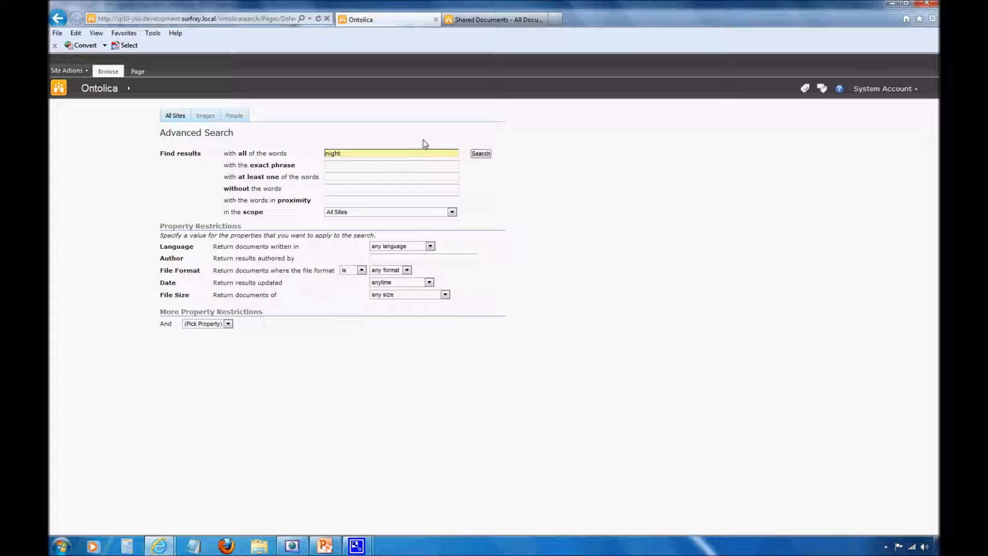
mouse_move(384, 175)
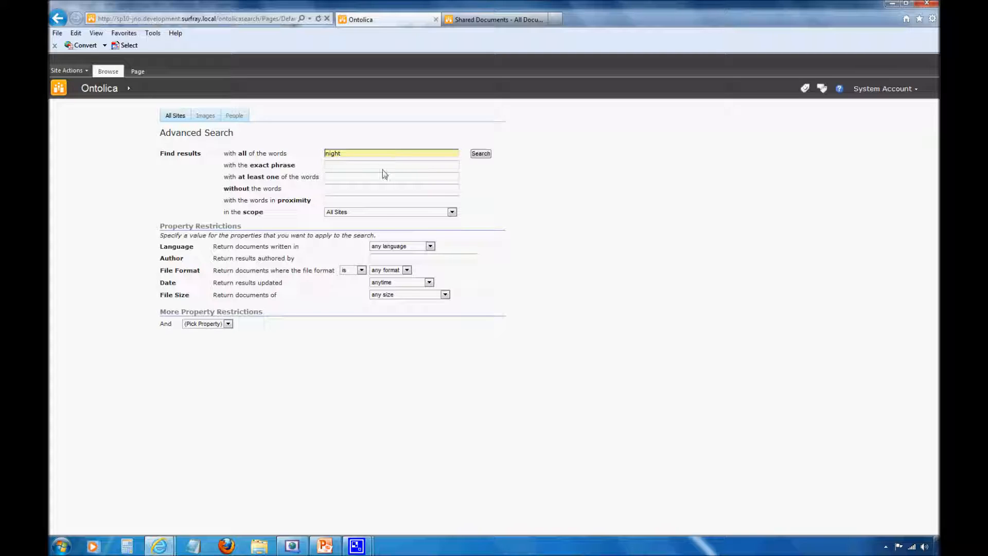
mouse_move(574, 316)
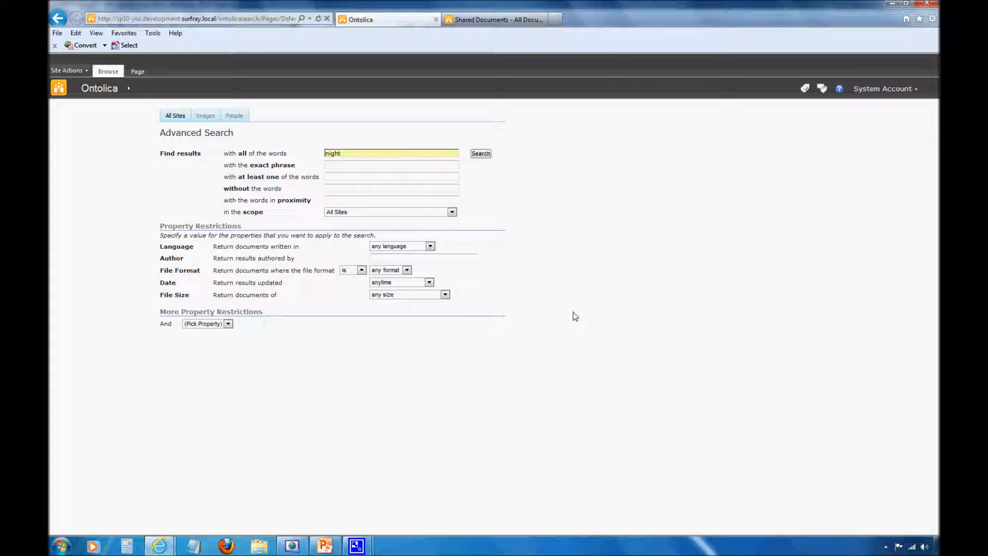
mouse_move(333, 173)
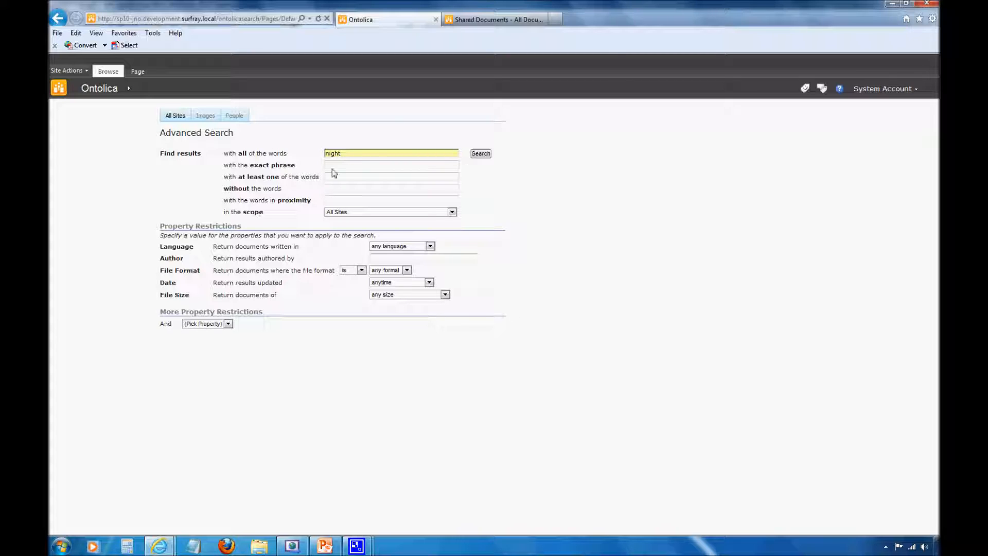
mouse_move(327, 248)
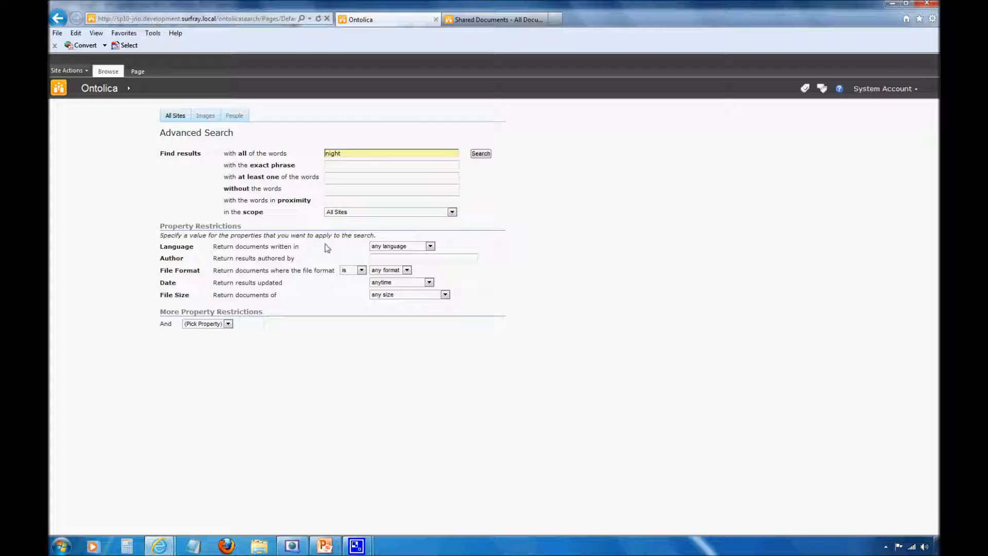
mouse_move(287, 176)
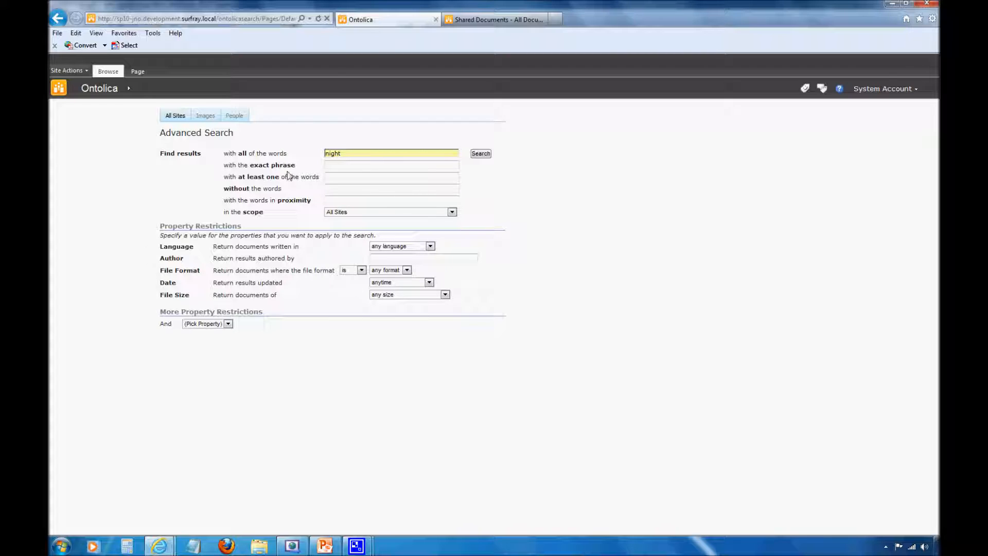
mouse_move(484, 275)
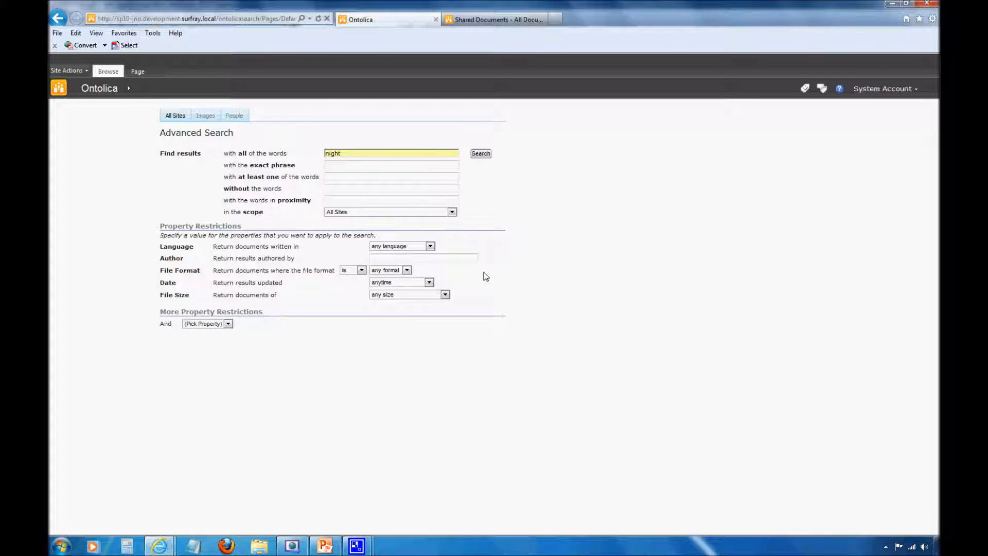
mouse_move(321, 302)
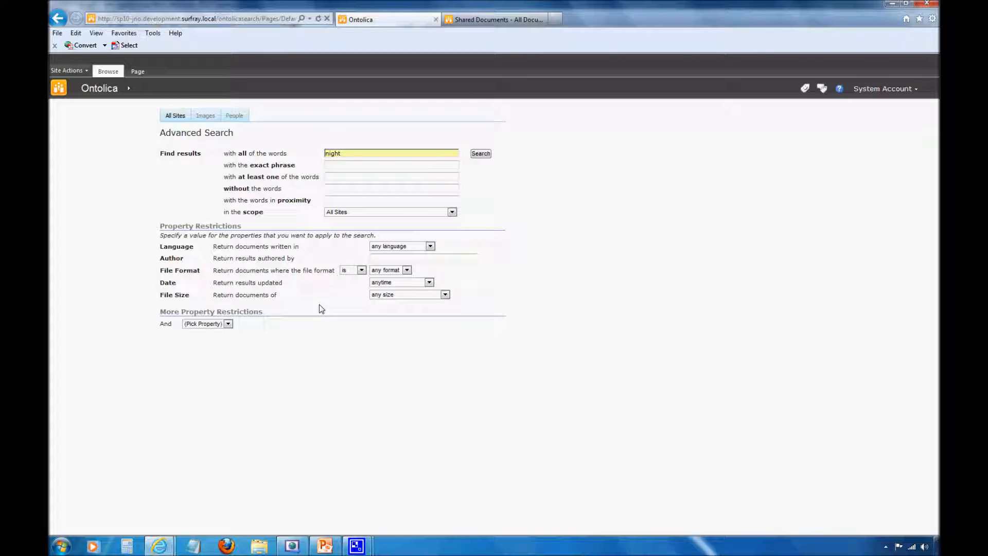
mouse_move(86, 80)
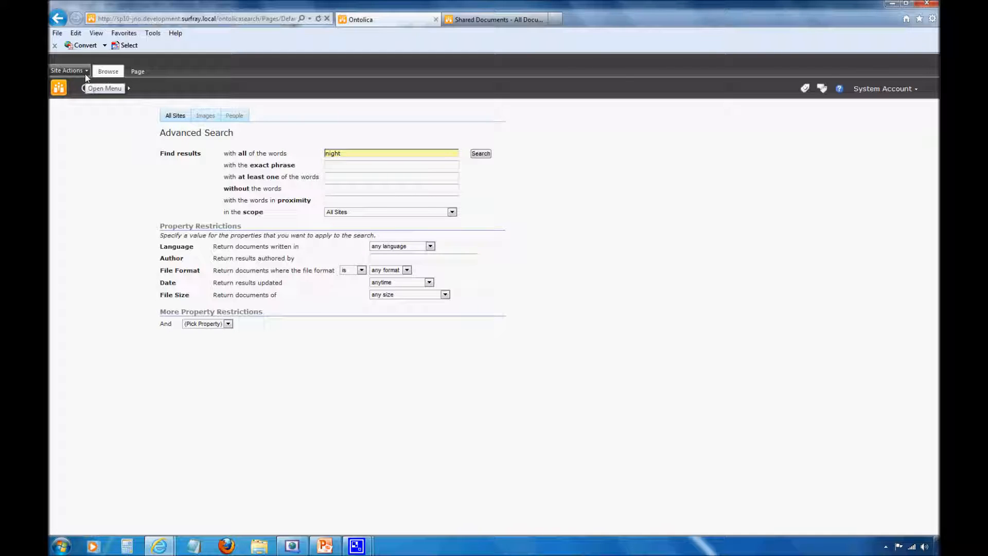
Step: Go to Site Actions > Site Settings and into the Ontolica search tabs settings
left_click(67, 70)
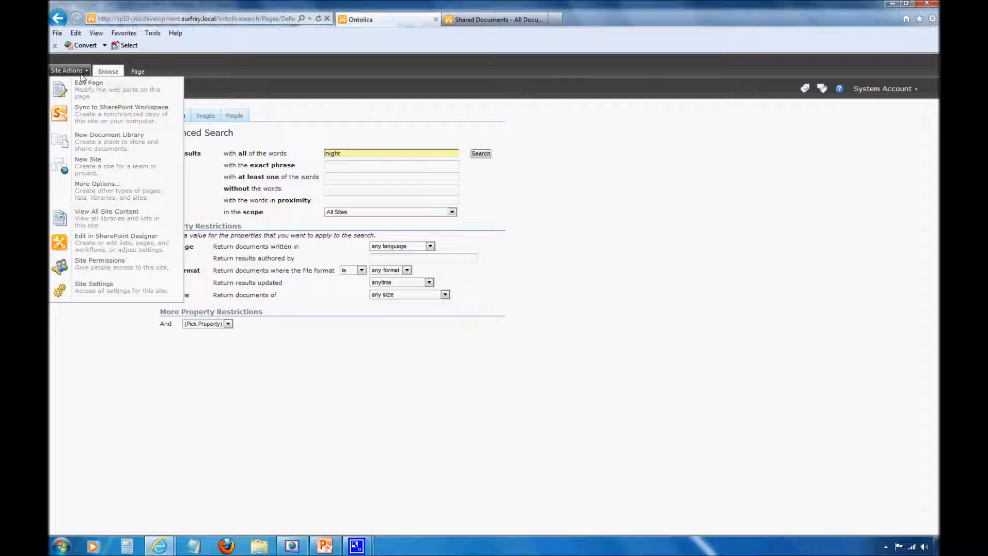
mouse_move(94, 287)
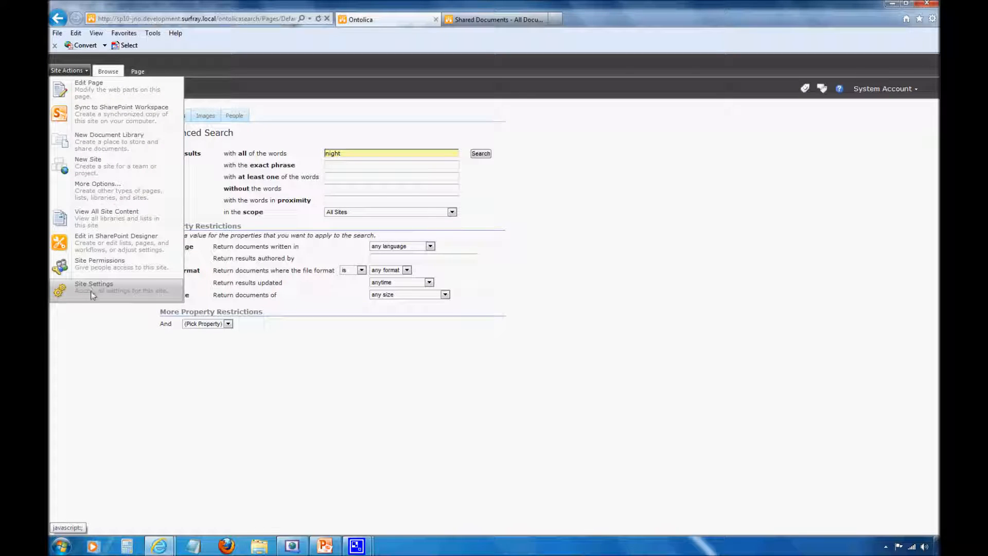
left_click(94, 284)
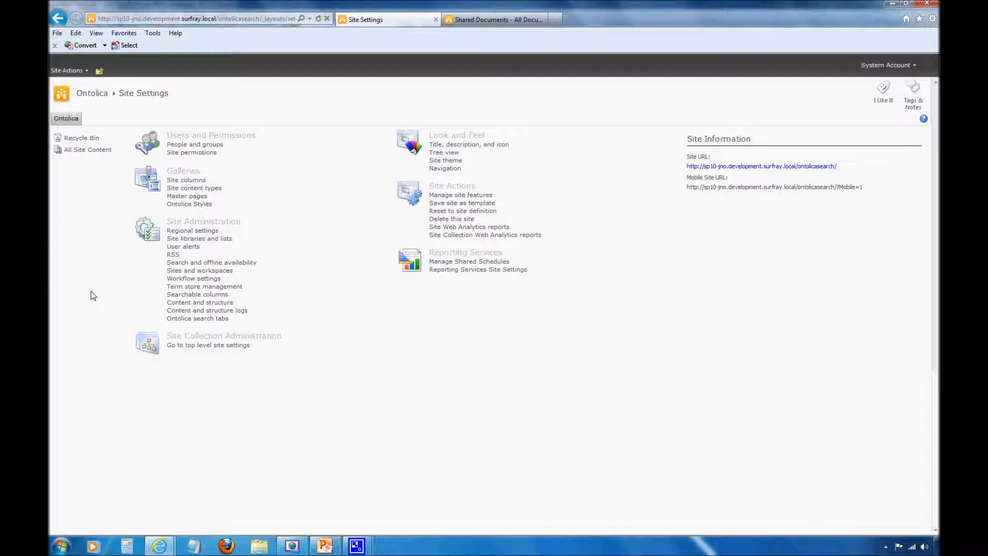
mouse_move(271, 492)
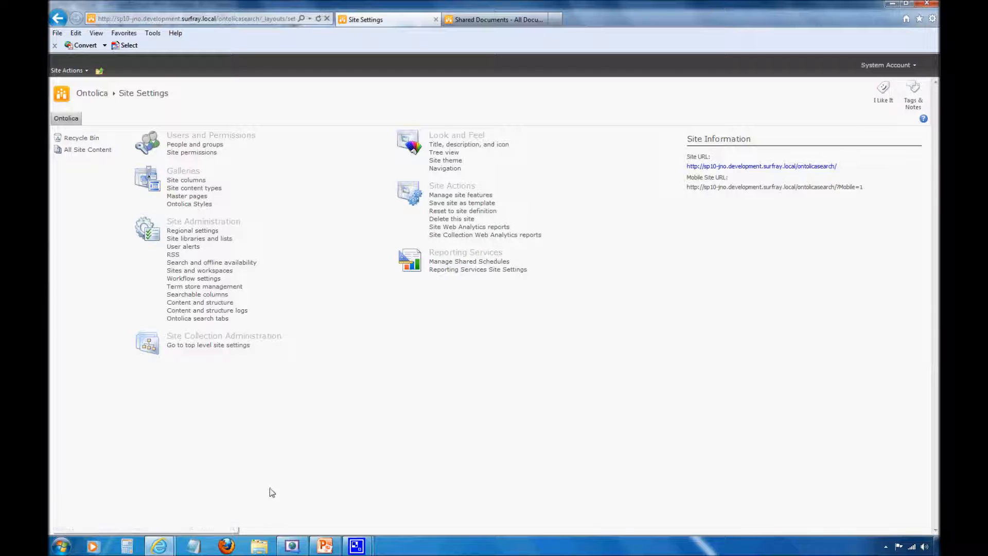
mouse_move(198, 318)
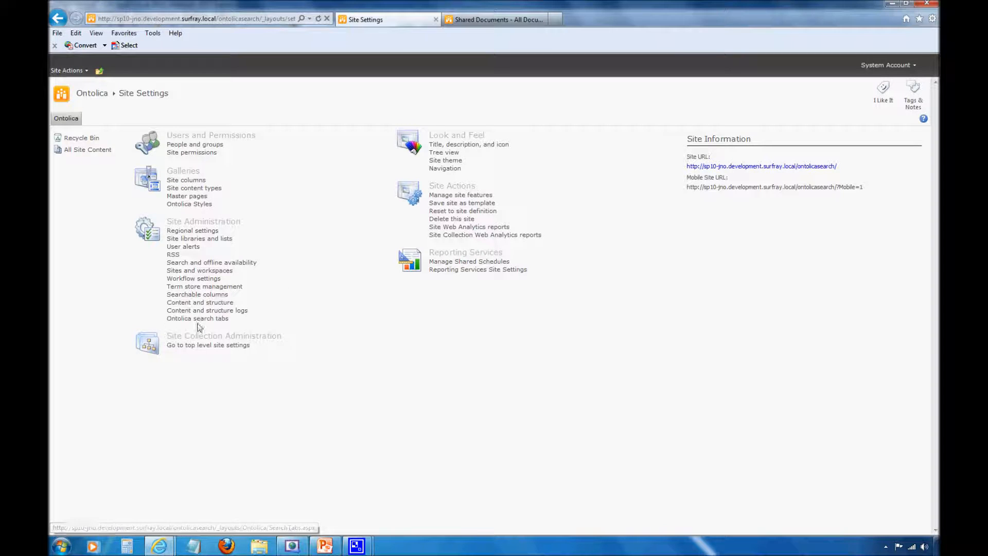
left_click(198, 318)
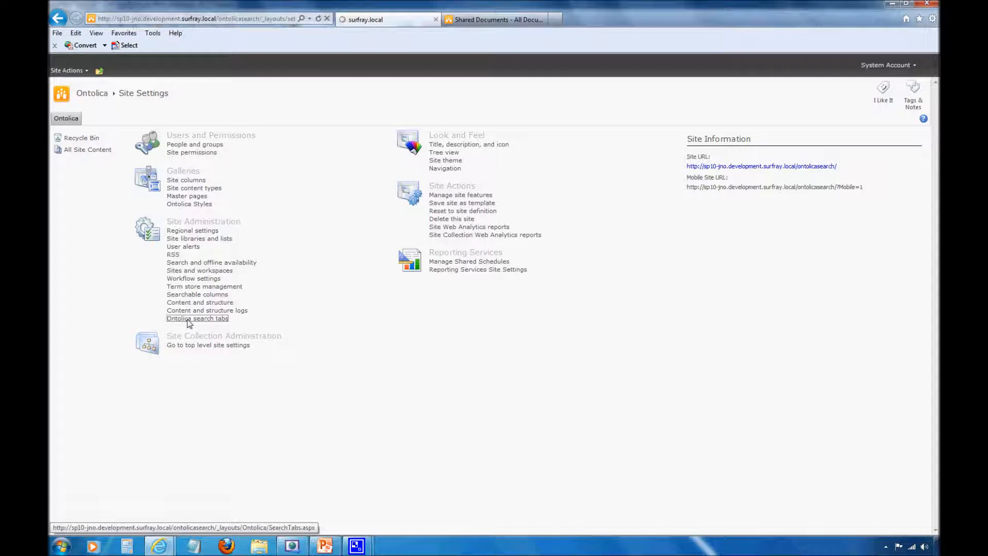
Step: Reach the Search Tabs page listing AllSites, Images and People and choose the AllSites item
left_click(198, 318)
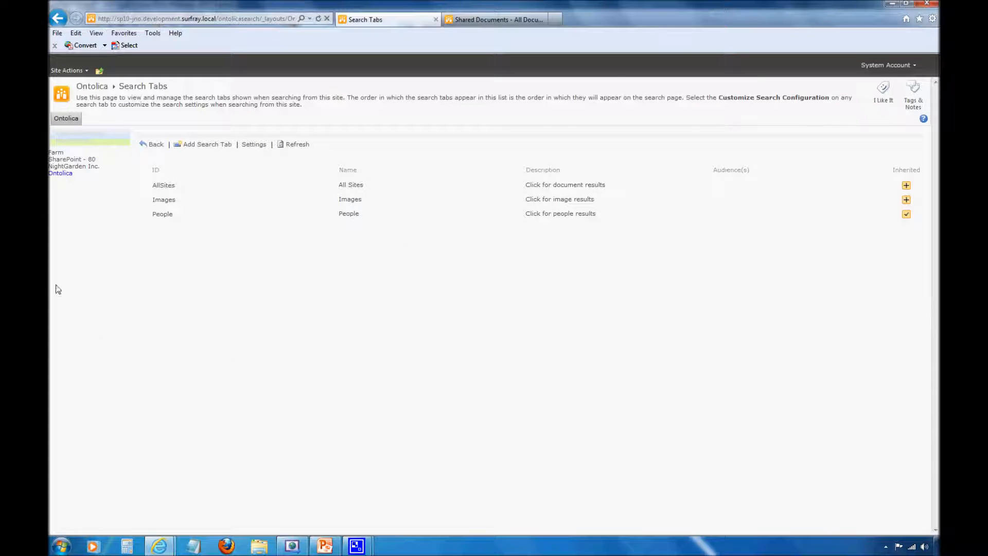
mouse_move(60, 173)
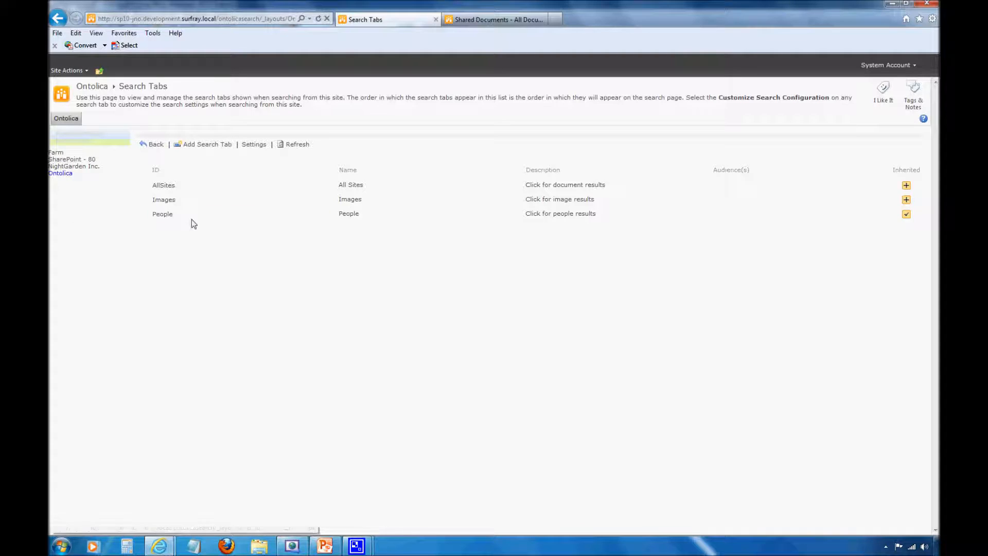
mouse_move(169, 232)
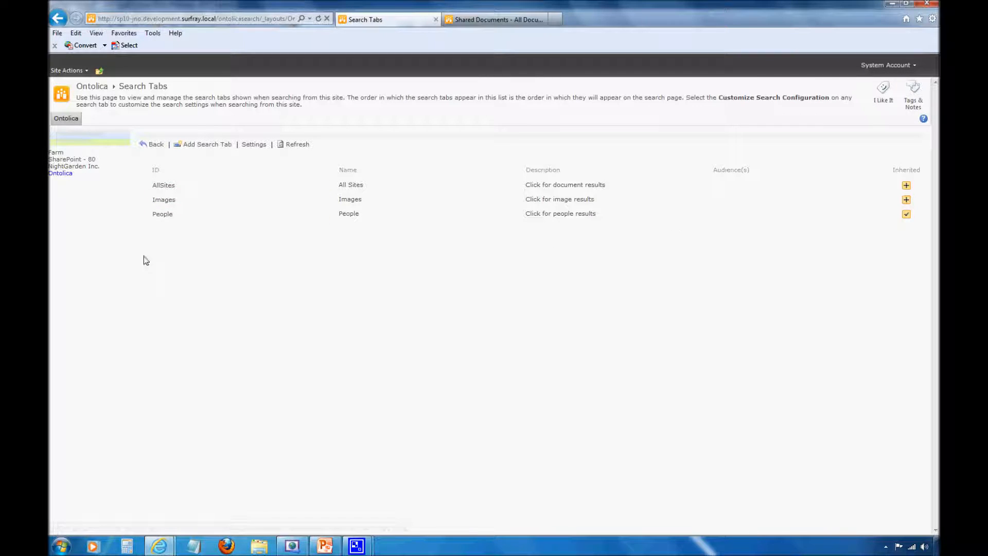
left_click(163, 184)
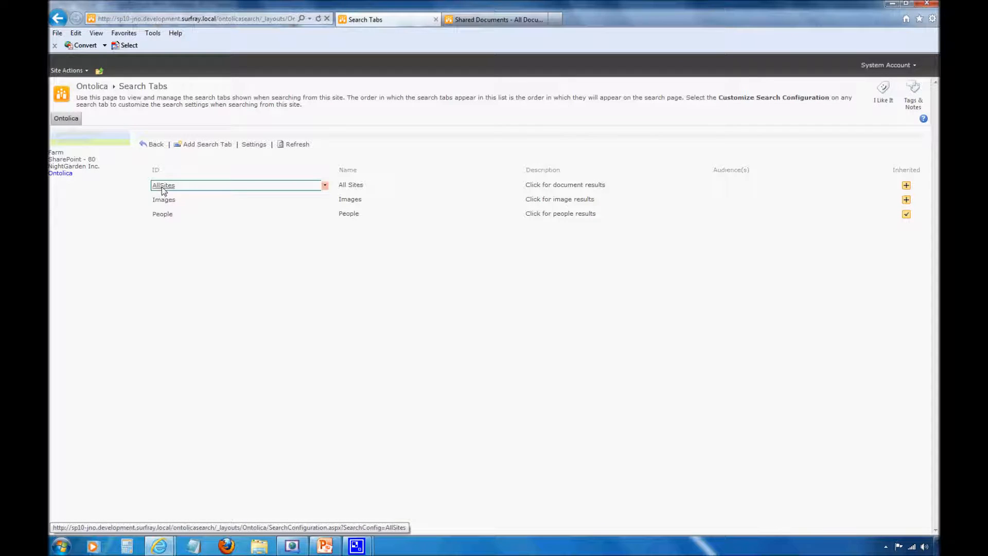
Step: Show the Search Tab Configuration page for the All Sites tab
left_click(163, 184)
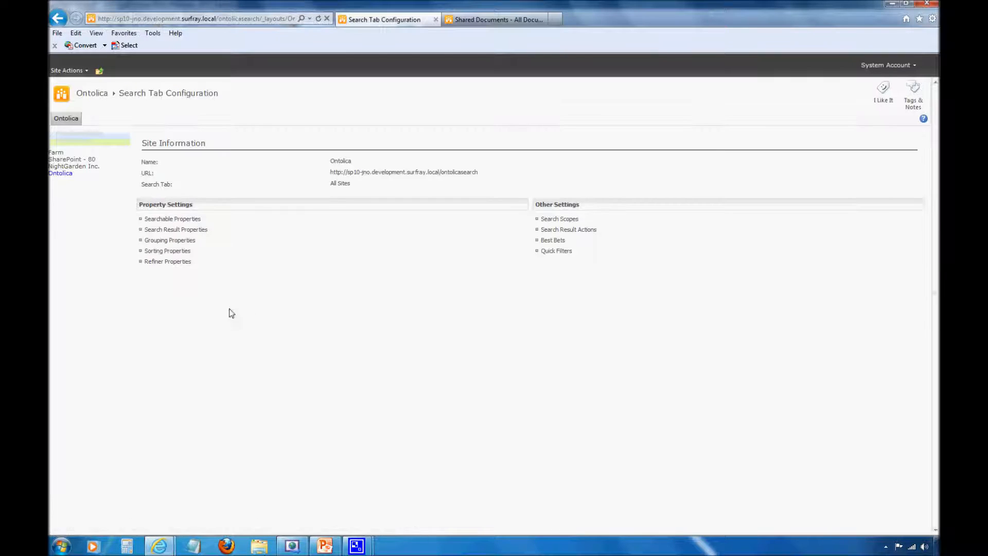
mouse_move(680, 208)
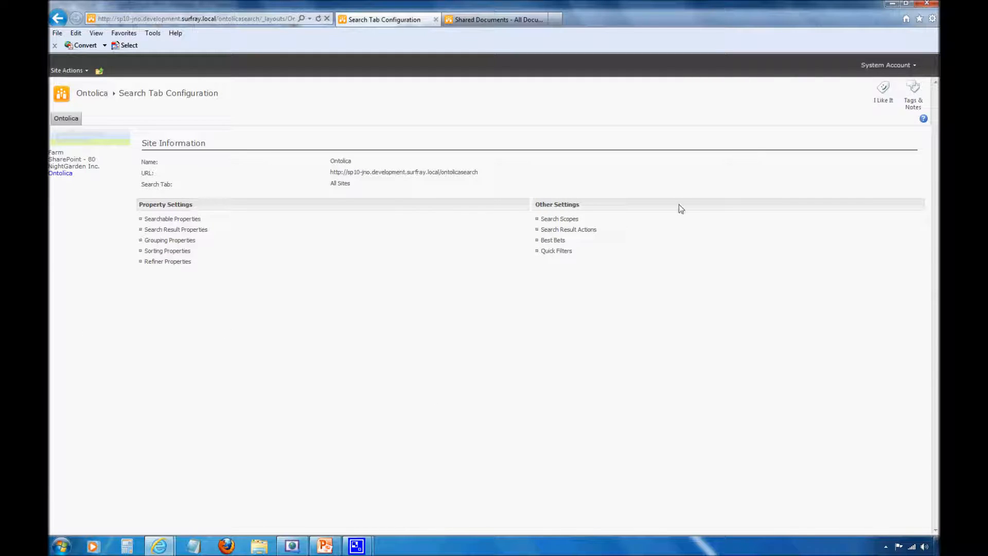
mouse_move(554, 315)
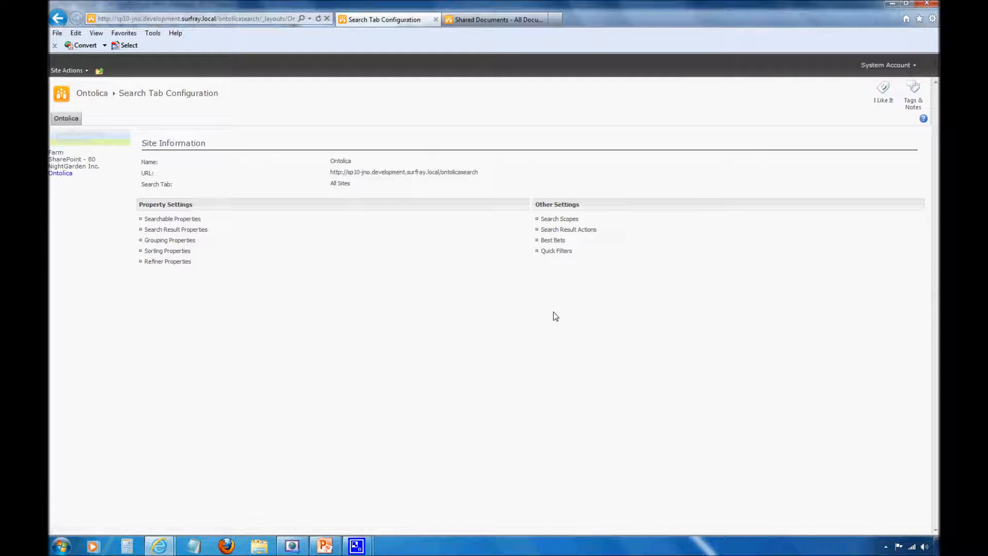
mouse_move(229, 269)
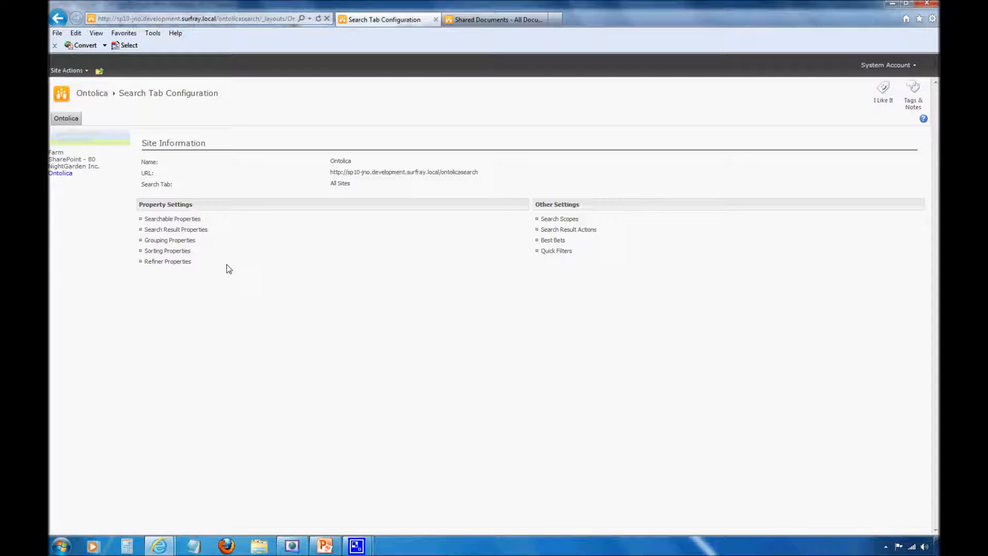
mouse_move(187, 268)
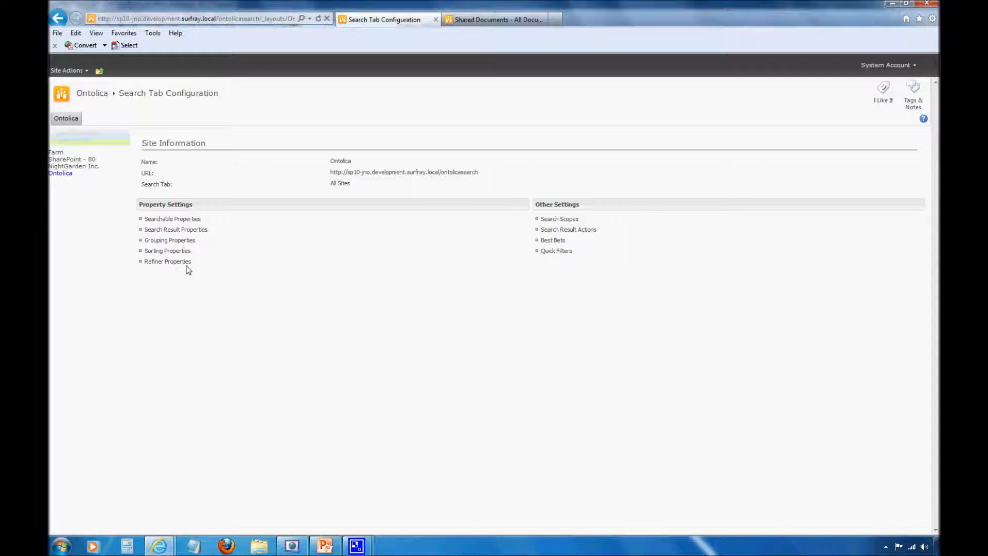
mouse_move(168, 261)
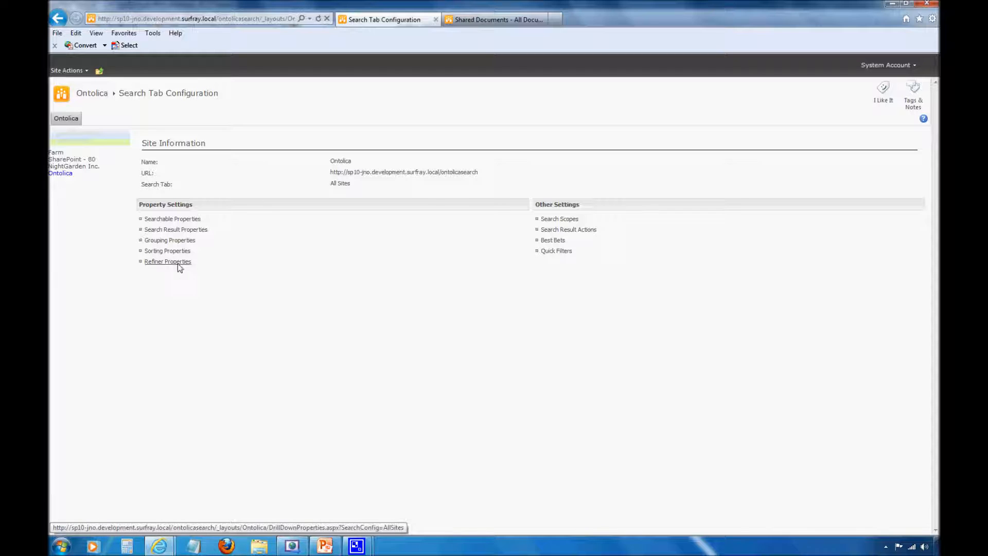
mouse_move(168, 251)
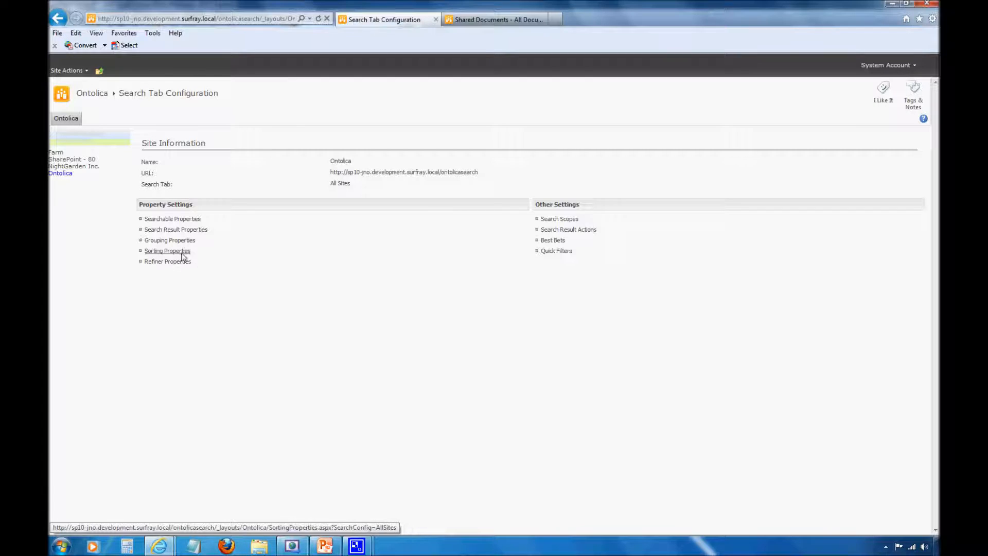
mouse_move(172, 218)
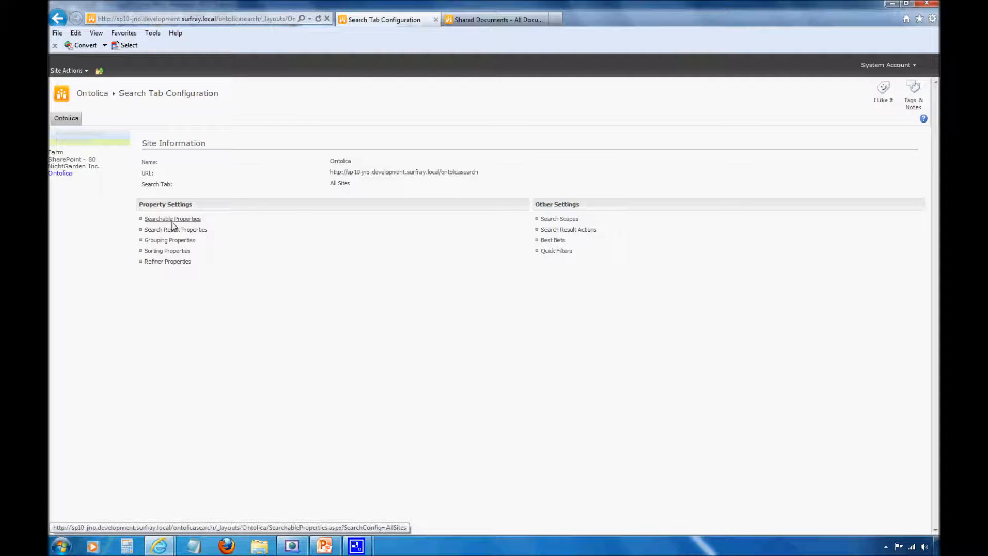
mouse_move(164, 224)
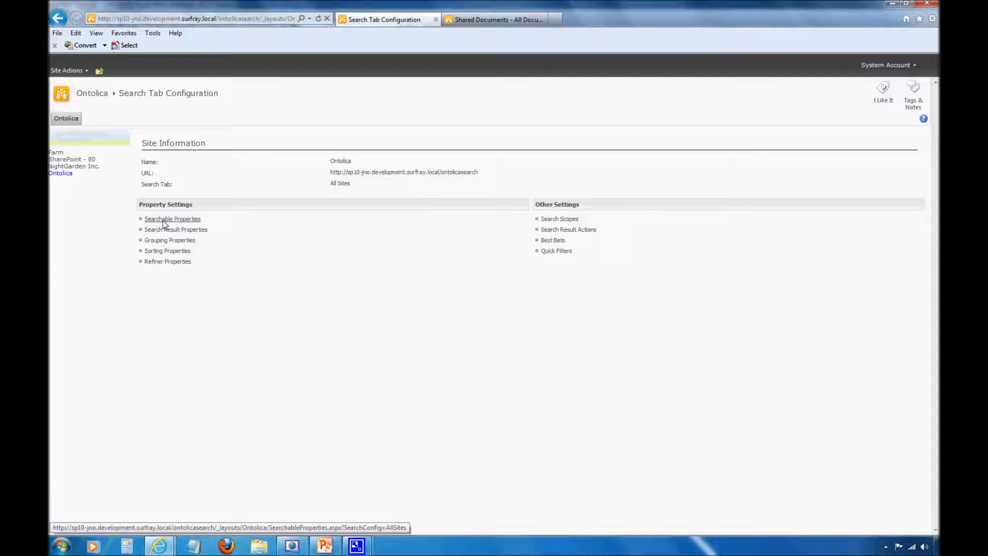
Step: Show the All Sites tab's Searchable Properties and start adding a new property
left_click(172, 218)
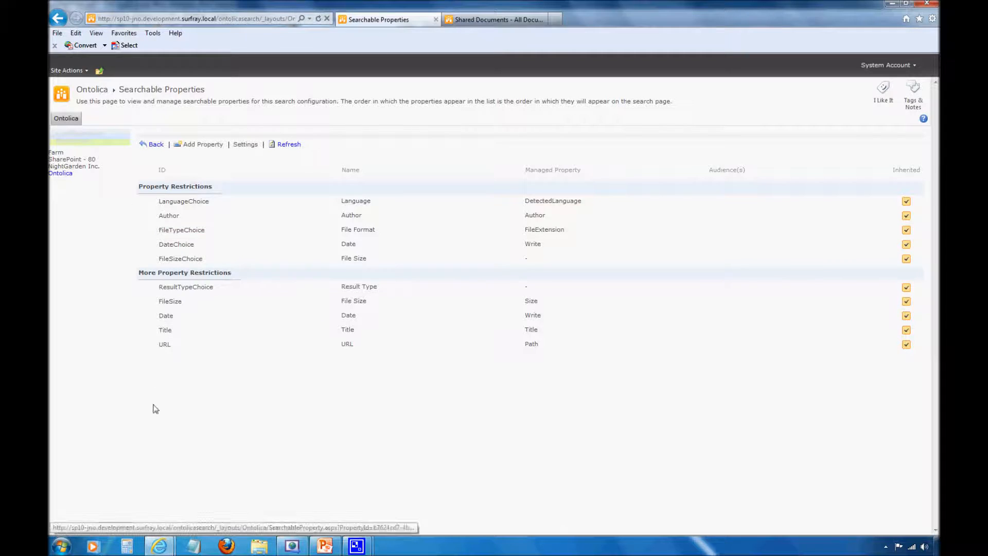
mouse_move(209, 357)
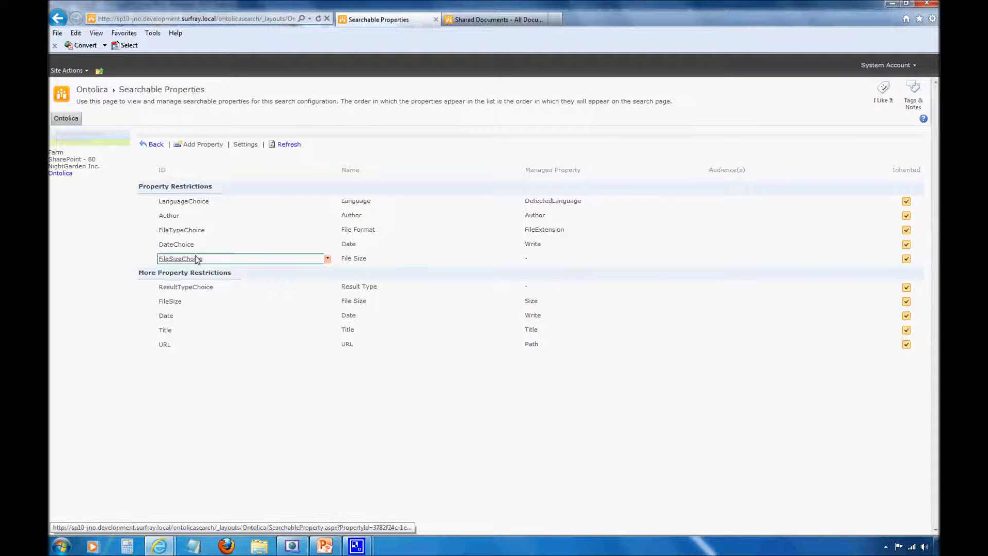
mouse_move(203, 144)
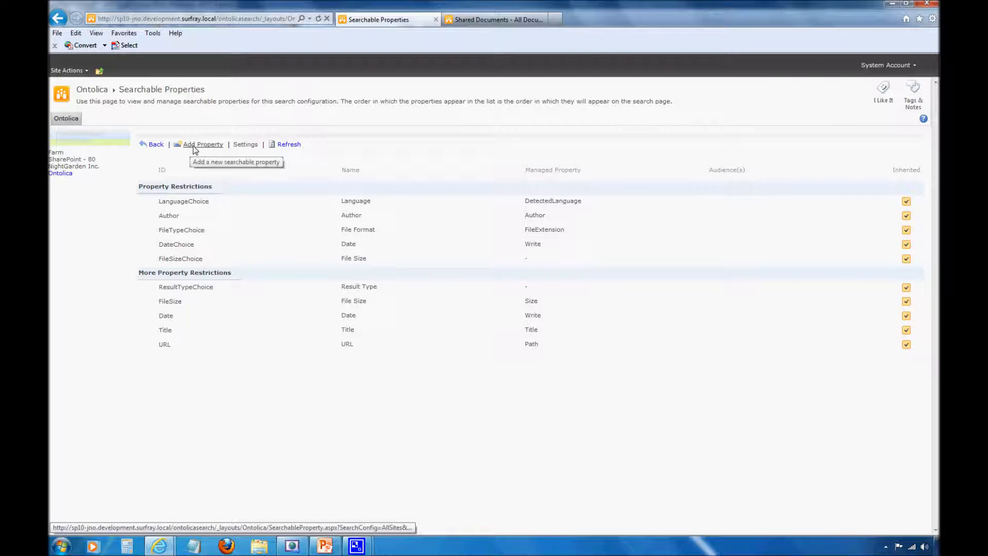
left_click(166, 315)
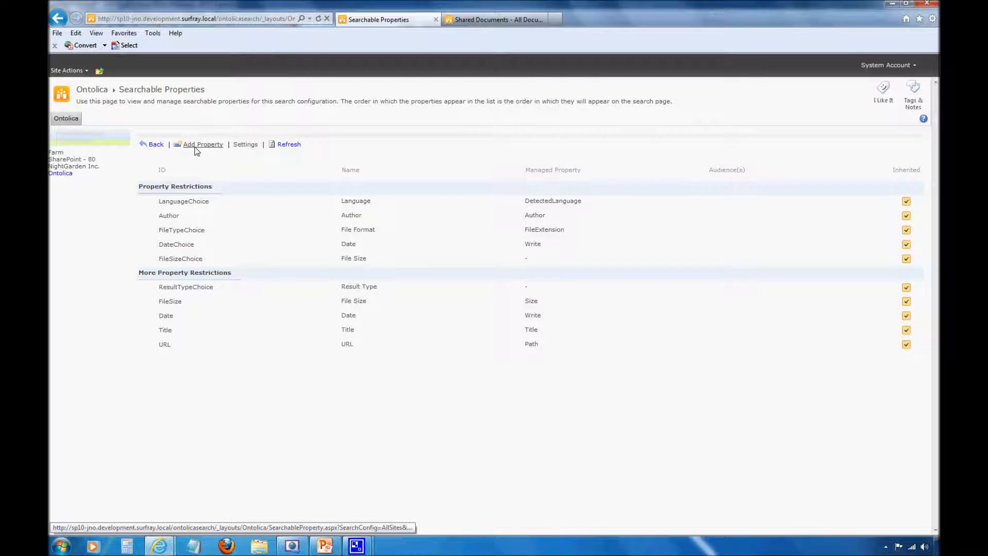
mouse_move(203, 144)
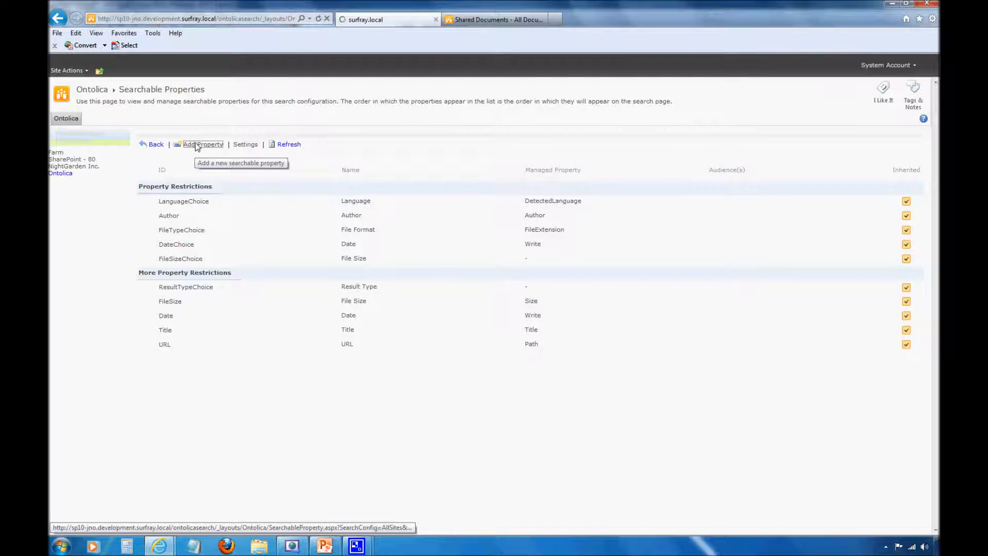
mouse_move(367, 238)
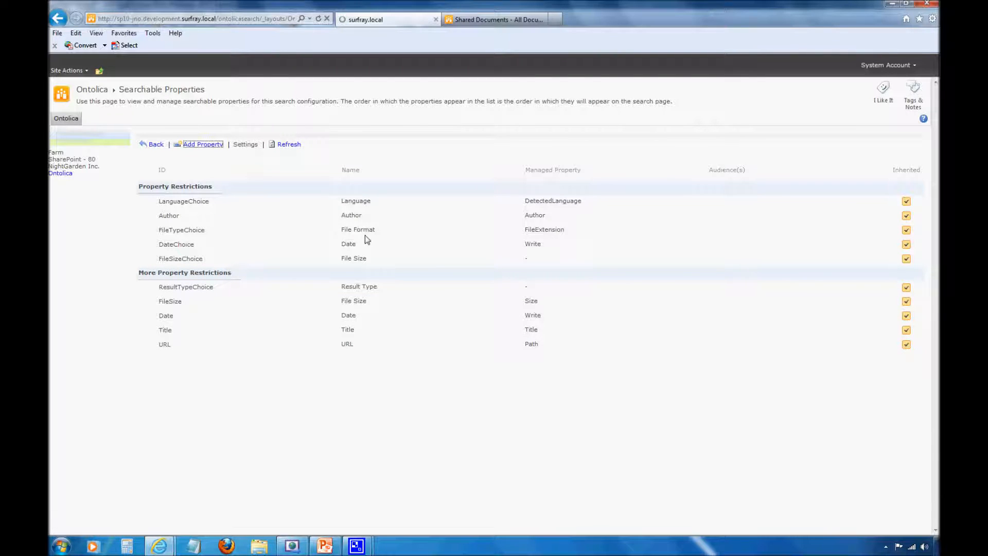
Step: Name the new searchable property 'Dream Length' so its ID fills in as DreamLength
left_click(203, 144)
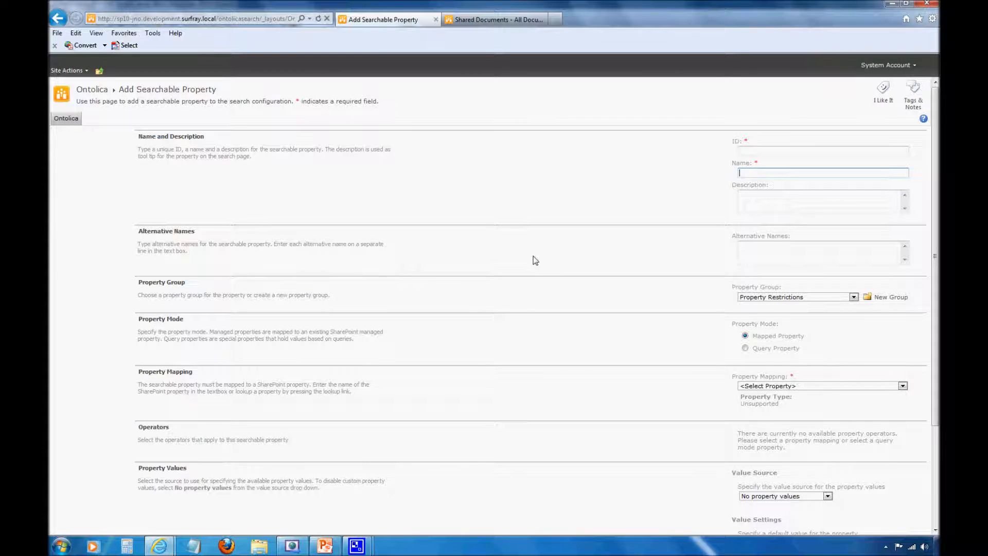
type("Dream")
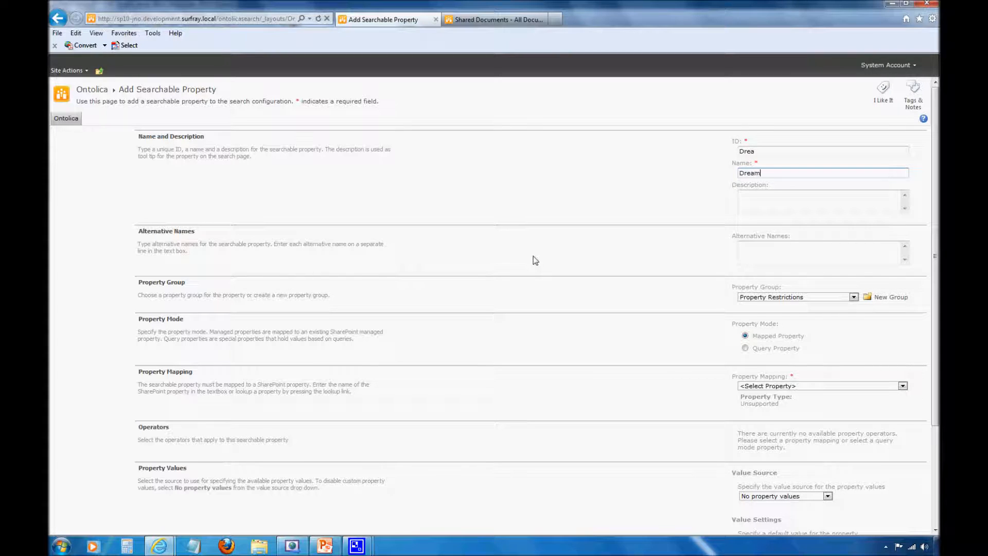
type("Lenght")
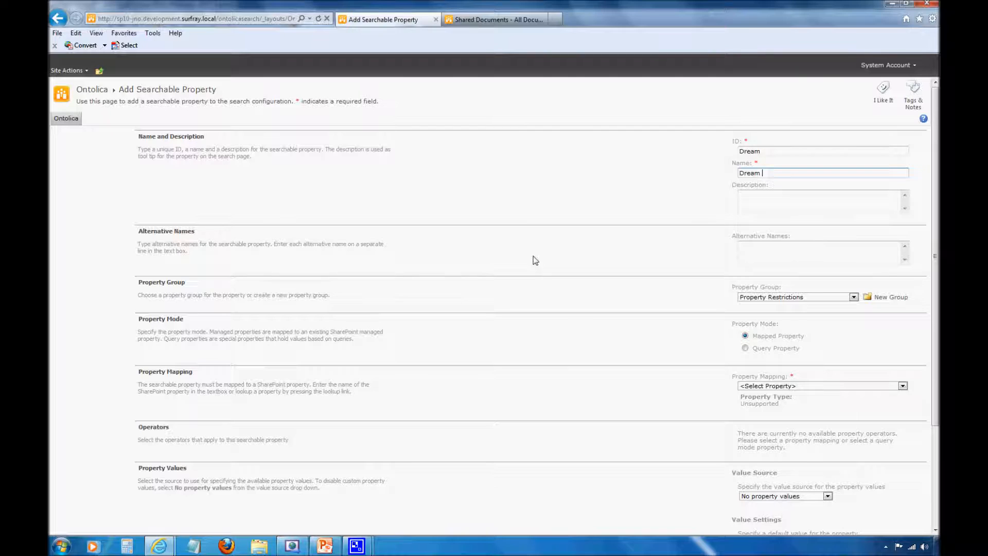
type("Leng")
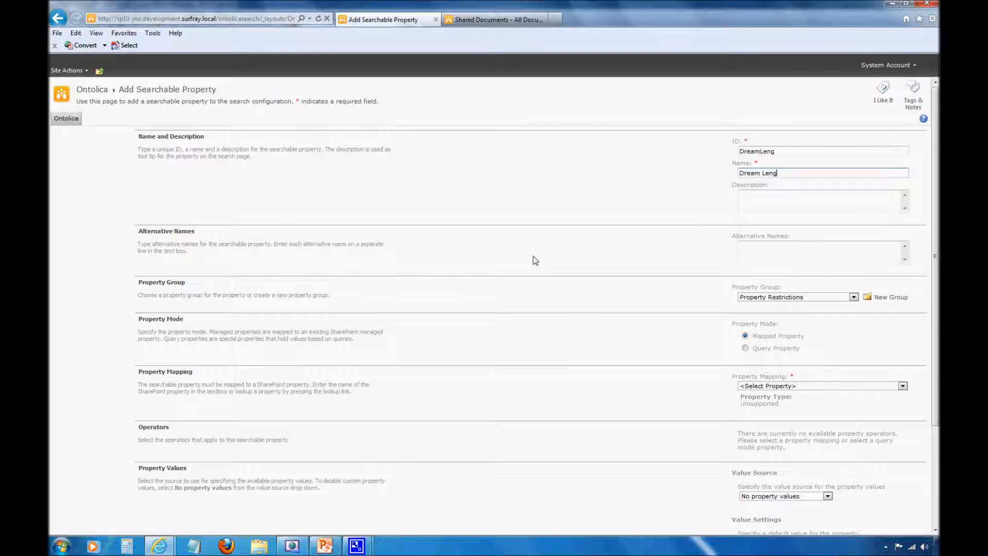
type("th")
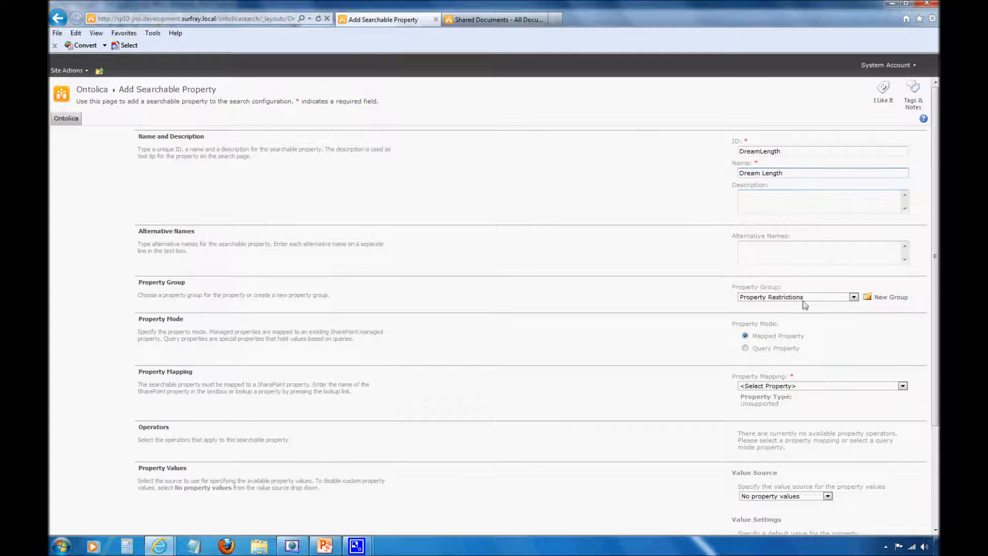
scroll("down", 3)
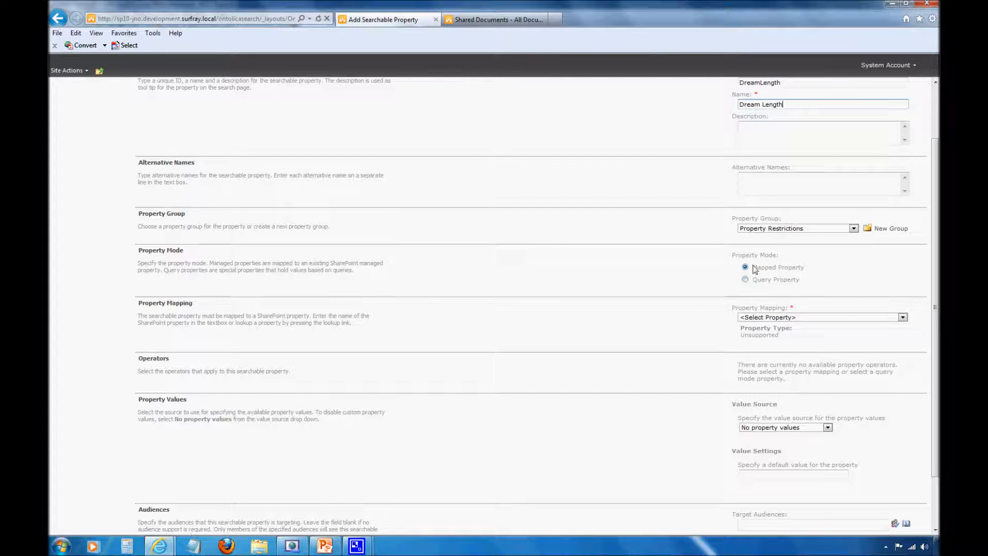
Step: Map the property to the DreamLength managed property of type Text
left_click(902, 317)
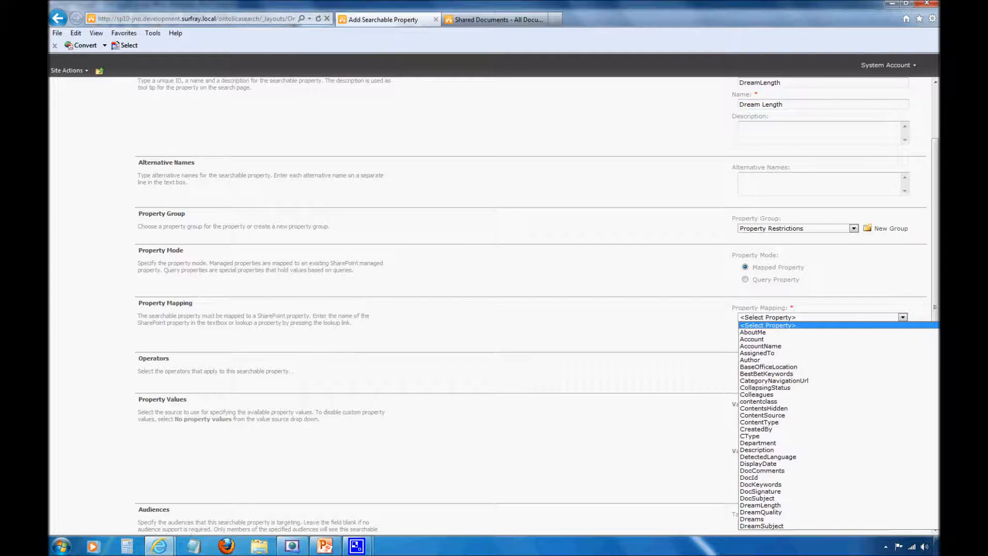
scroll("down", 3)
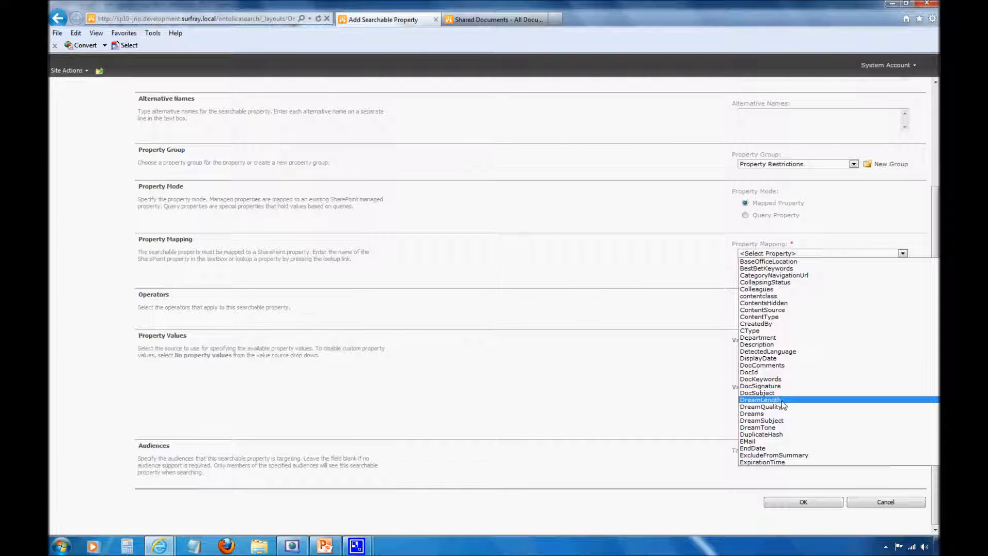
left_click(760, 400)
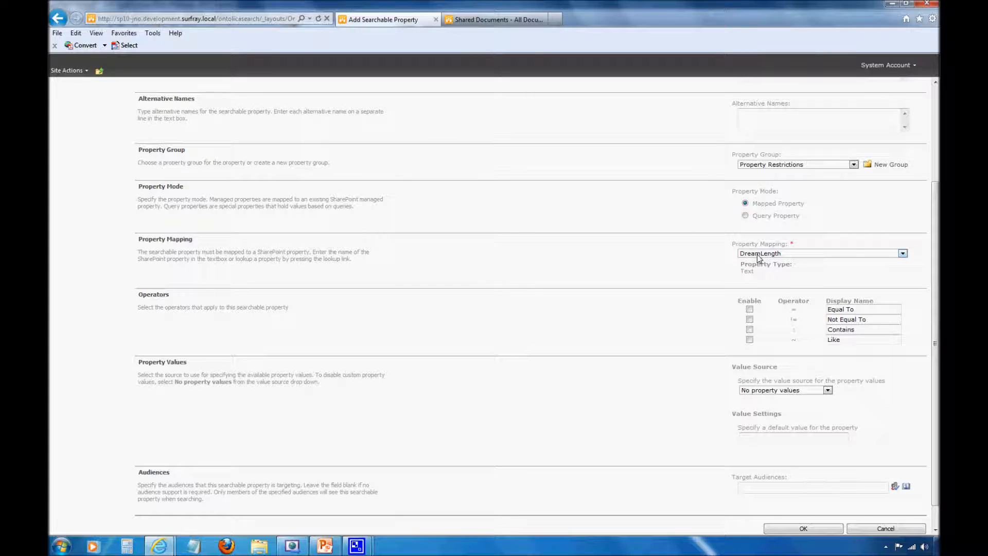
mouse_move(762, 419)
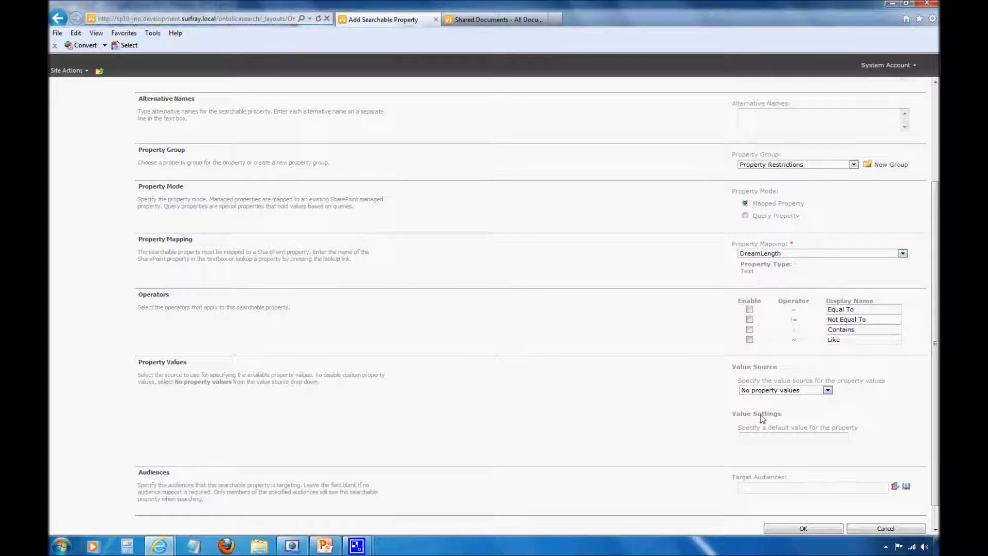
mouse_move(662, 423)
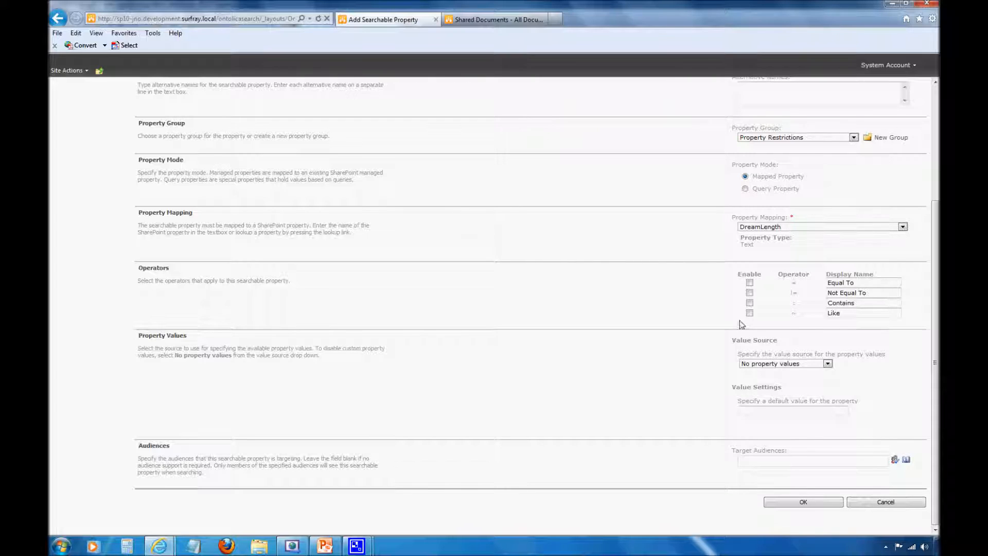
mouse_move(714, 312)
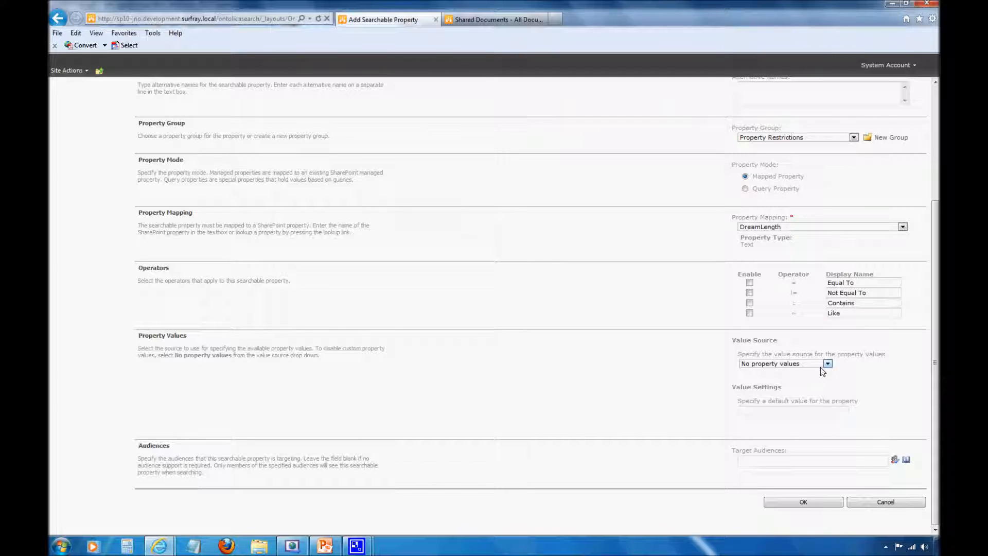
Step: Set the Value Source to User defined values with a drop down selector
left_click(826, 363)
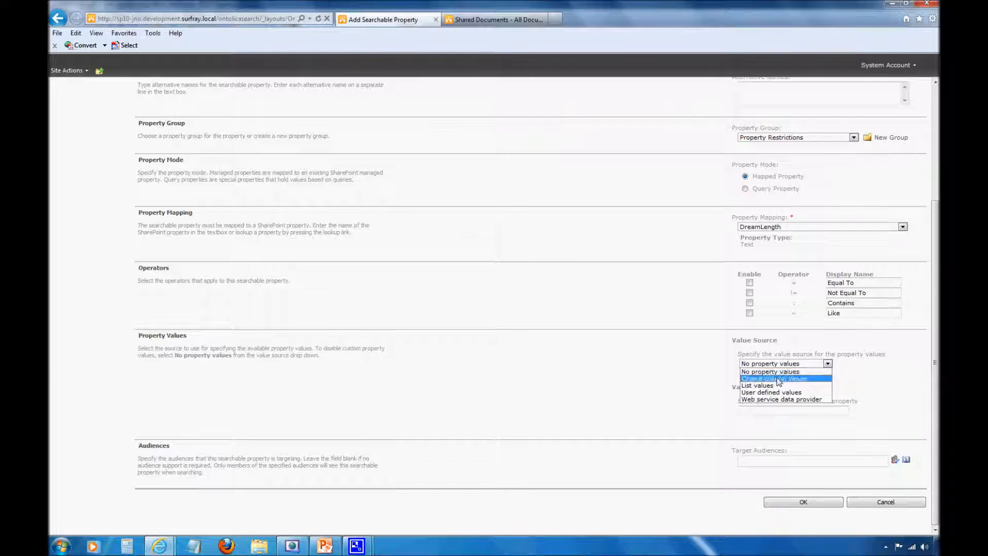
left_click(770, 392)
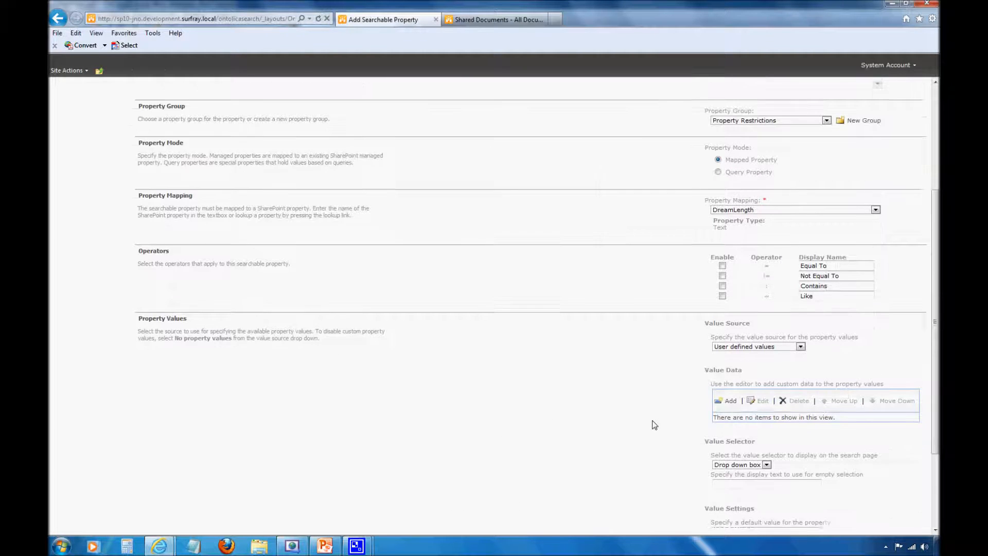
scroll("down", 3)
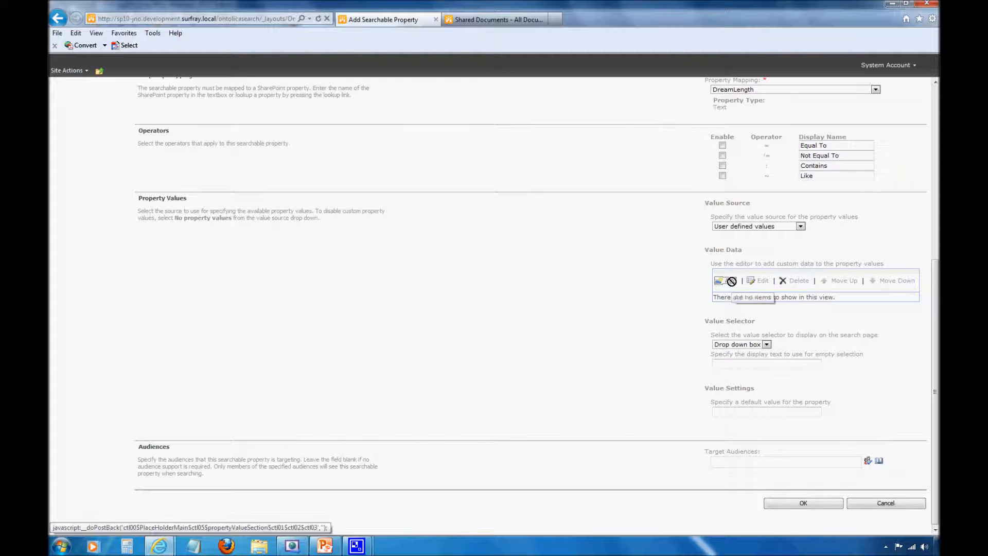
Step: Add three user-defined values Long, Medium and Short as display name and value
left_click(721, 280)
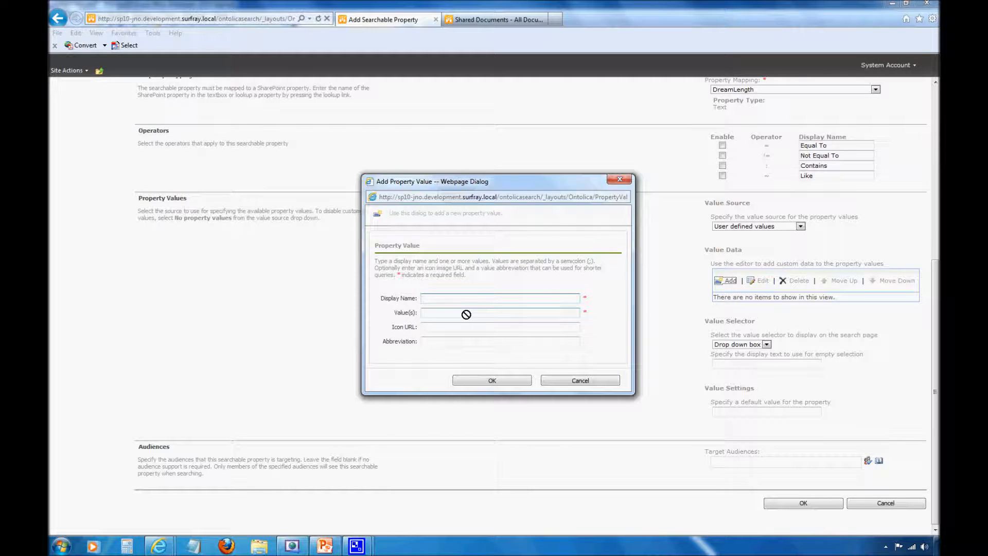
left_click(500, 298)
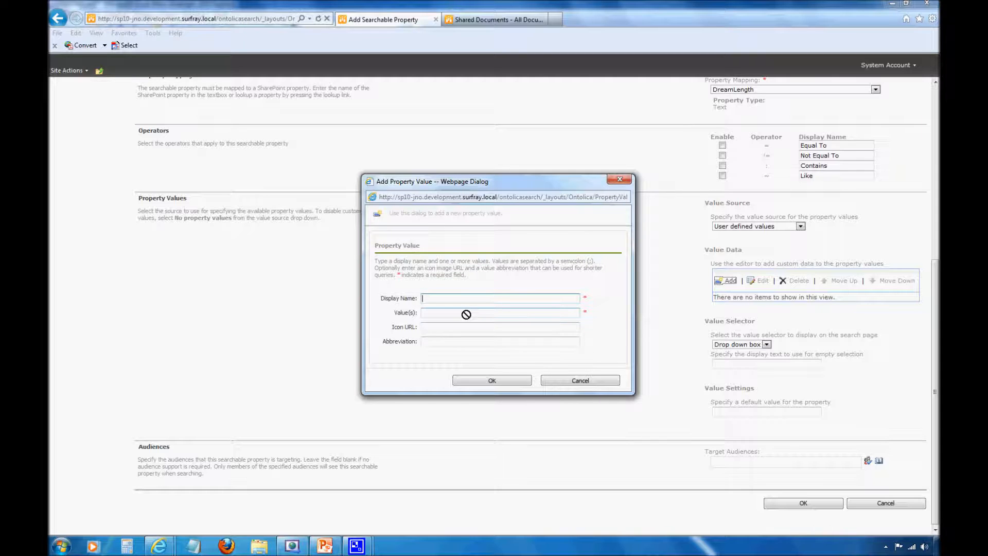
type("Long")
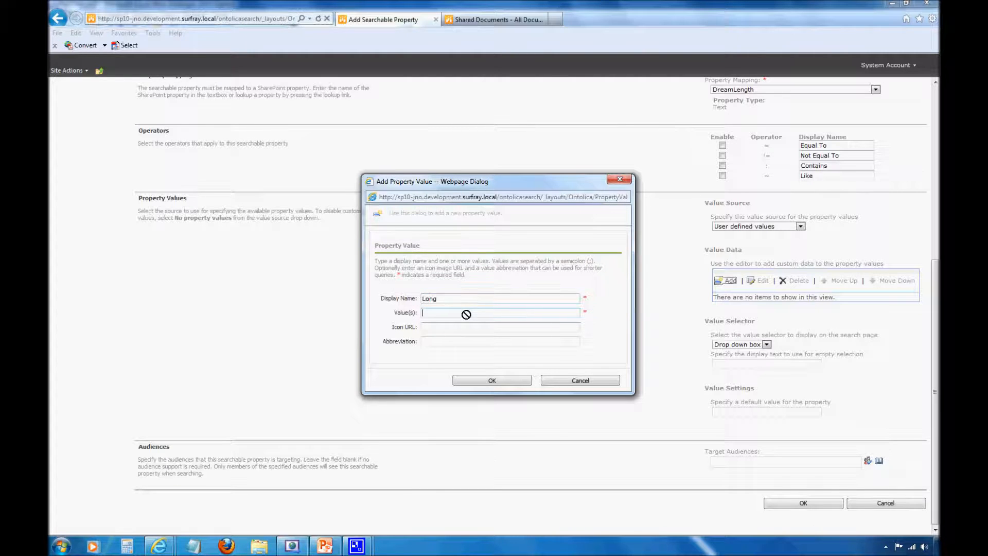
type("Long")
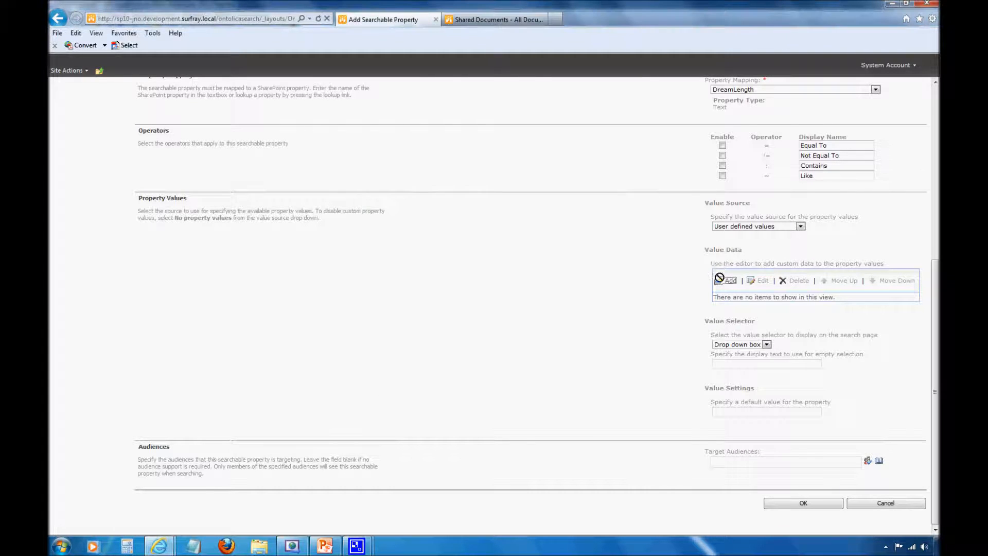
left_click(730, 280)
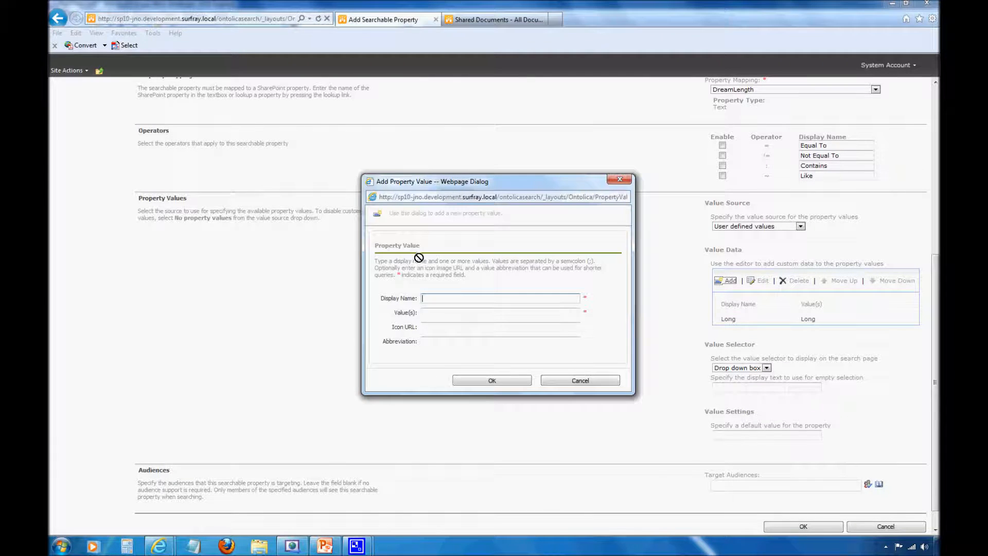
type("Medium")
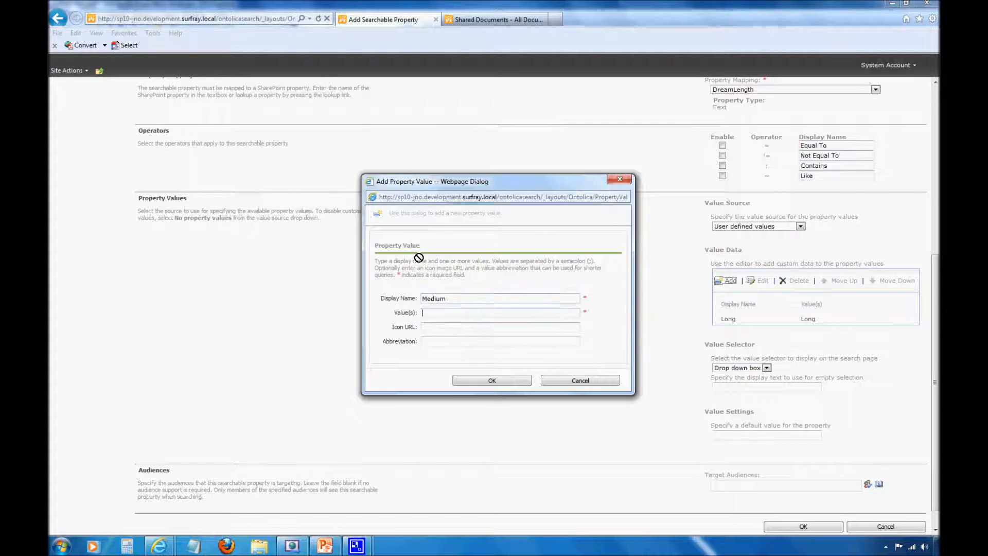
type("Medium")
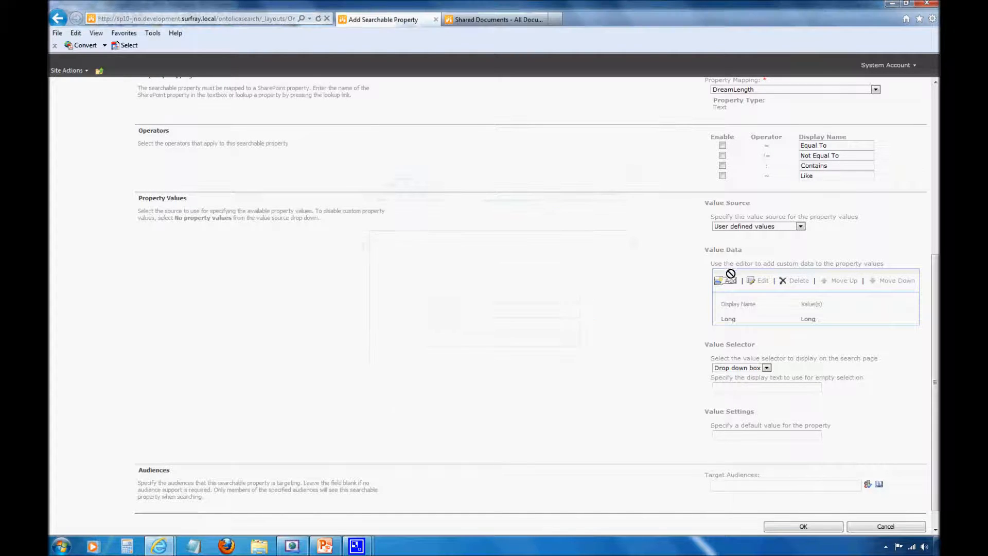
left_click(729, 279)
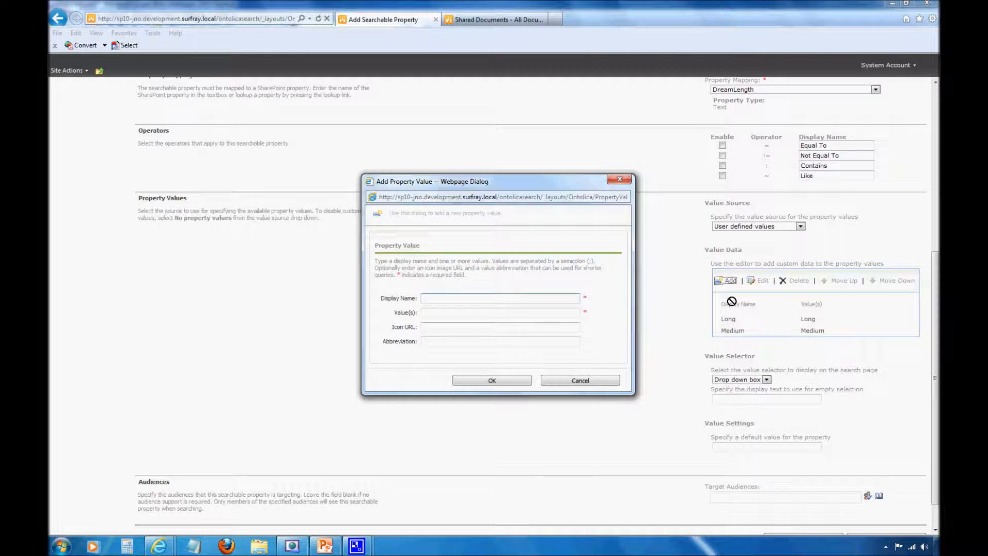
type("Short")
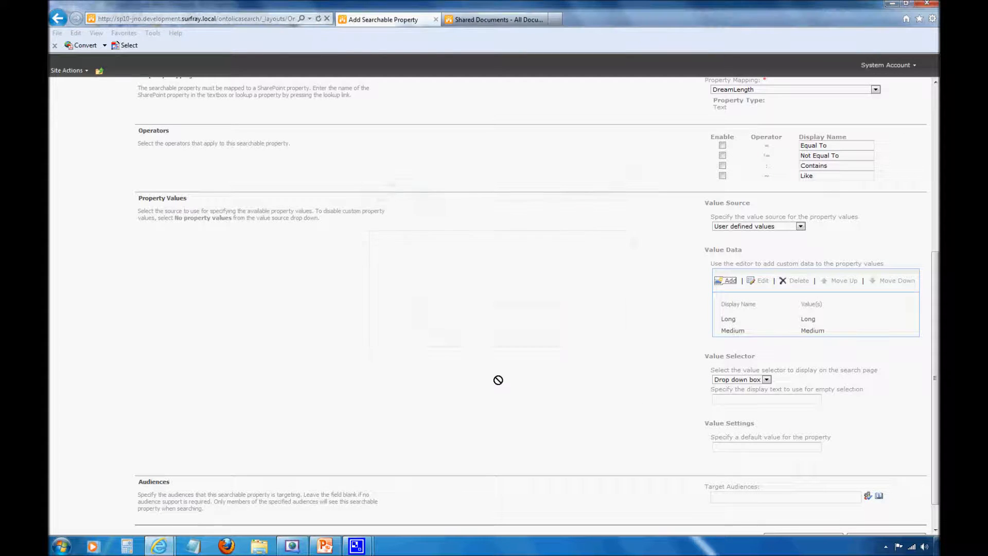
left_click(728, 280)
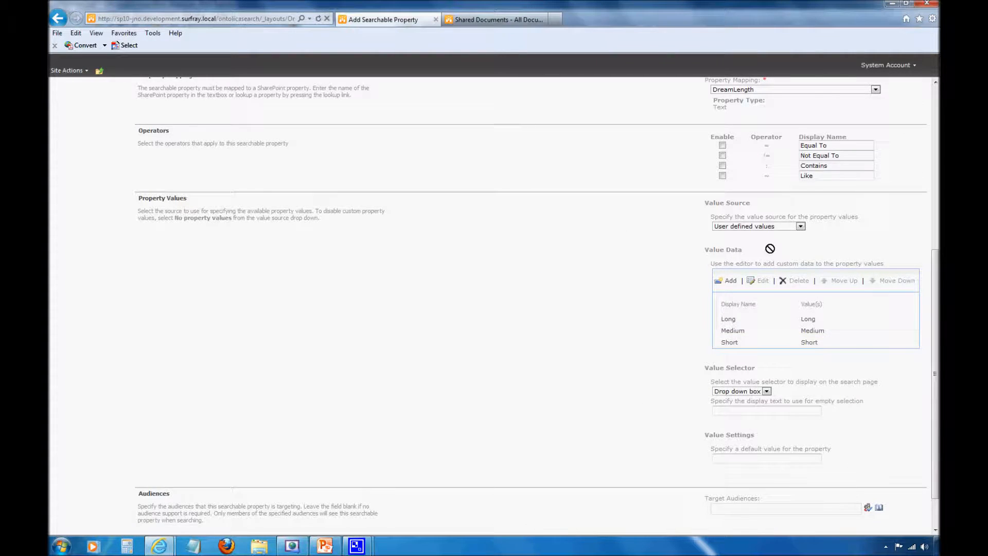
Step: Save the Dream Length searchable property with default value All via OK
scroll("down", 3)
type("All")
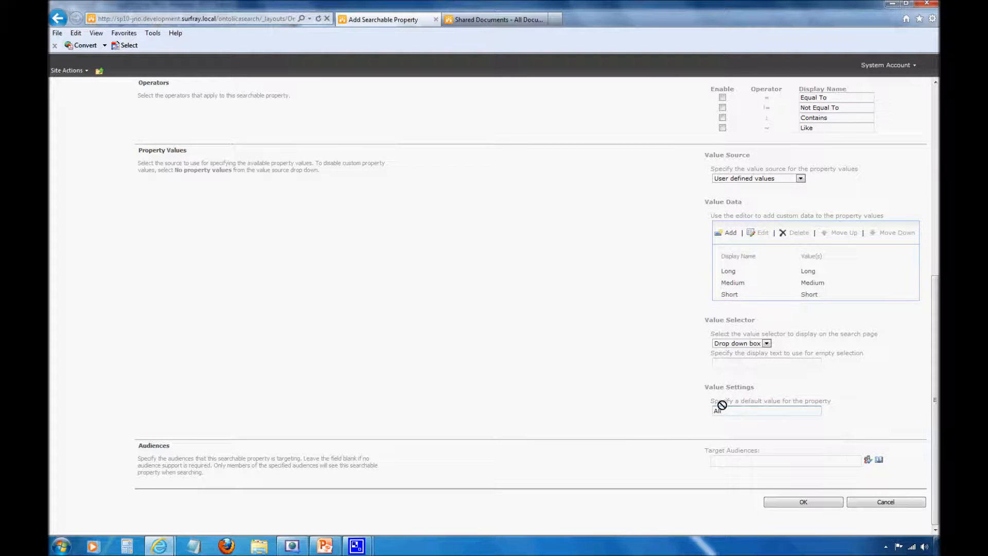
mouse_move(720, 390)
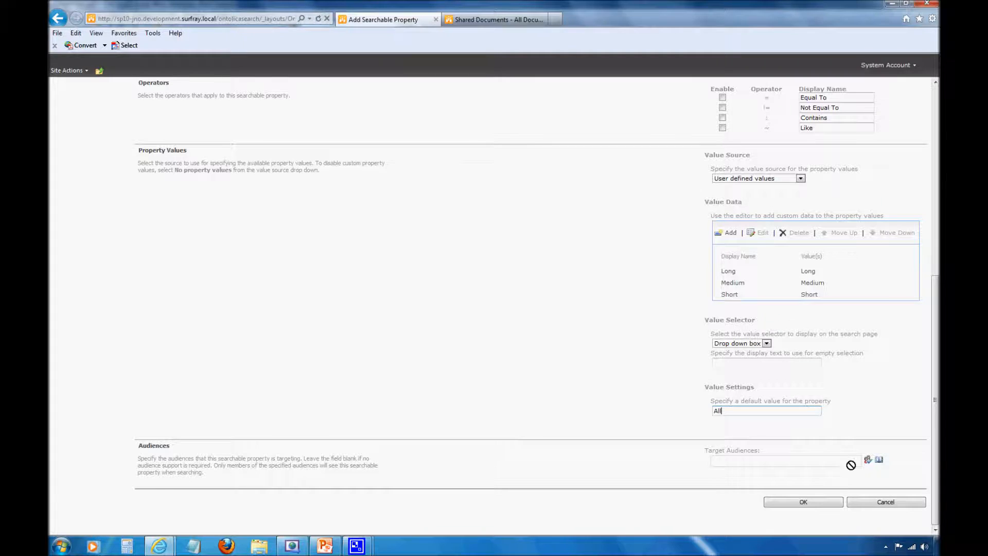
mouse_move(768, 211)
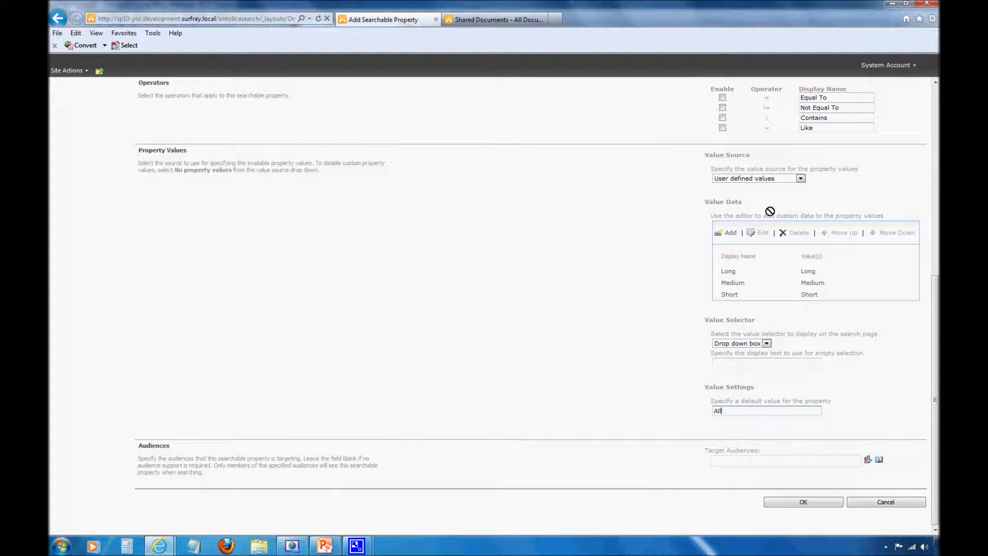
mouse_move(756, 489)
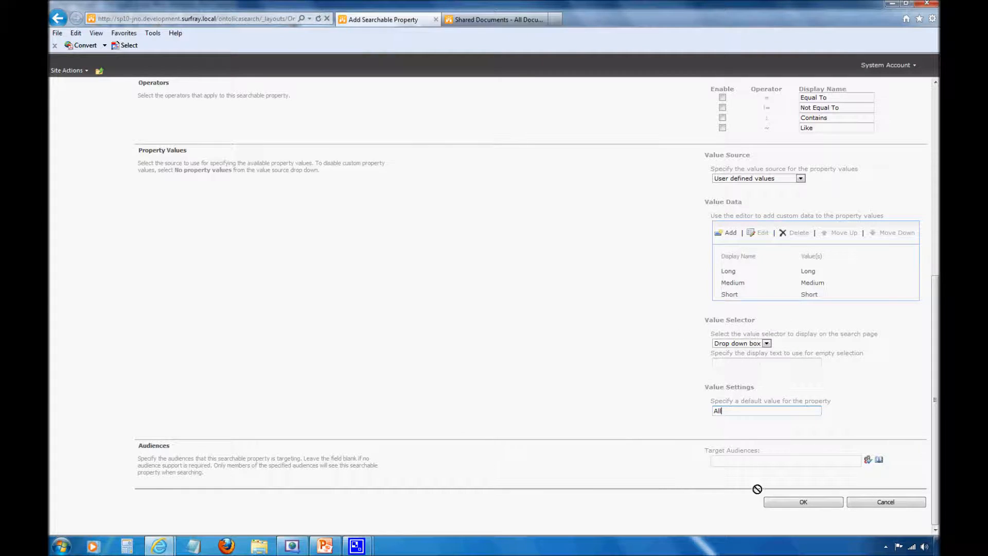
mouse_move(818, 462)
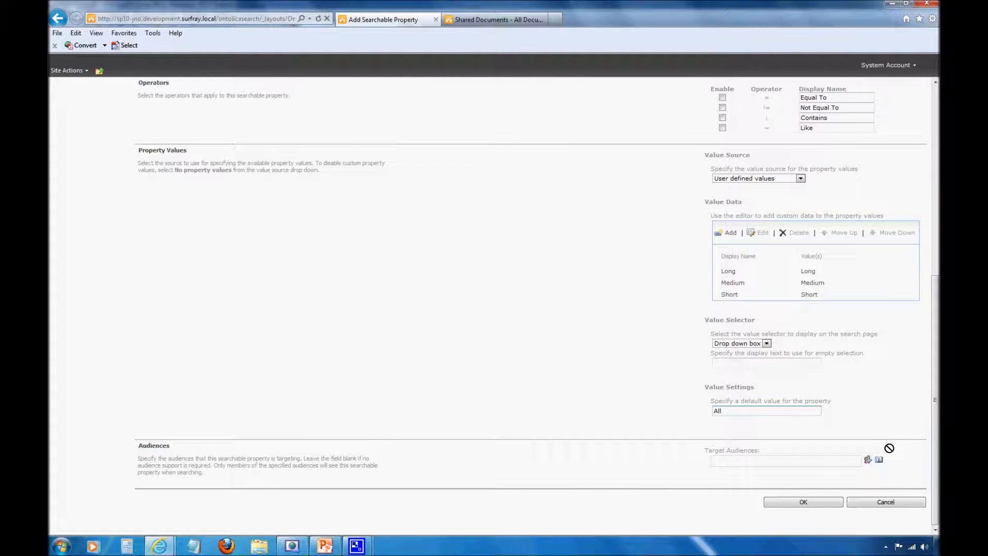
mouse_move(483, 467)
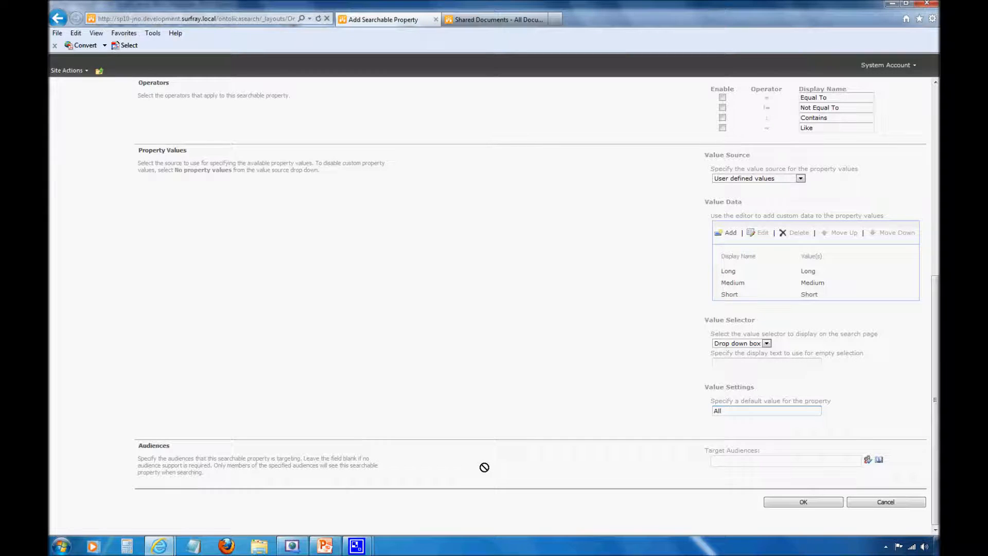
mouse_move(555, 474)
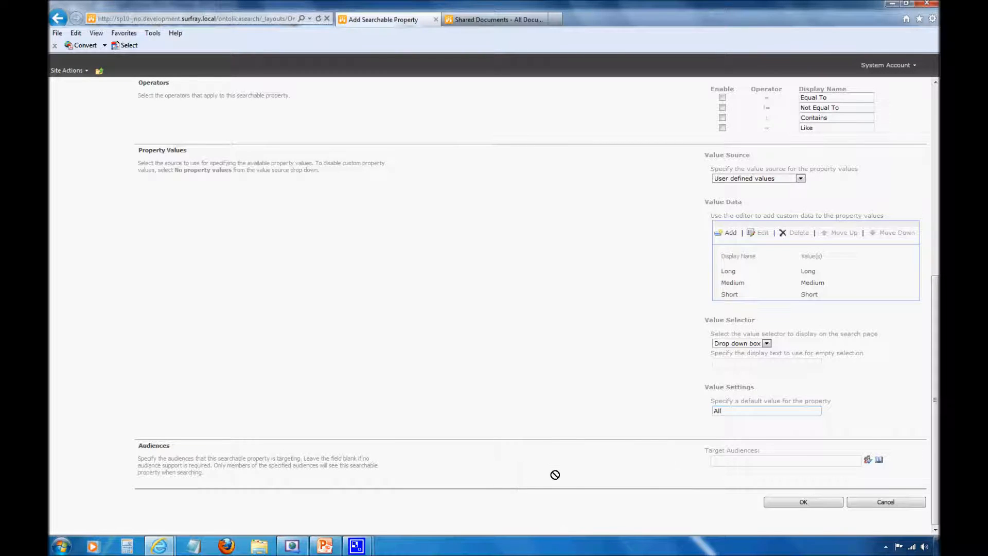
left_click(802, 501)
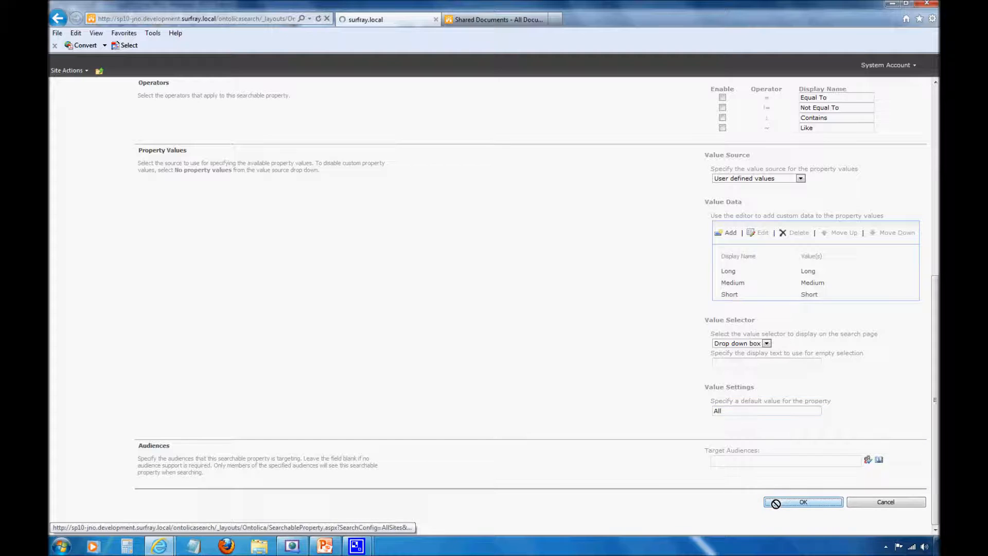
left_click(803, 501)
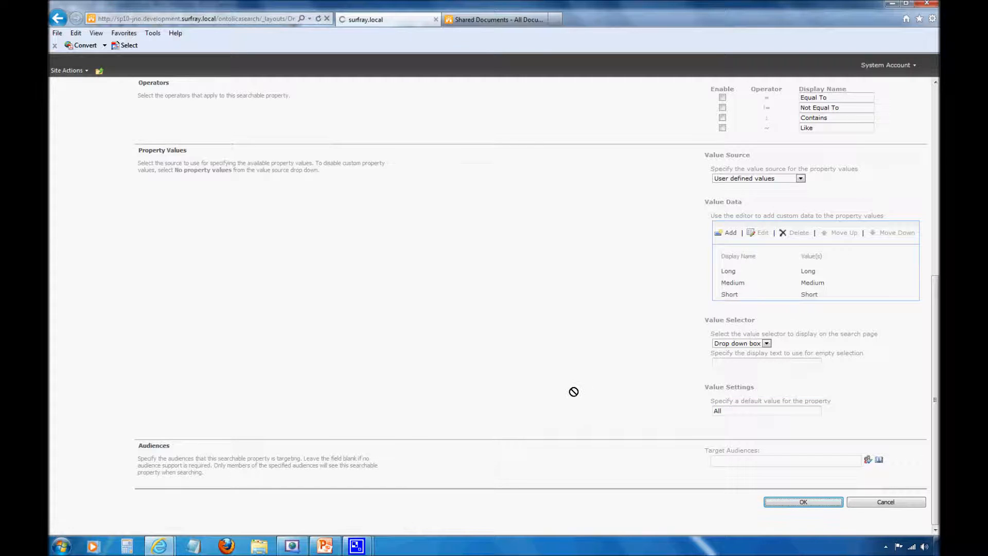
Step: Confirm DreamLength is listed, then start a second searchable property with ID DreamQ
left_click(803, 501)
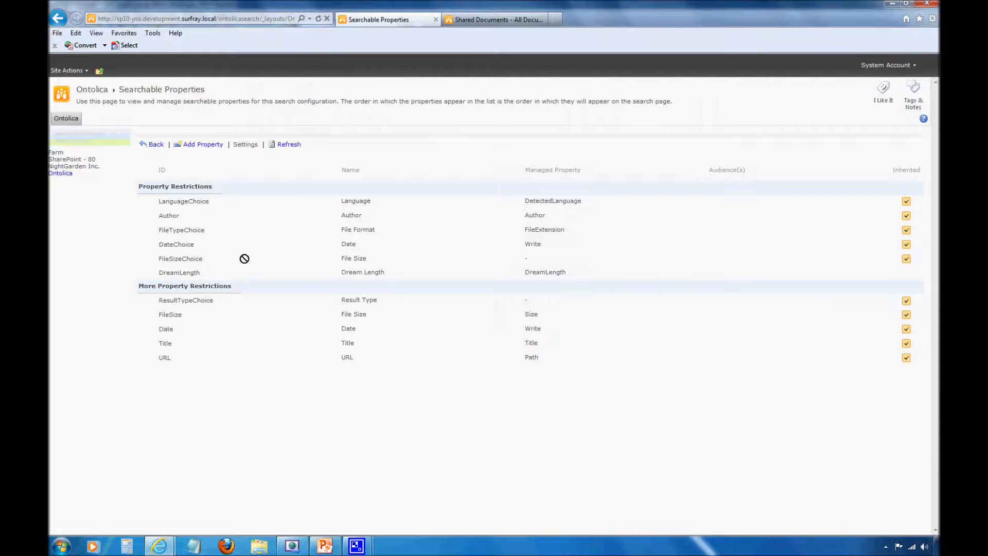
left_click(189, 271)
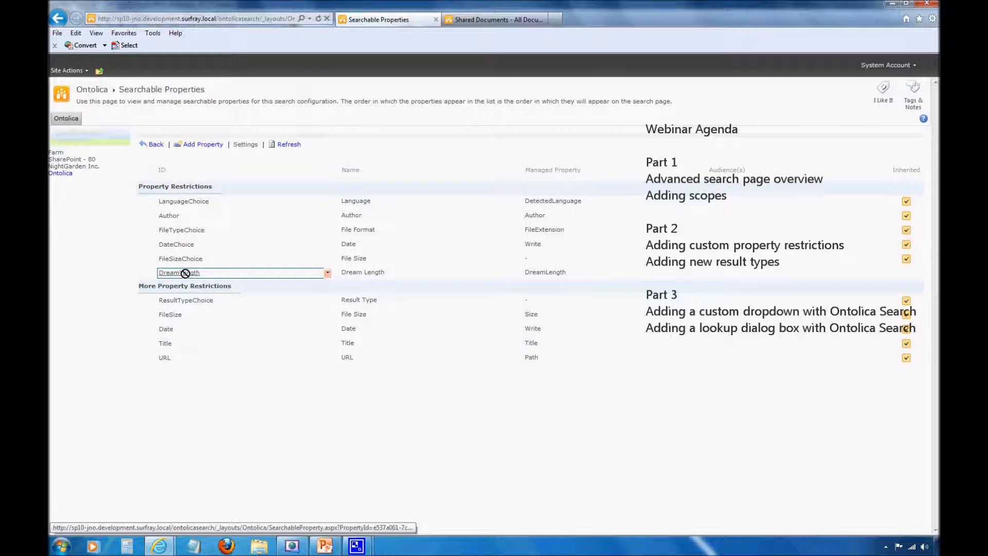
left_click(203, 144)
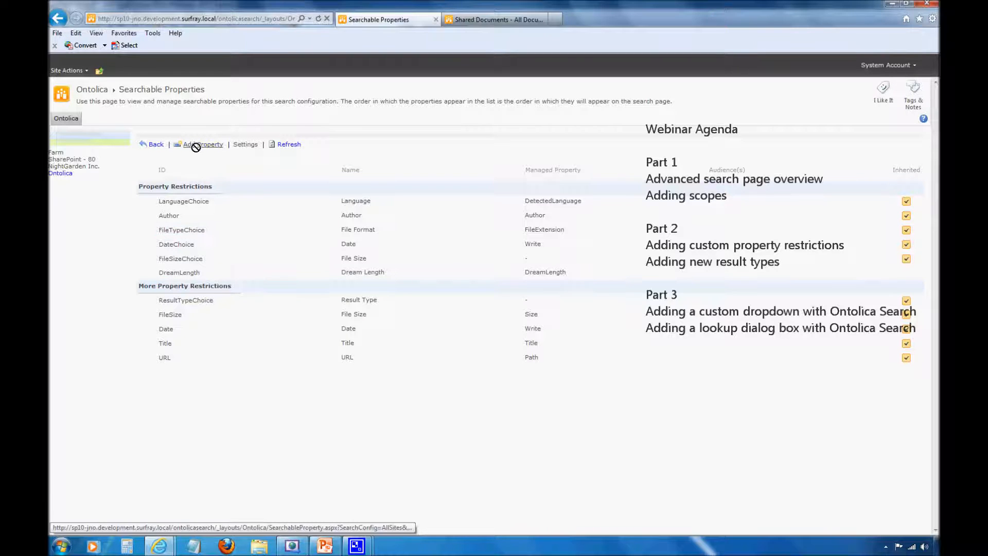
left_click(202, 144)
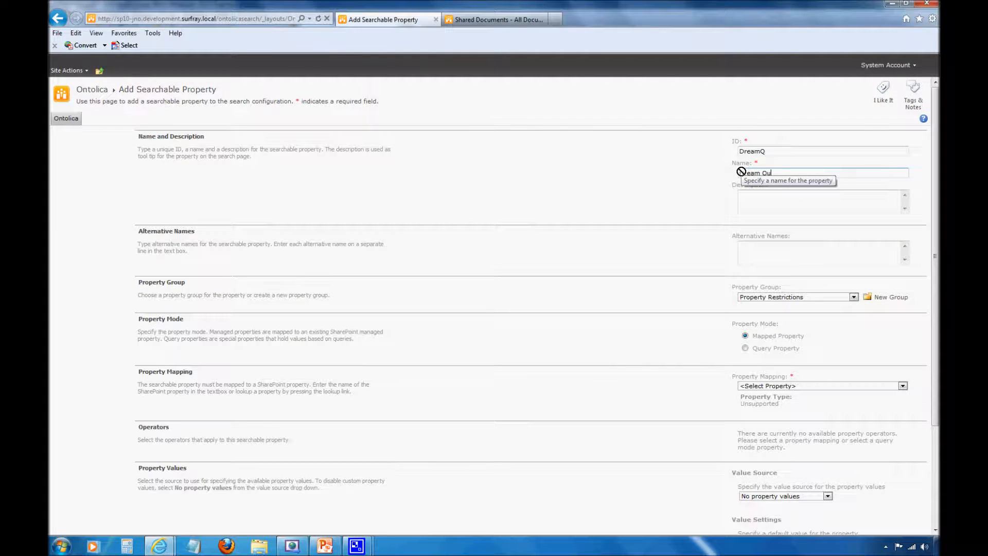
Step: Complete ID DreamQuality / name Dream Quality and map it to the DreamQuality managed property
type("Quality")
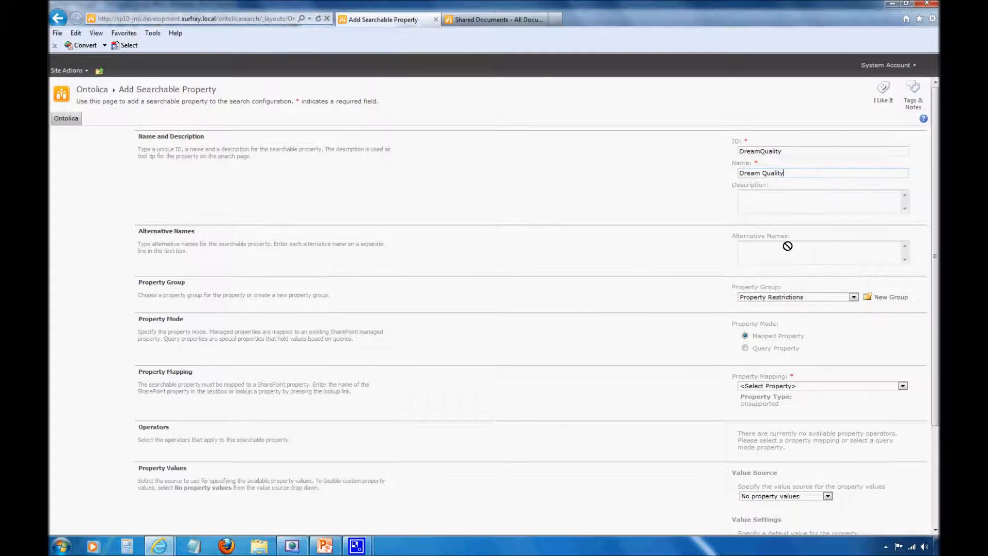
left_click(903, 385)
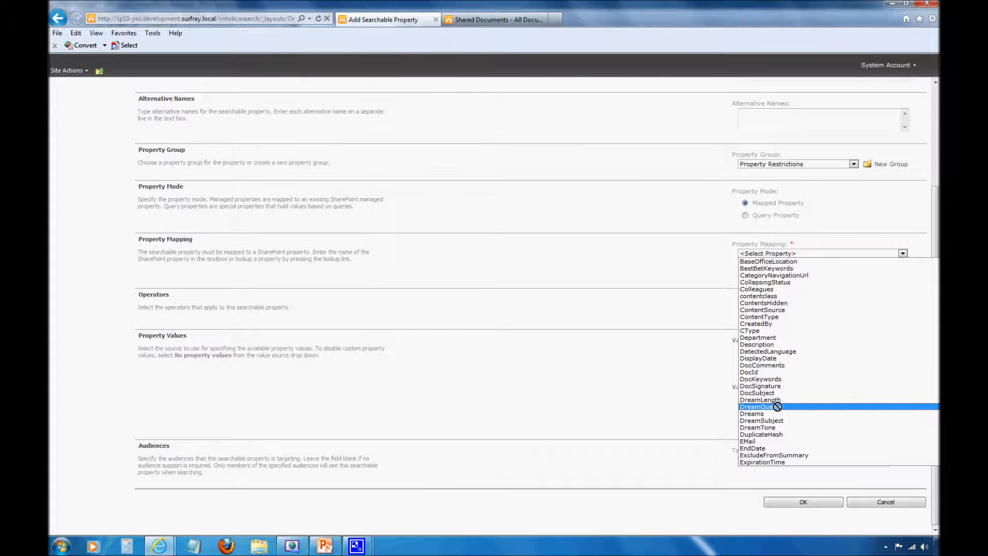
left_click(760, 406)
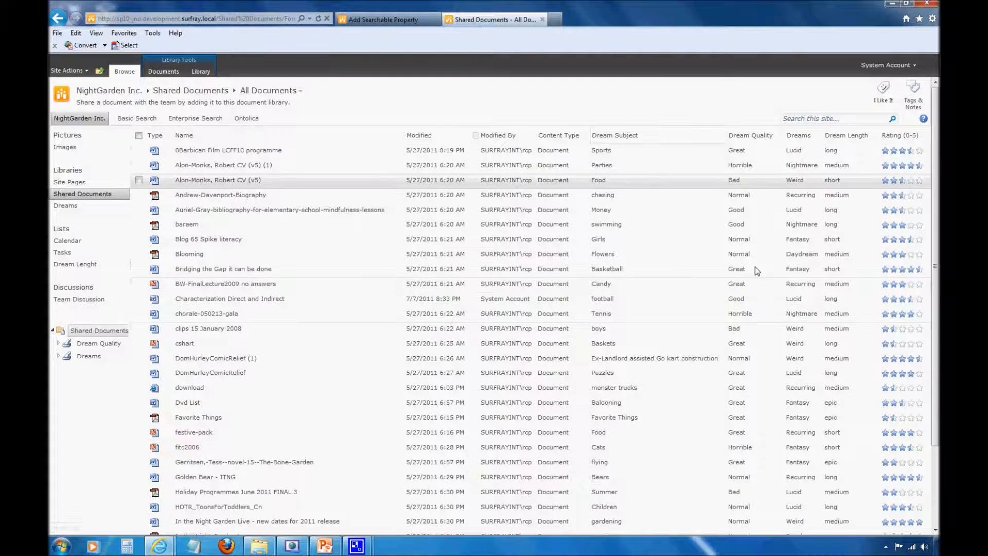
Step: Review the Dream Quality column in Shared Documents and return to the property form
left_click(225, 284)
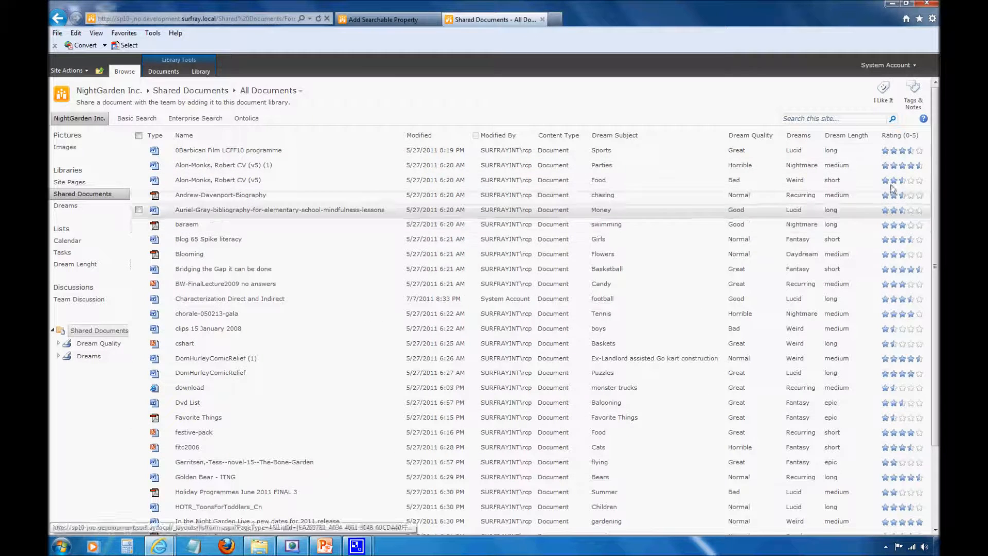
left_click(750, 135)
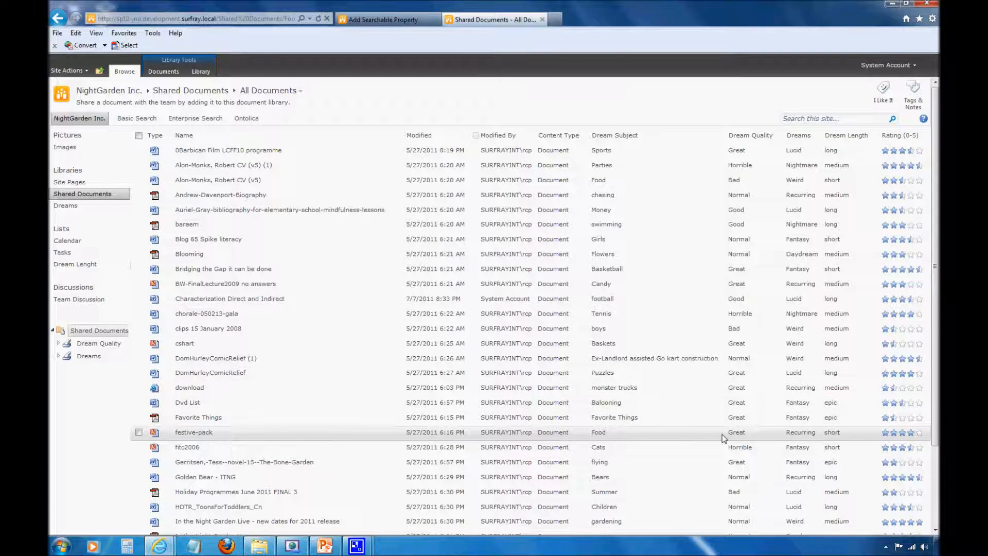
mouse_move(382, 19)
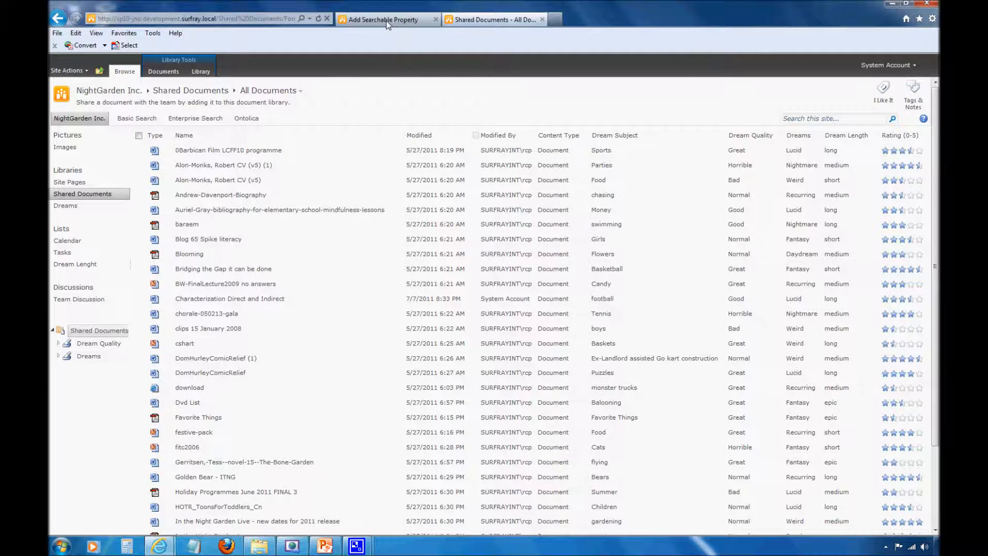
left_click(384, 19)
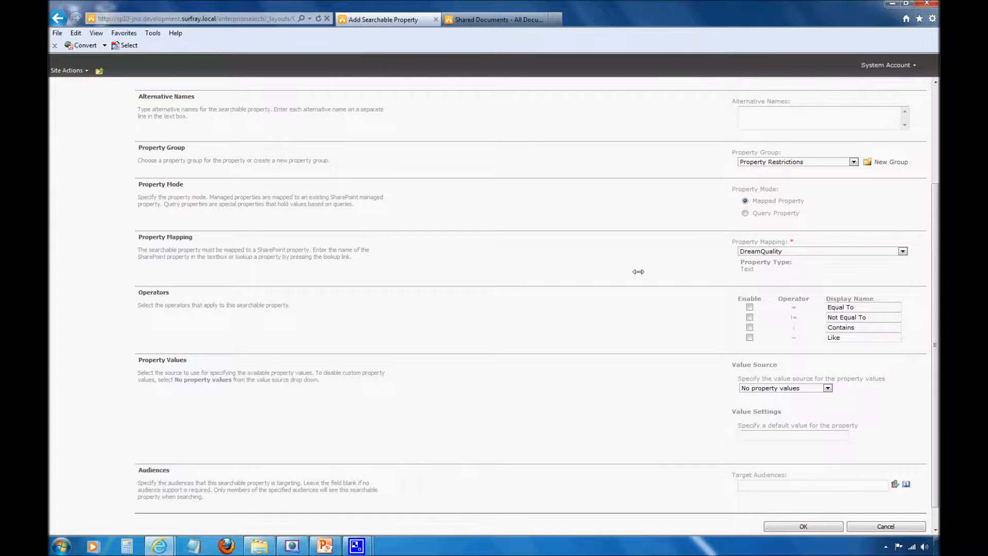
Step: Set Value Source to Choice column values with the list given by <Specify URL>
left_click(827, 388)
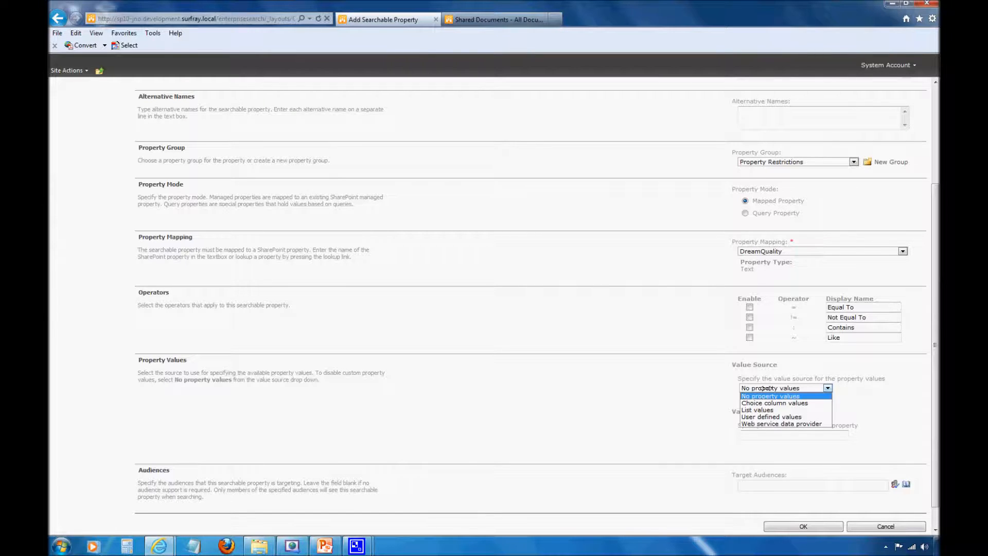
mouse_move(756, 409)
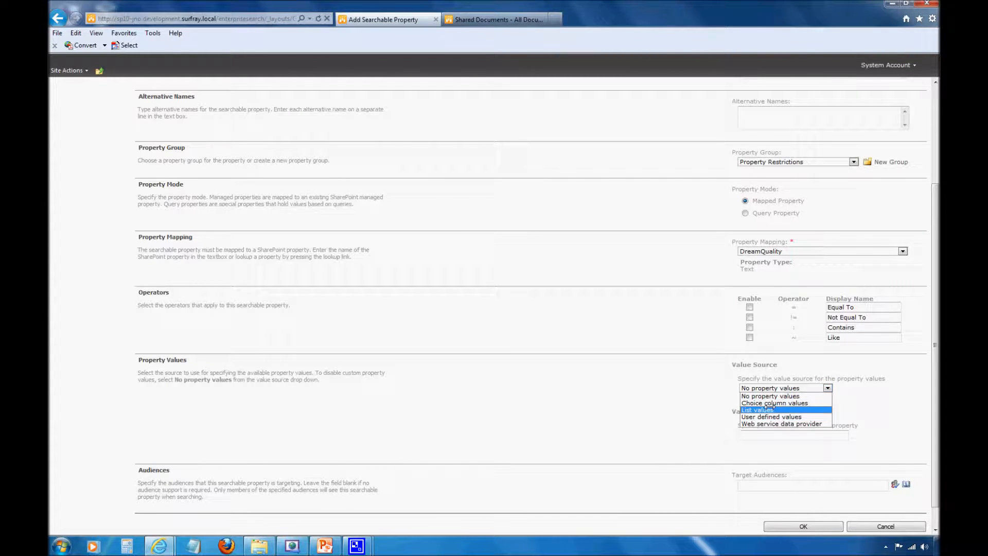
left_click(775, 403)
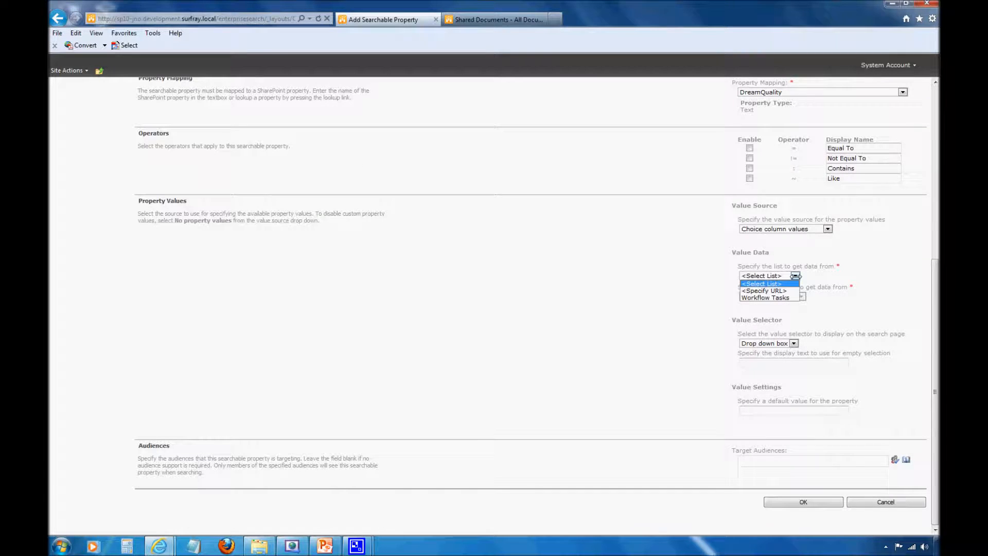
mouse_move(765, 290)
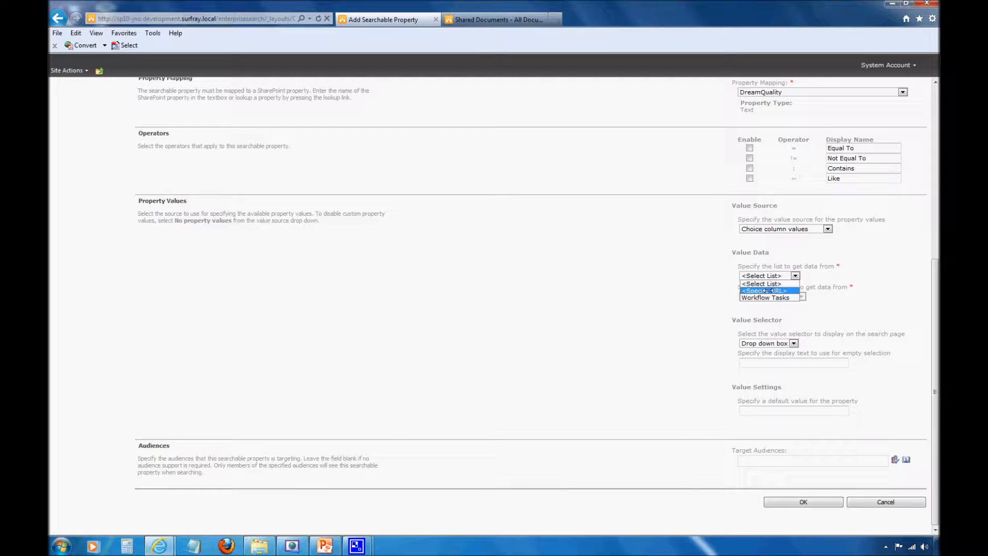
left_click(764, 290)
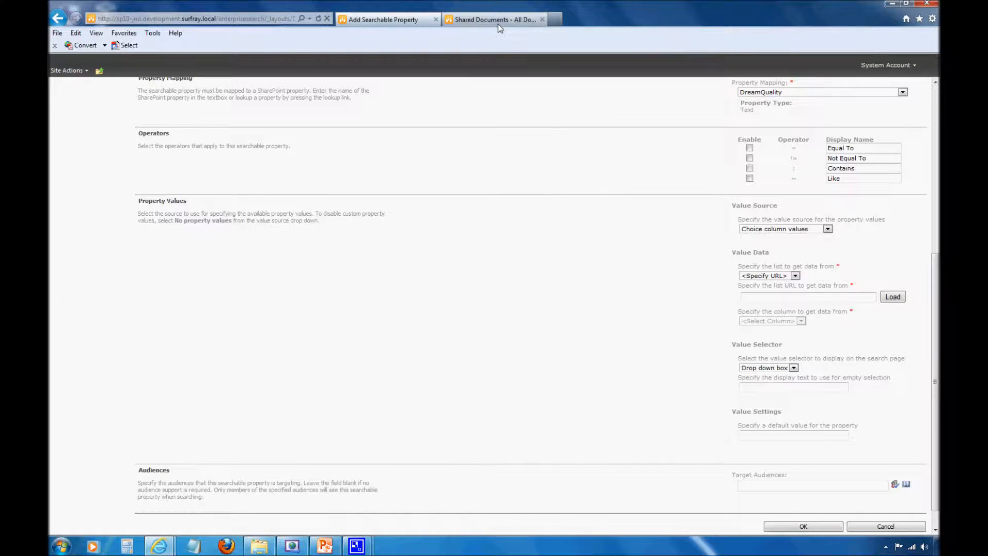
left_click(495, 19)
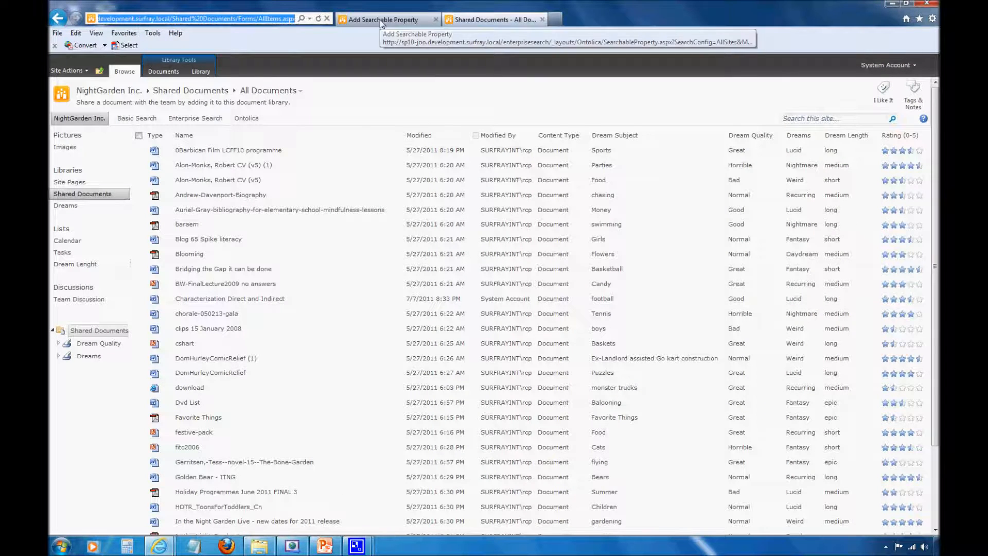
Step: Enter list URL Shared%20Documents/Forms/AllItems.aspx copied from the library and load it
left_click(382, 18)
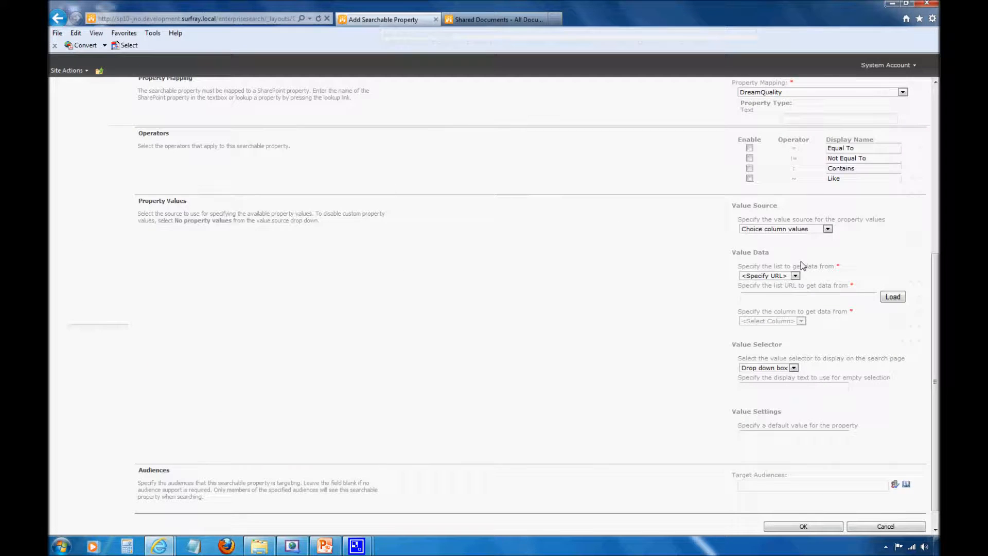
left_click(494, 20)
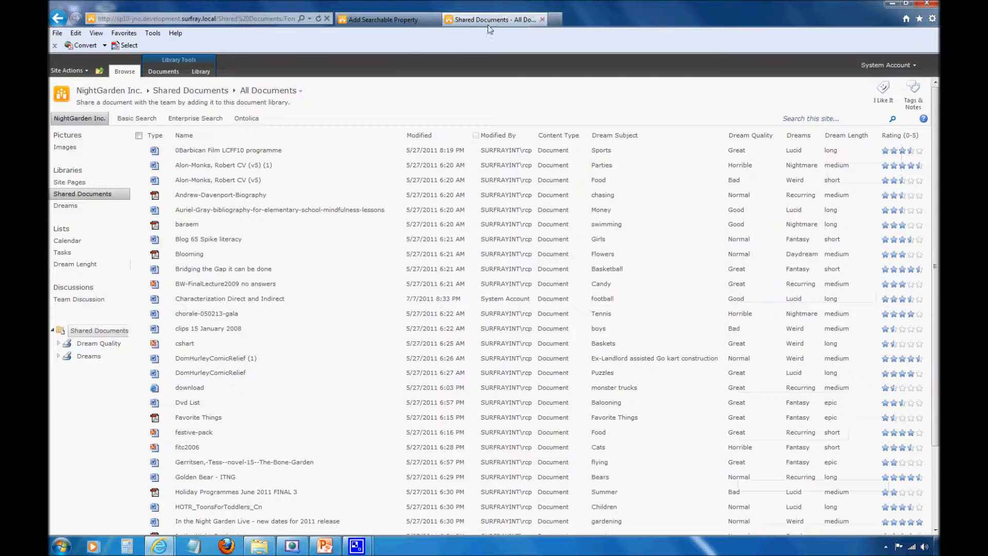
left_click(190, 18)
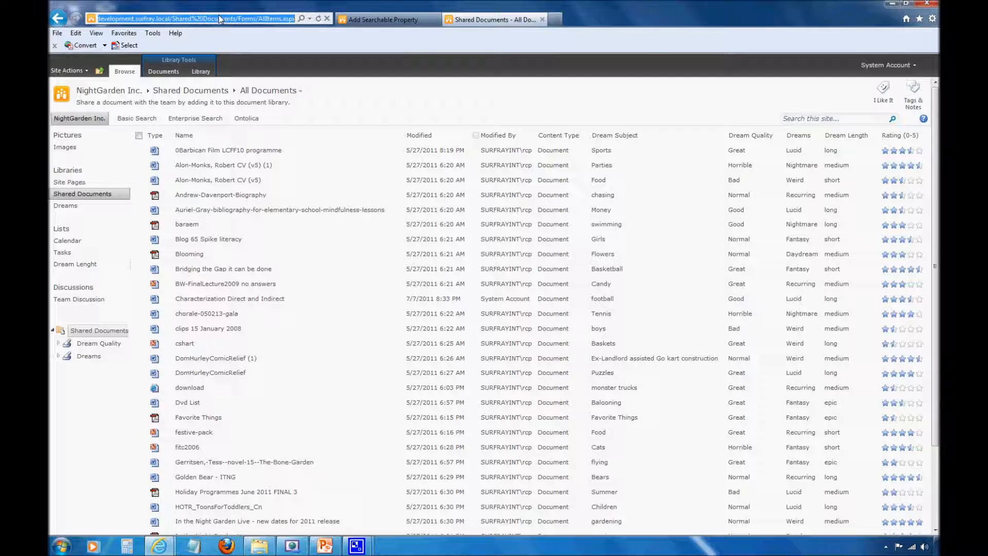
left_click(382, 20)
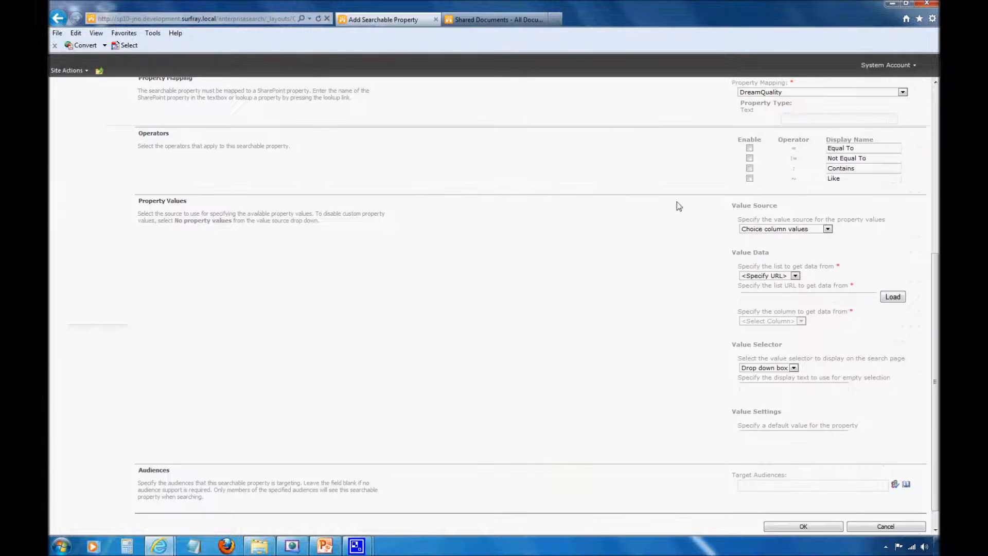
type("Shared%20Documents/Forms/AllItems.aspx")
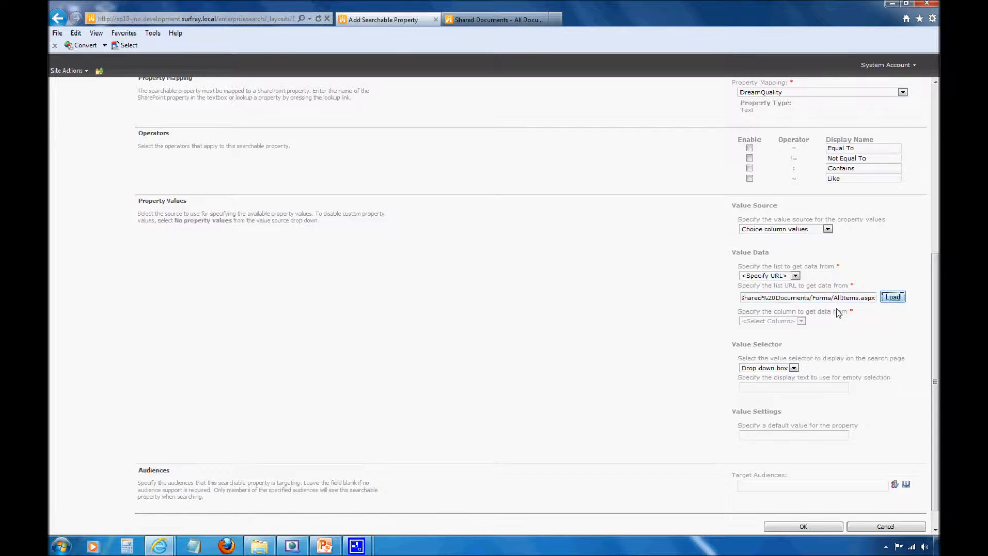
left_click(891, 296)
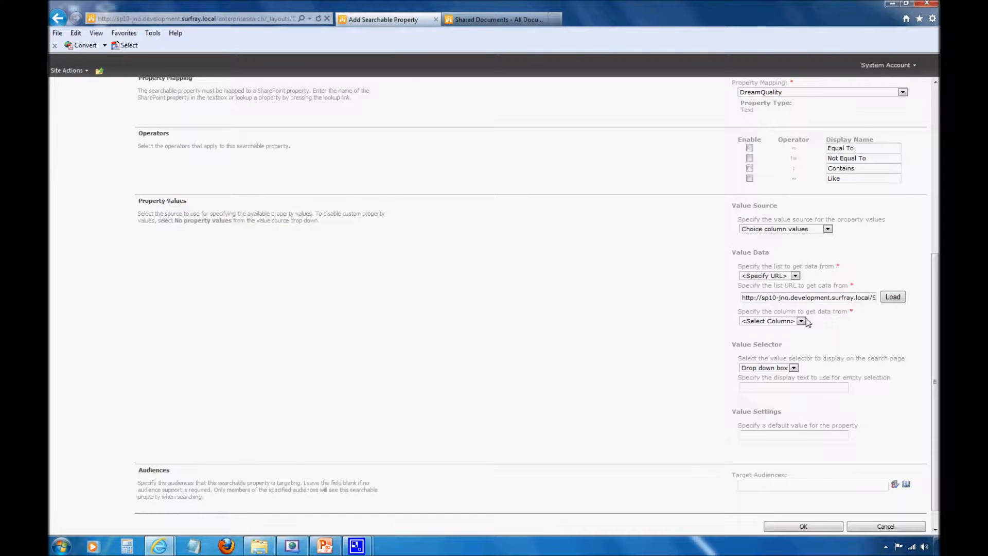
Step: Choose the Dream Quality column as the source of choice values
left_click(801, 321)
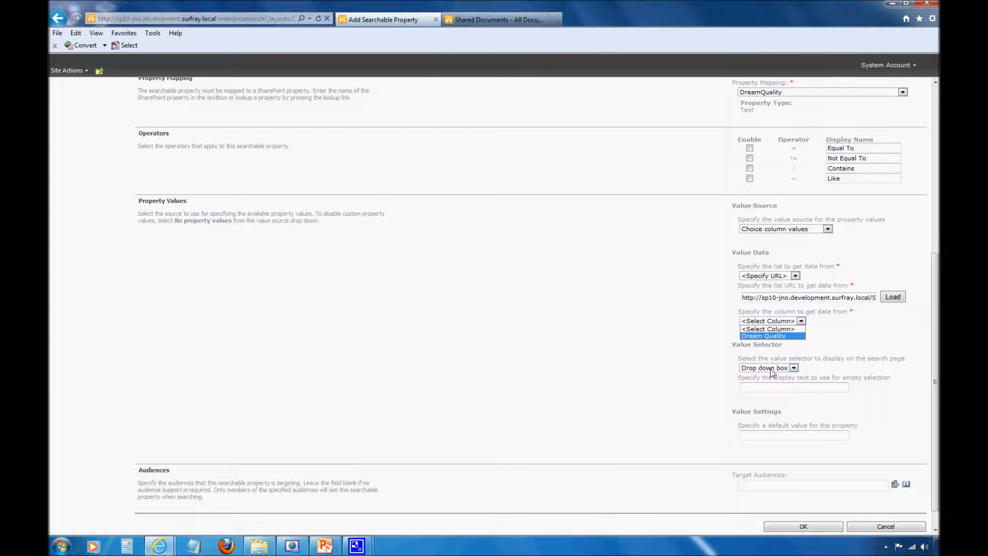
mouse_move(760, 346)
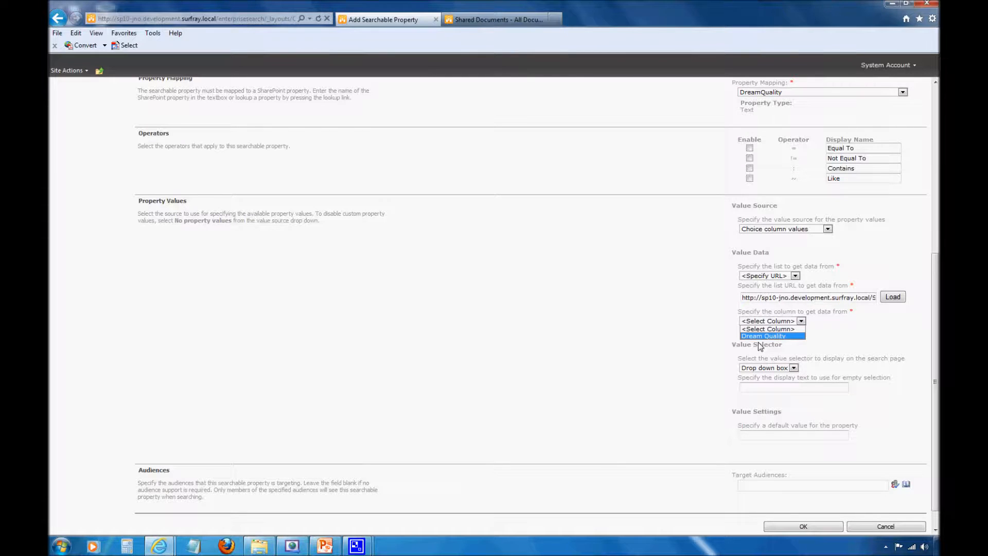
mouse_move(767, 328)
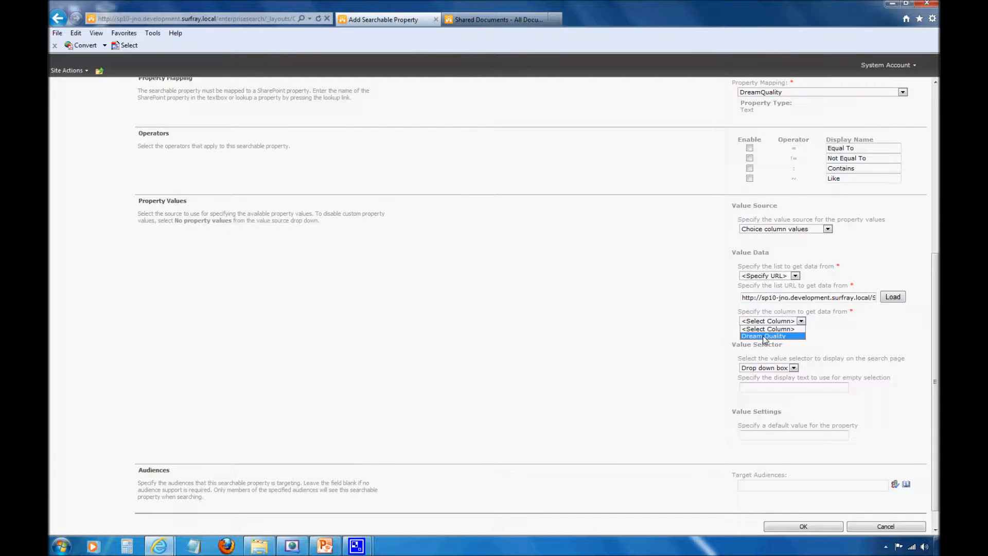
left_click(764, 335)
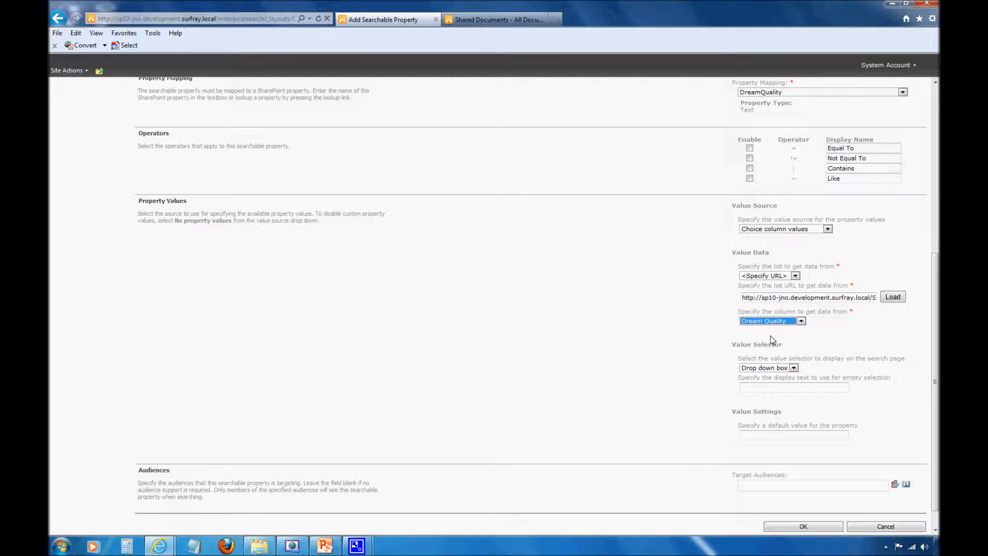
scroll("down", 3)
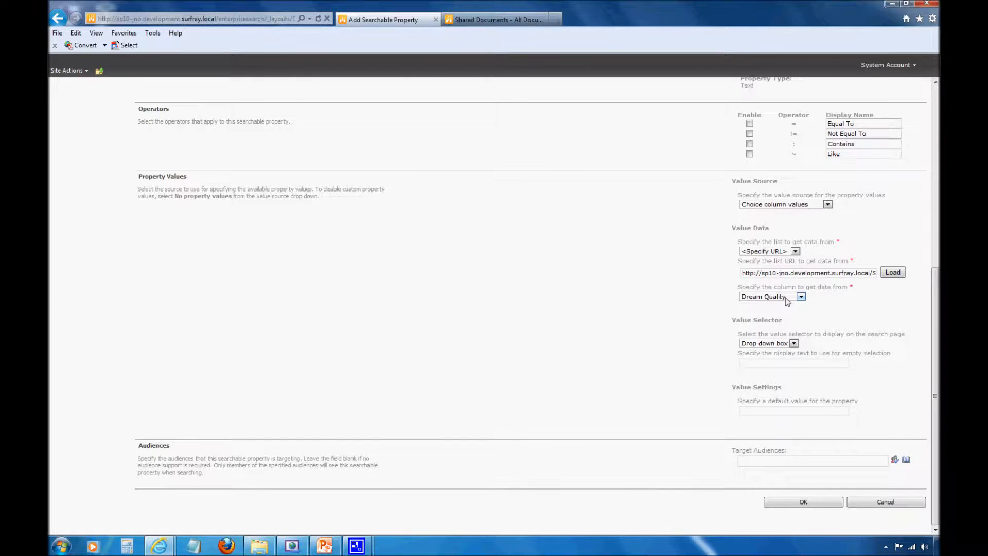
mouse_move(790, 377)
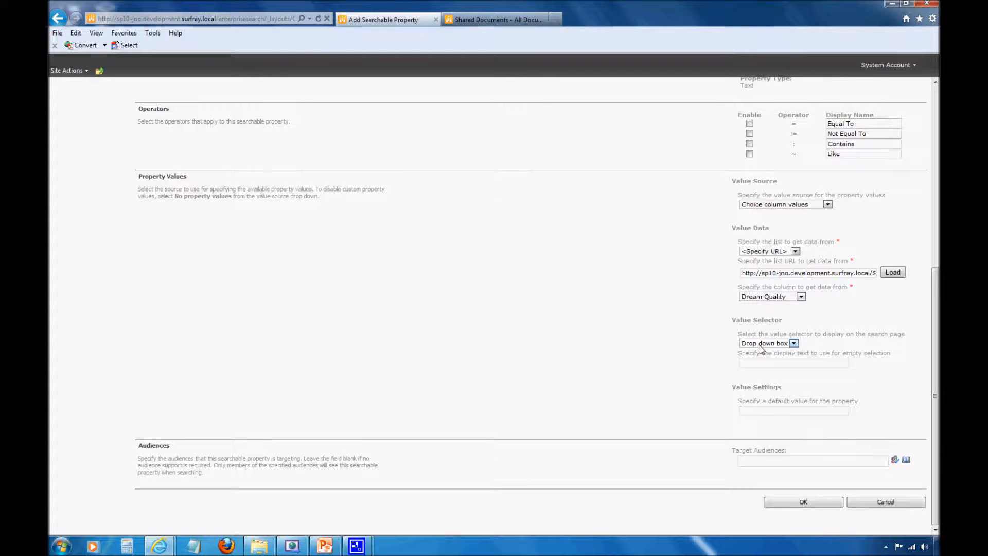
Step: Set the Value Selector to Lookup dialog, leaving list and Value Source unchanged
left_click(792, 342)
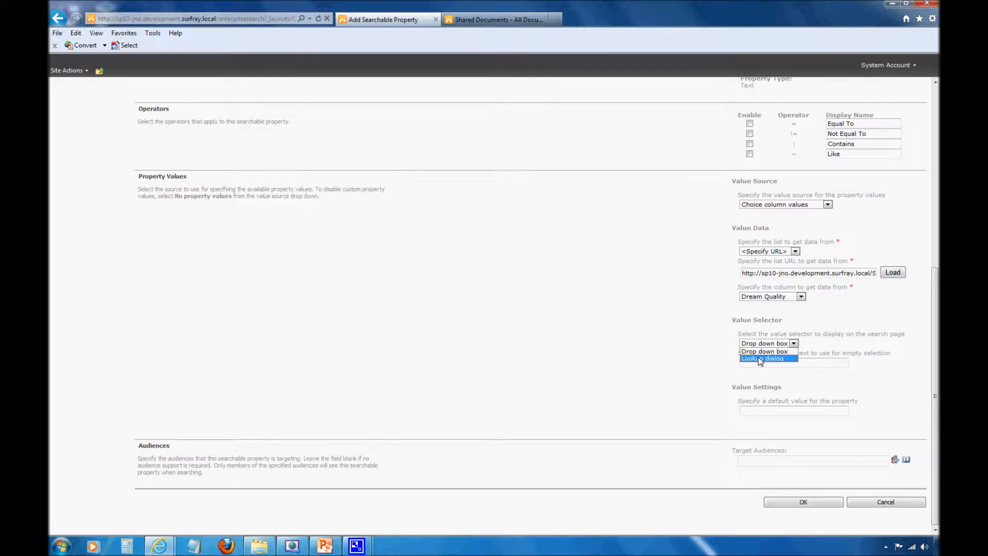
left_click(762, 358)
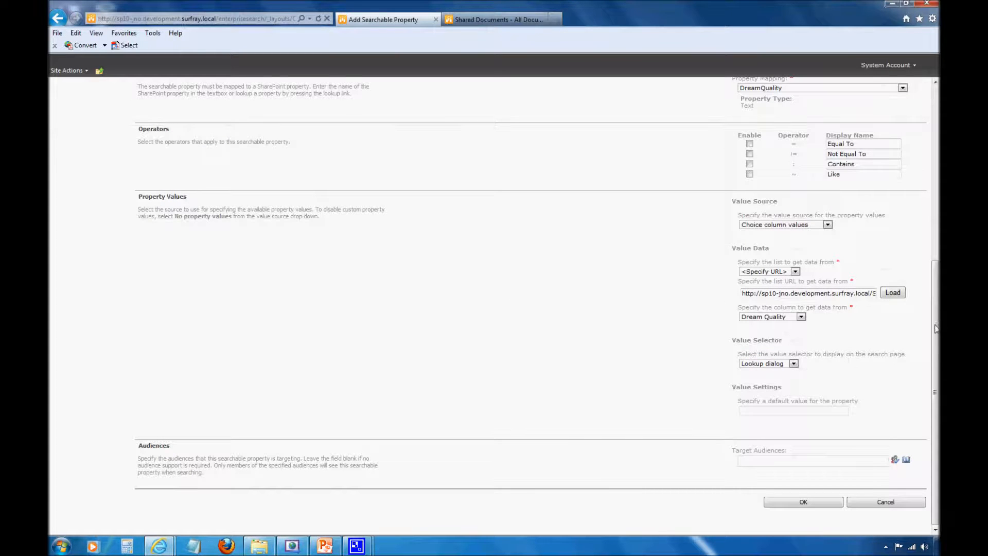
mouse_move(906, 366)
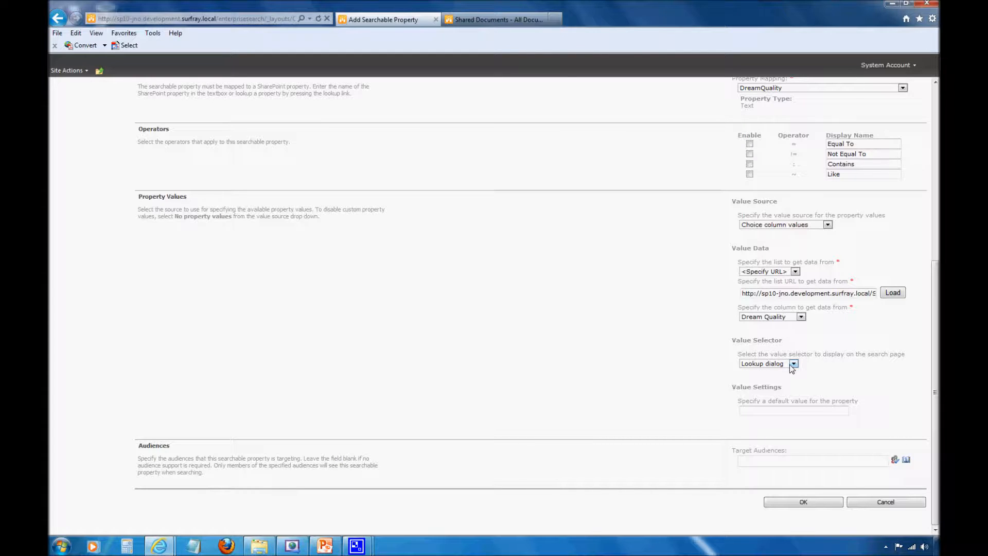
mouse_move(795, 371)
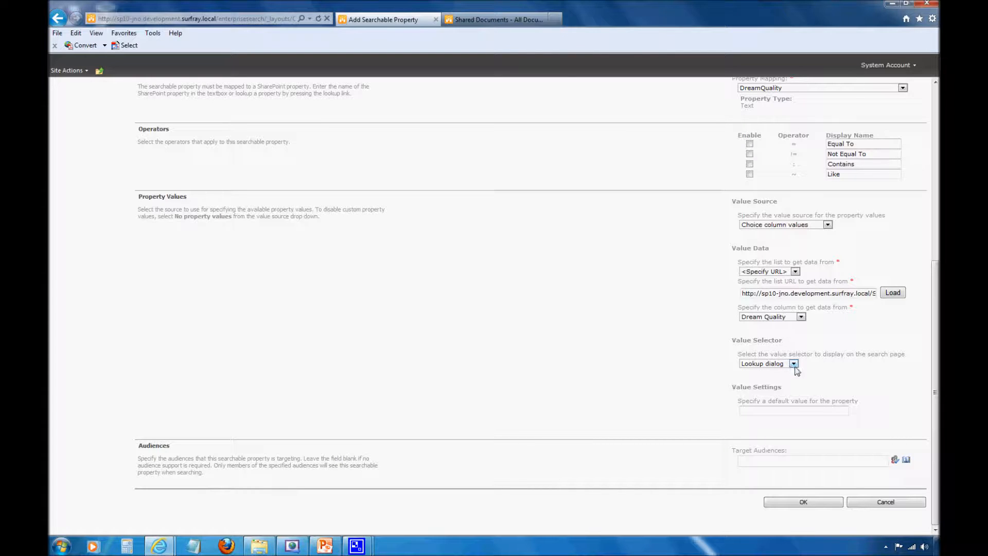
mouse_move(791, 373)
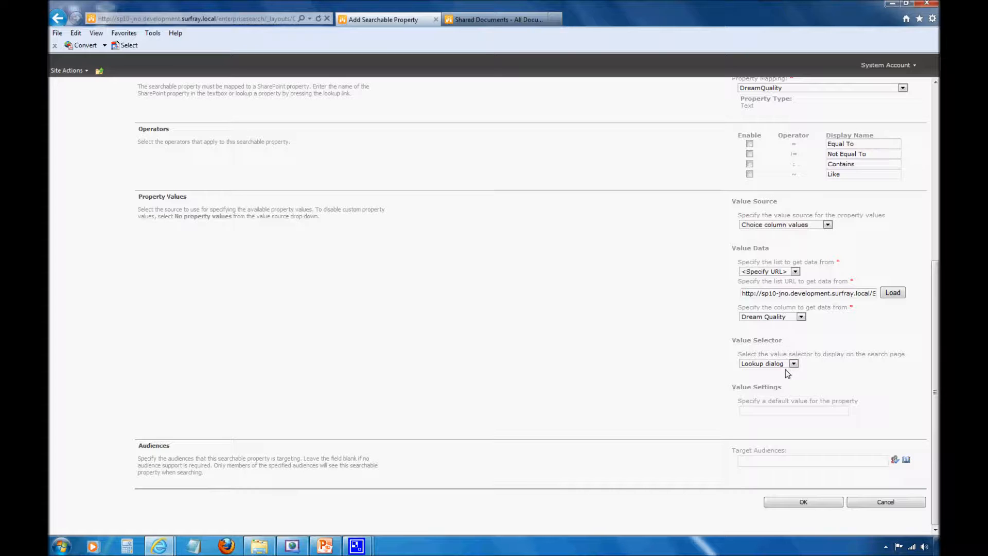
mouse_move(795, 364)
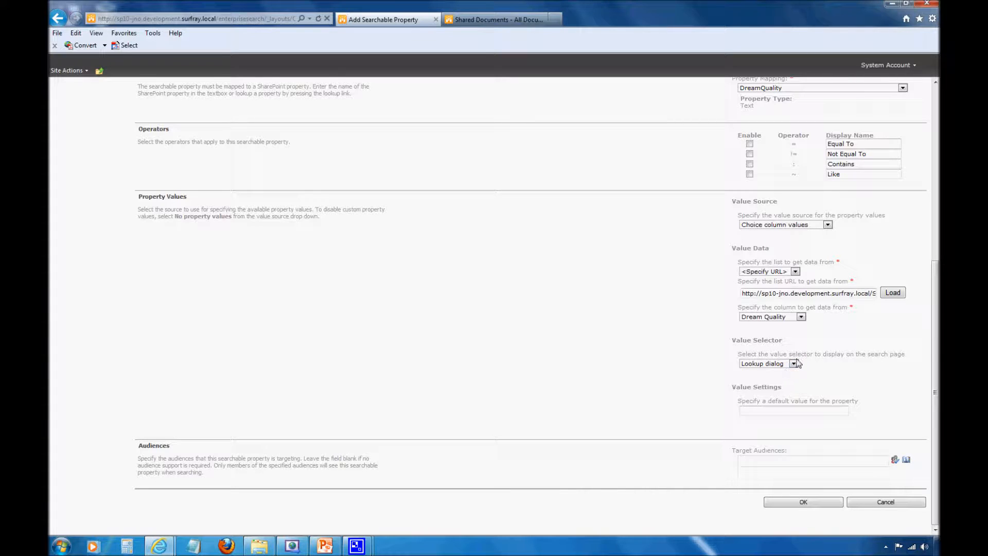
mouse_move(844, 315)
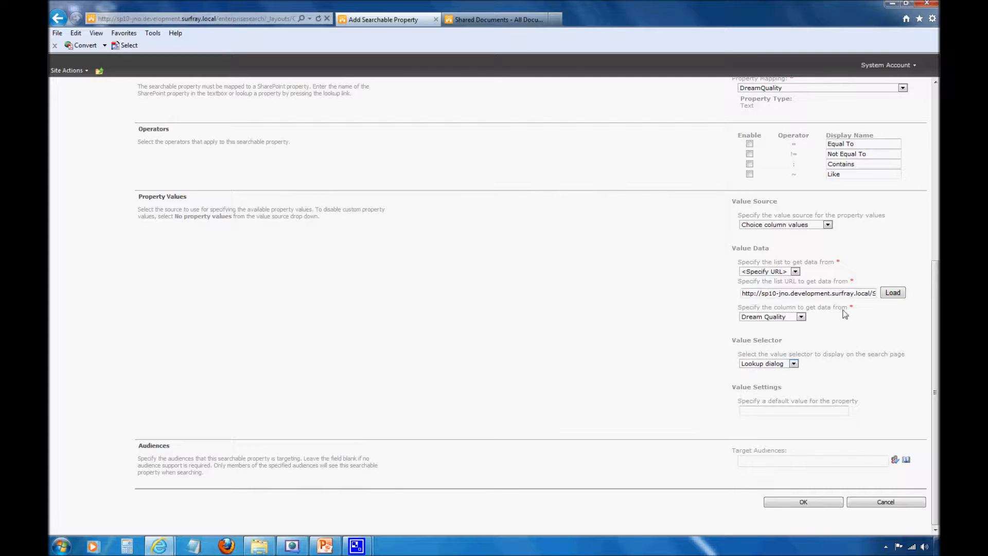
left_click(794, 271)
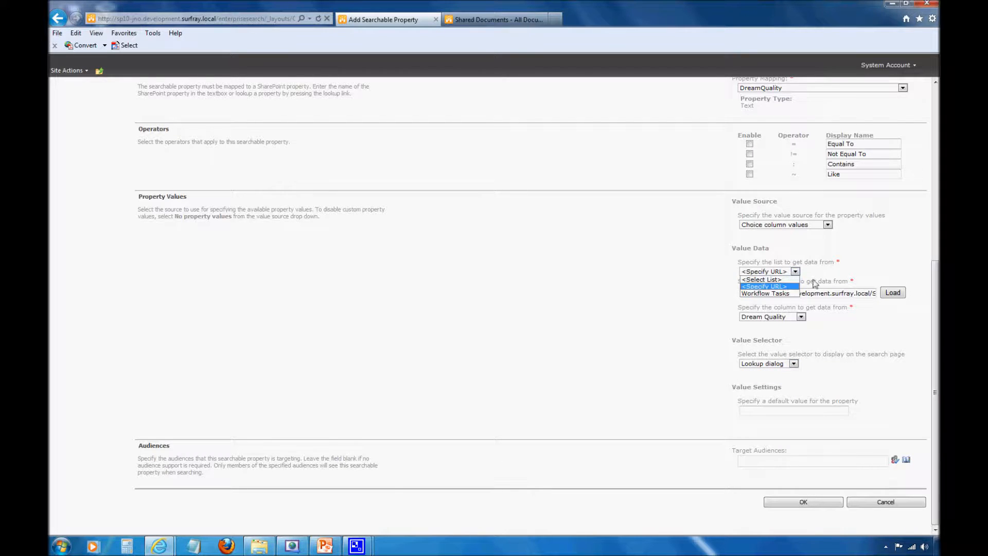
left_click(827, 225)
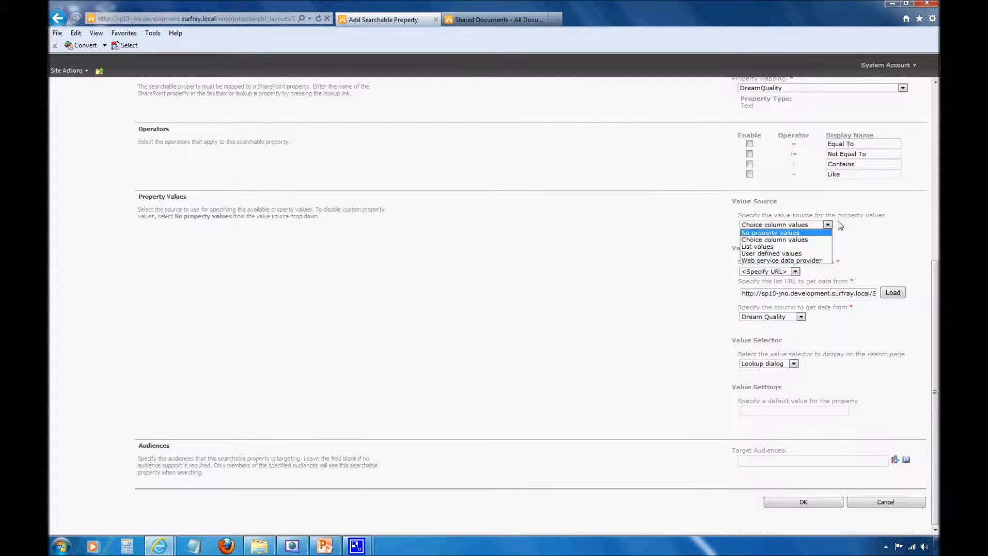
left_click(774, 239)
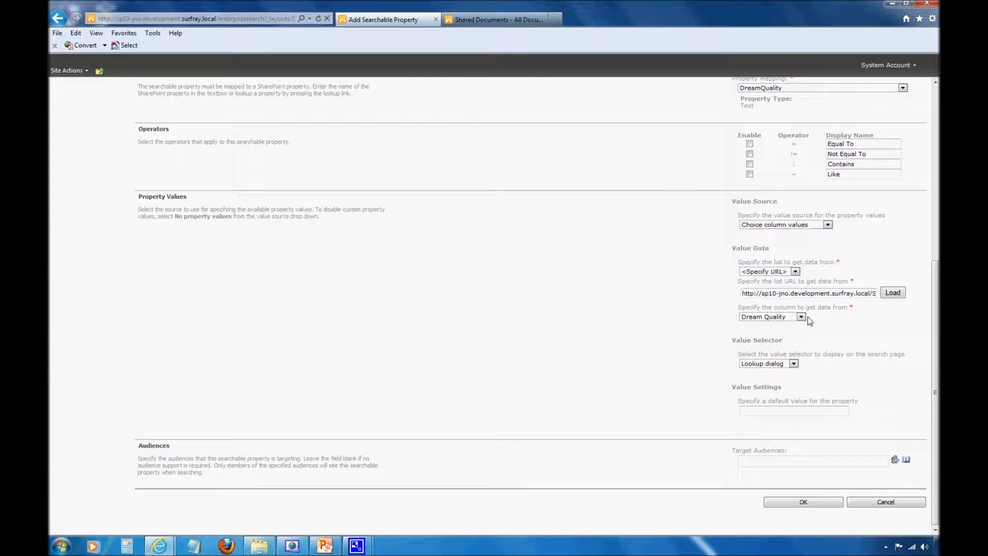
mouse_move(784, 418)
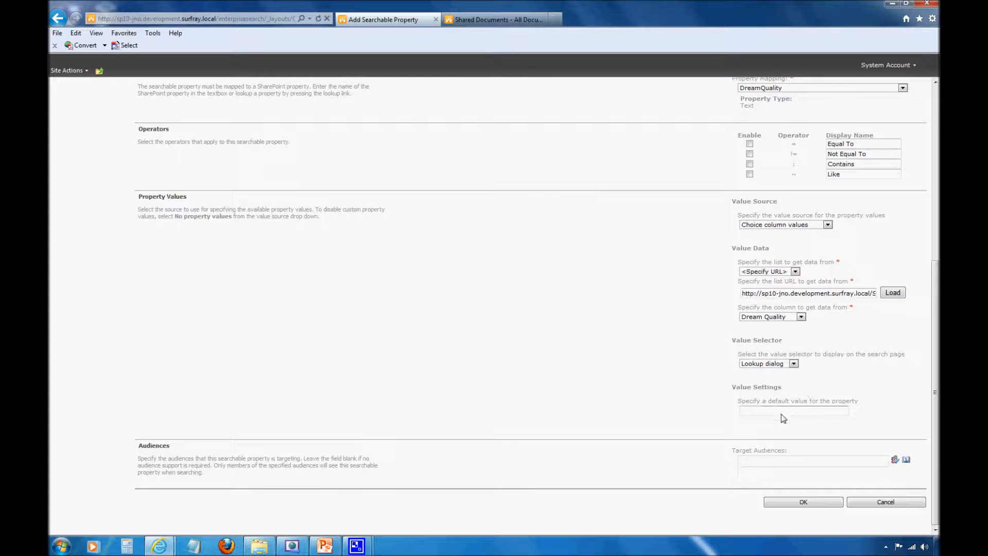
Step: Save Dream Quality with default value All so it lists beneath Dream Length
type("All")
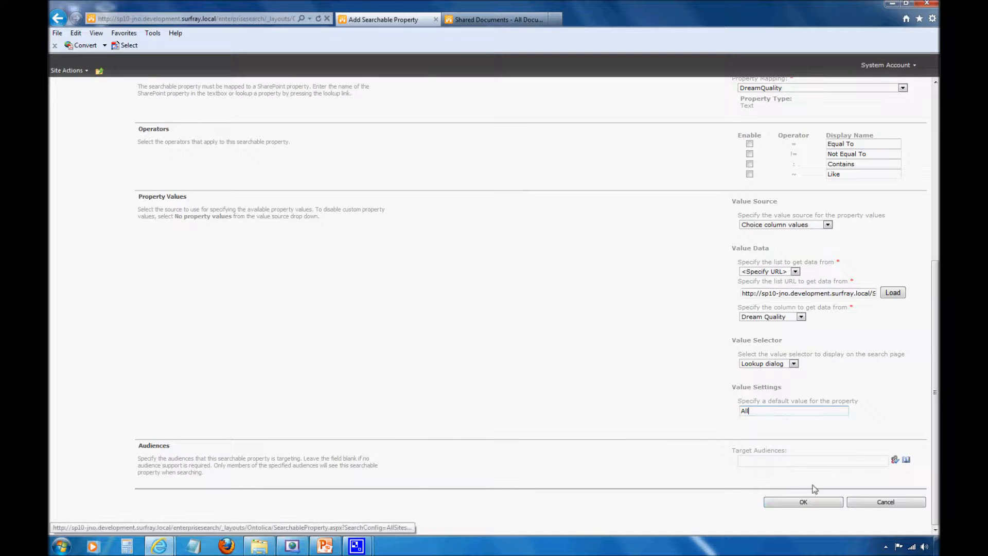
left_click(803, 501)
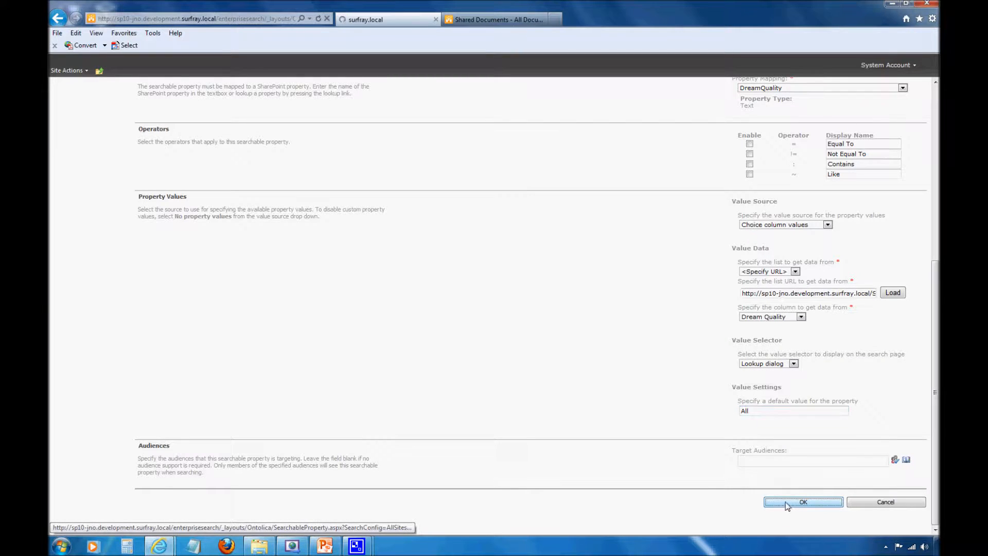
left_click(802, 502)
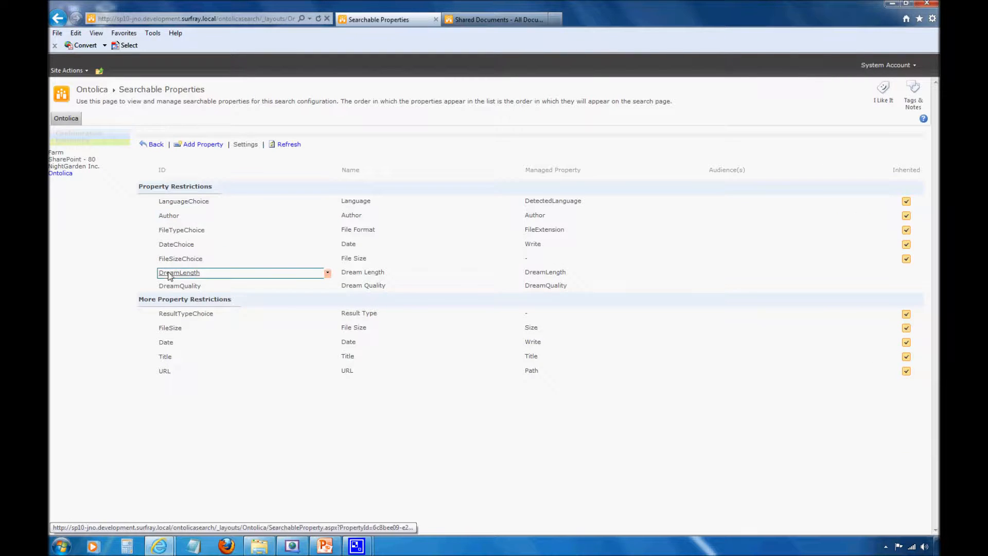
left_click(179, 285)
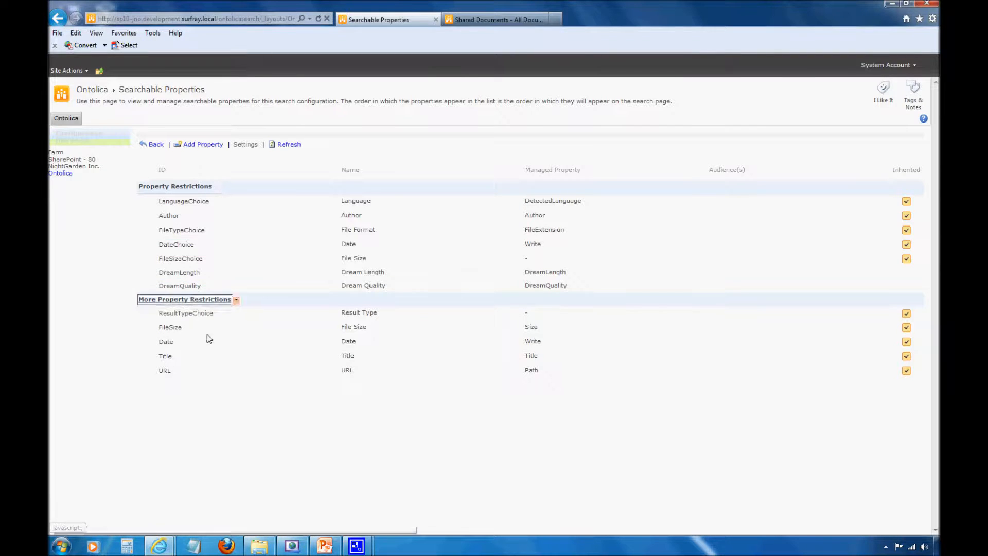
mouse_move(202, 328)
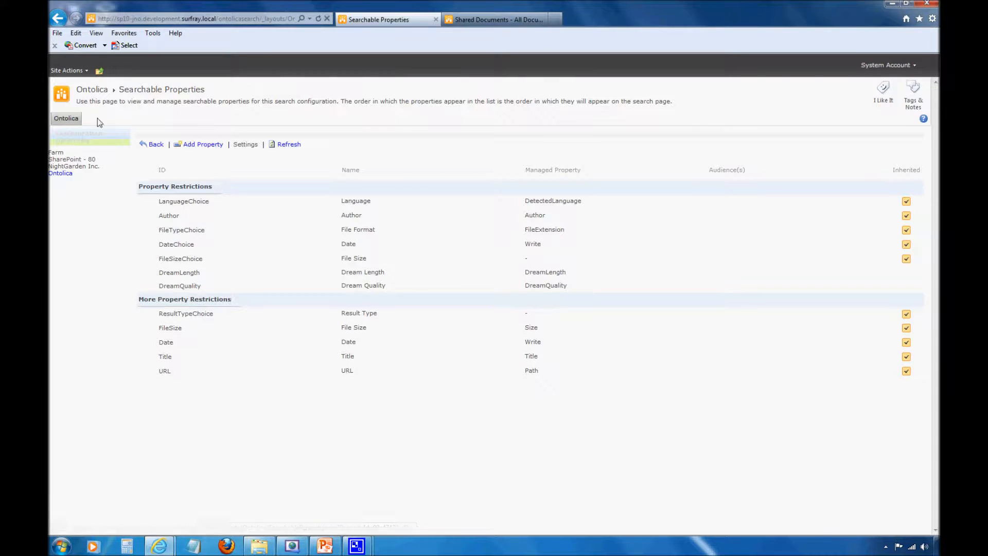
Step: Run an advanced search with Dream Length = Short, returning 7 documents
left_click(91, 89)
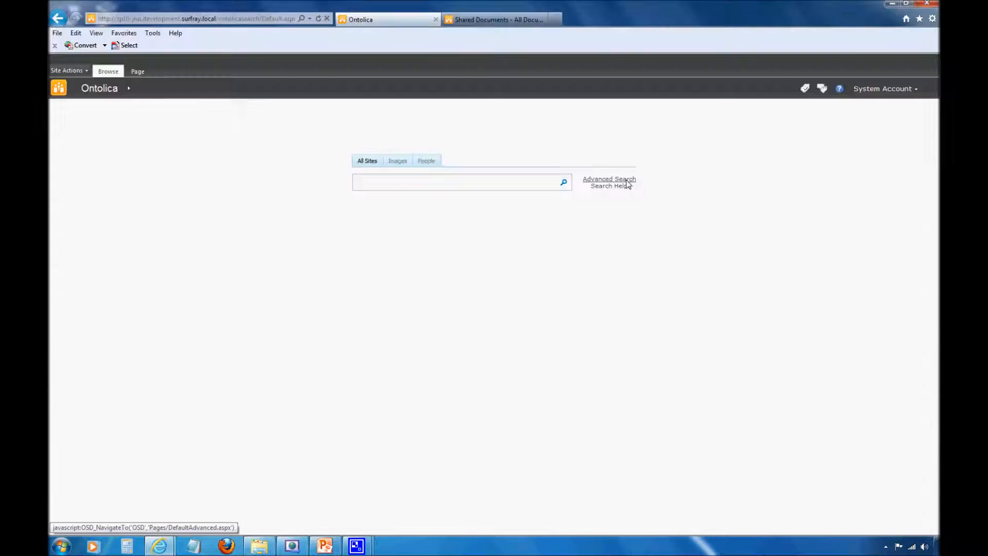
left_click(608, 179)
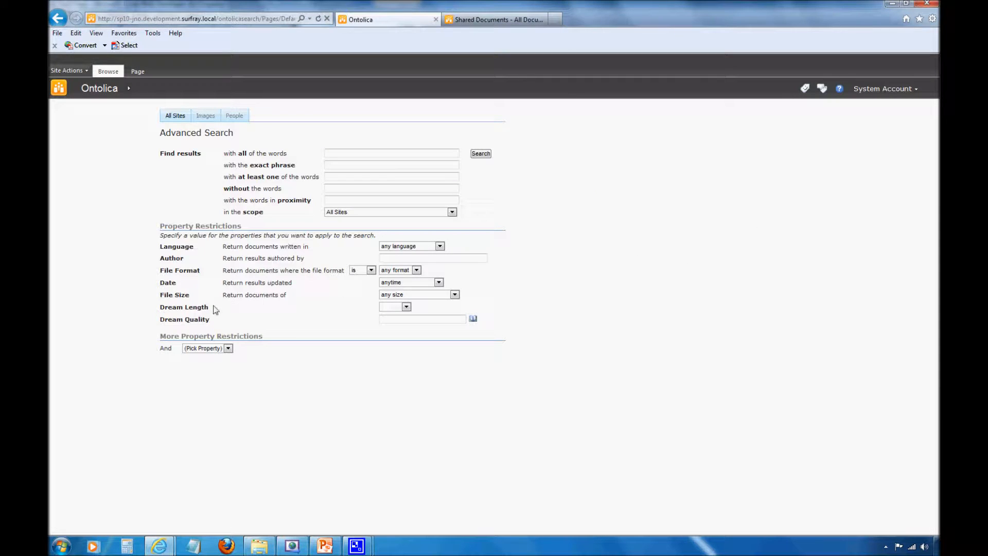
mouse_move(167, 326)
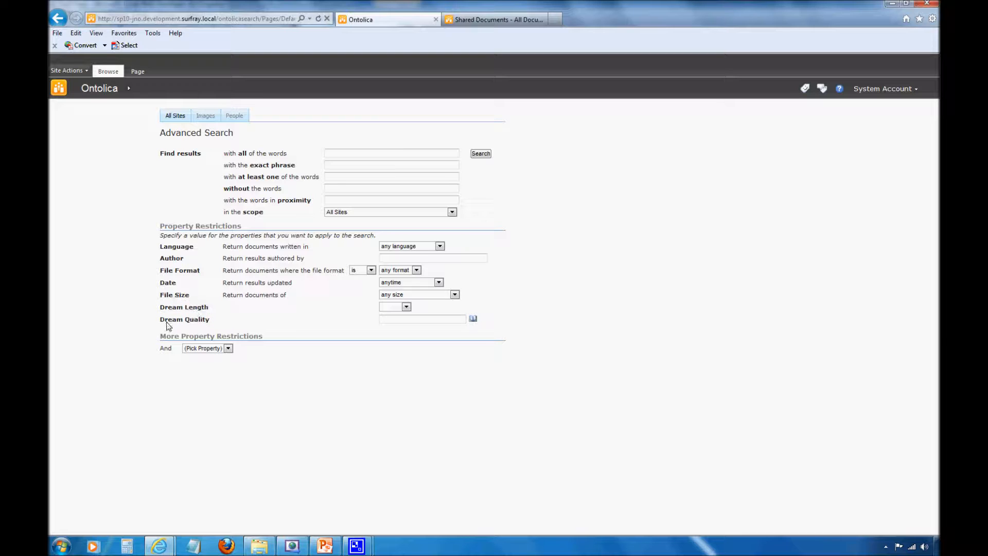
mouse_move(290, 332)
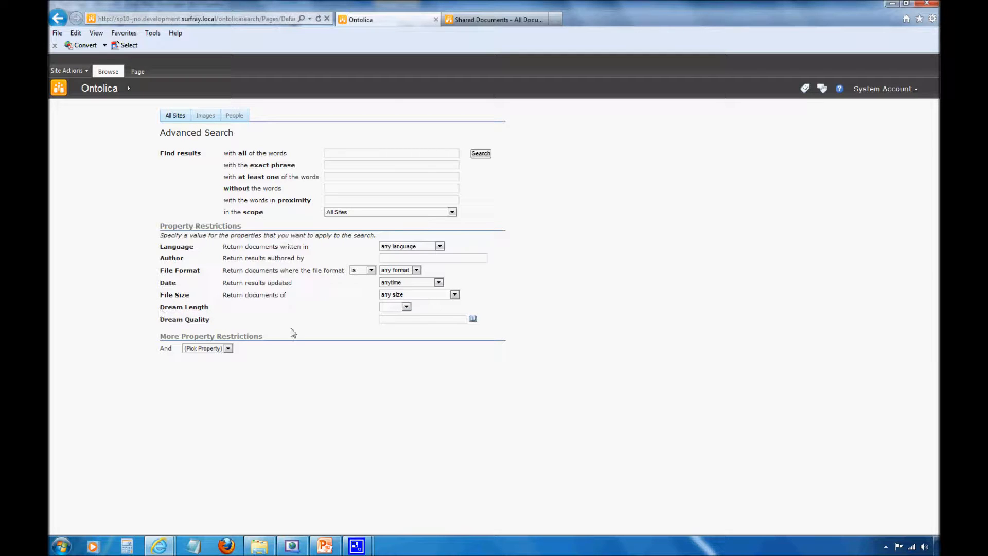
left_click(405, 307)
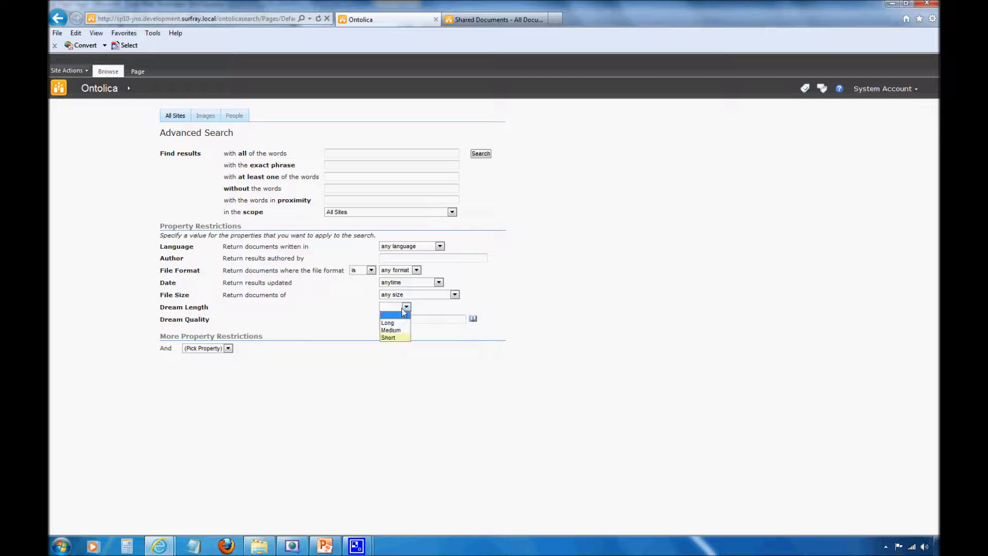
mouse_move(387, 322)
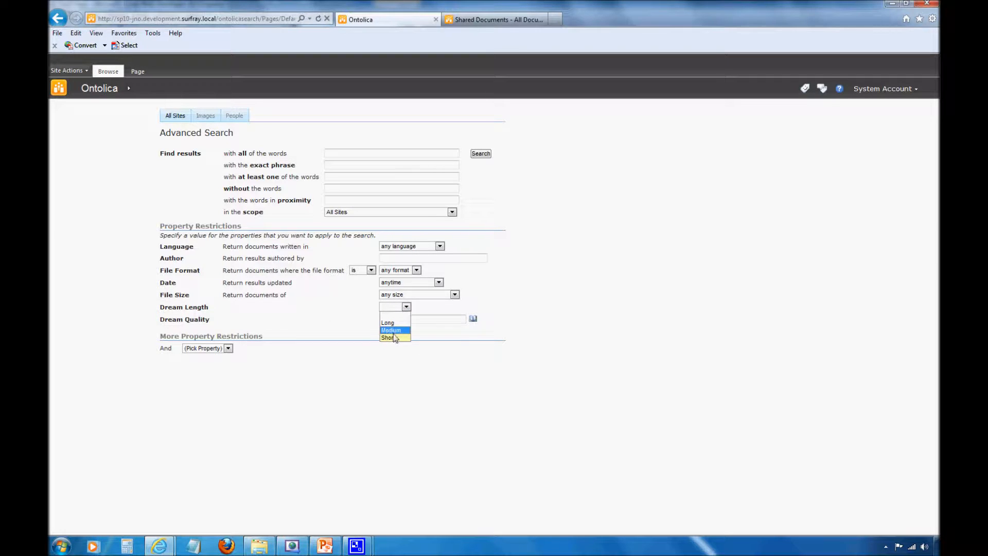
left_click(389, 338)
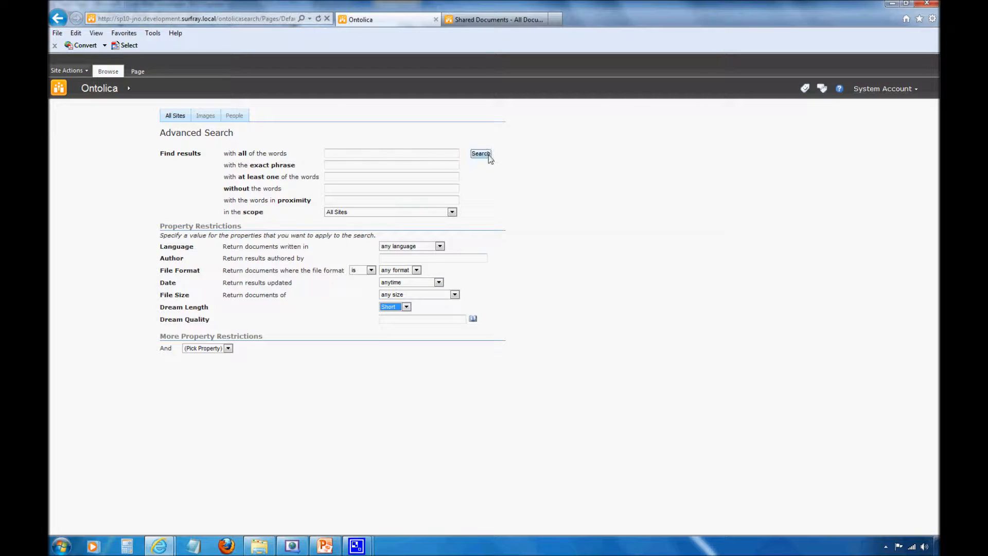
left_click(481, 153)
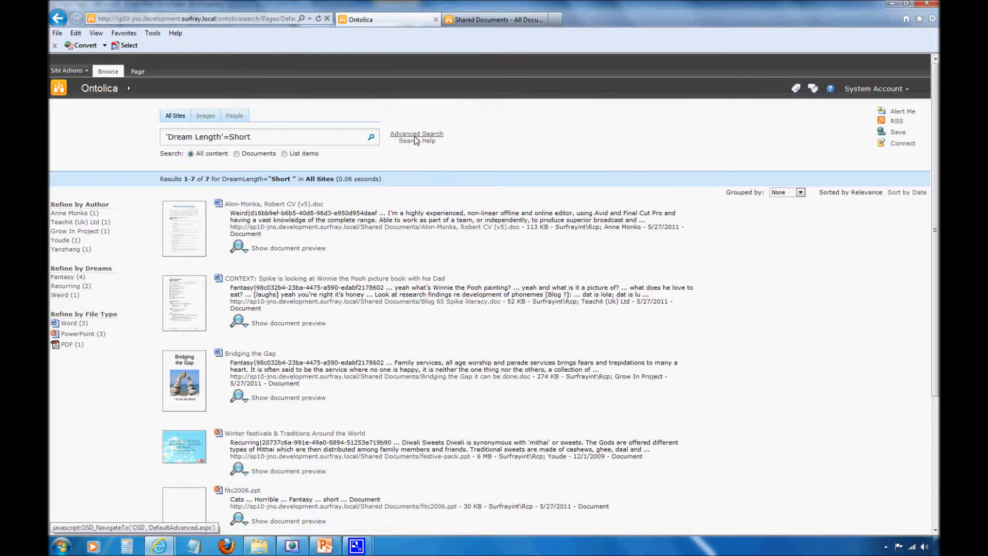
Step: Search with Dream Quality = Bad; Horrible picked in the lookup dialog, returning 3 documents
left_click(417, 134)
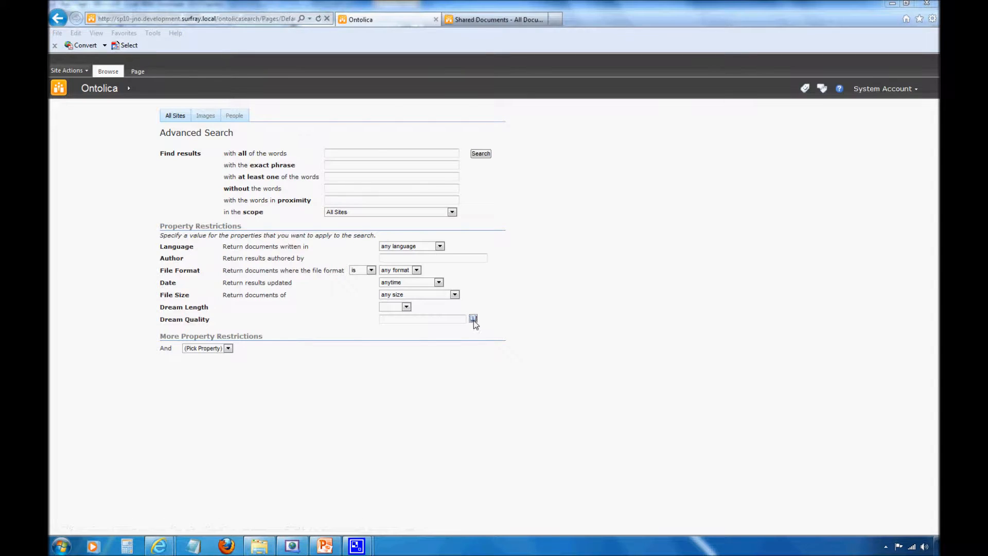
left_click(474, 319)
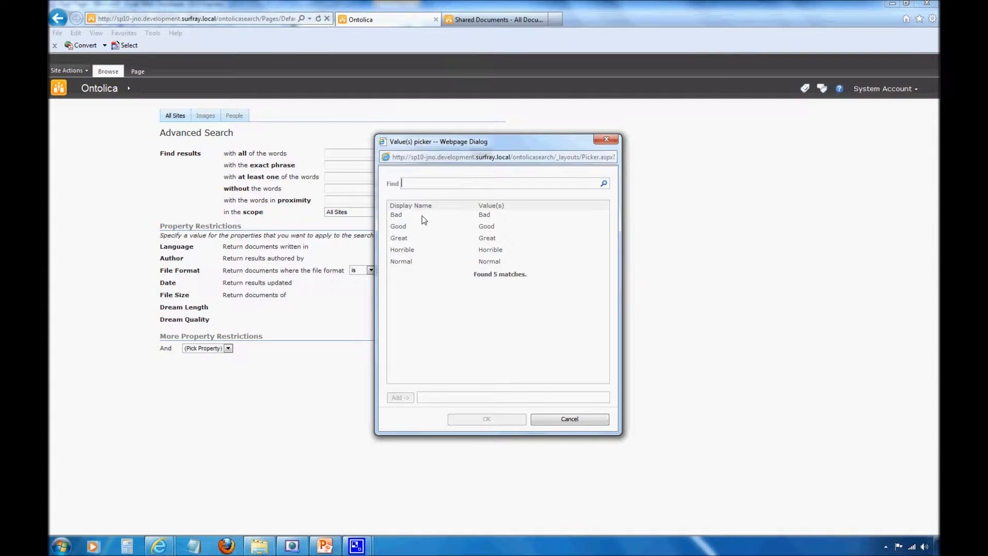
left_click(410, 214)
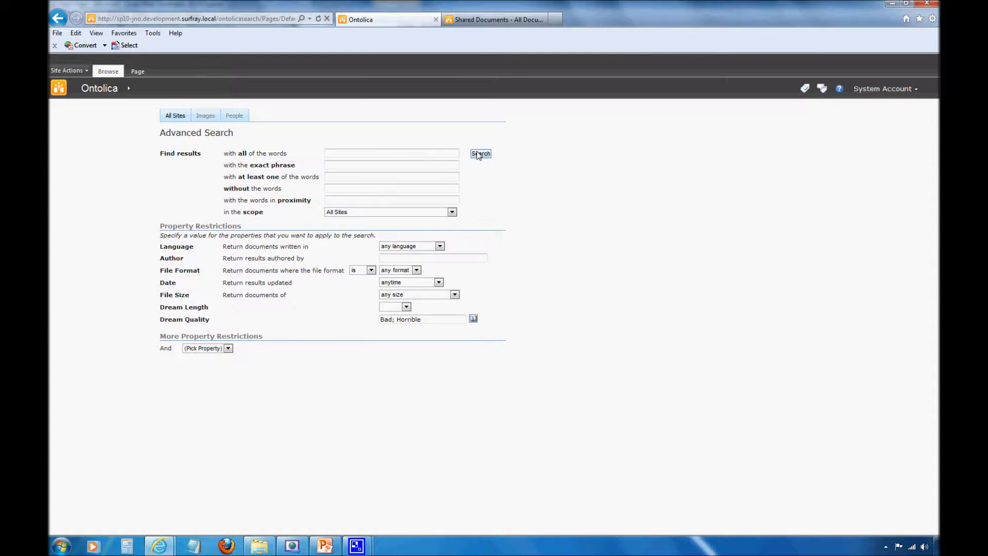
left_click(481, 153)
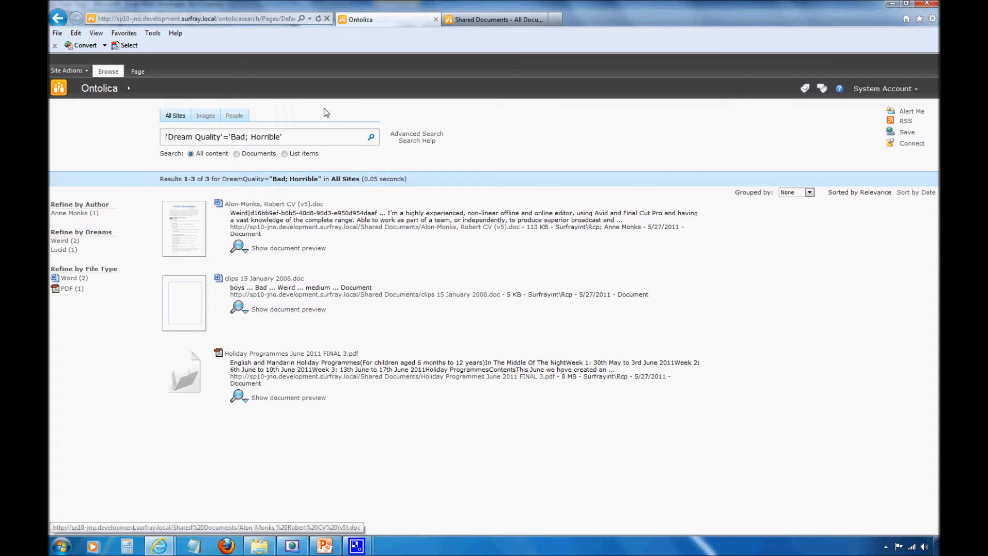
mouse_move(429, 477)
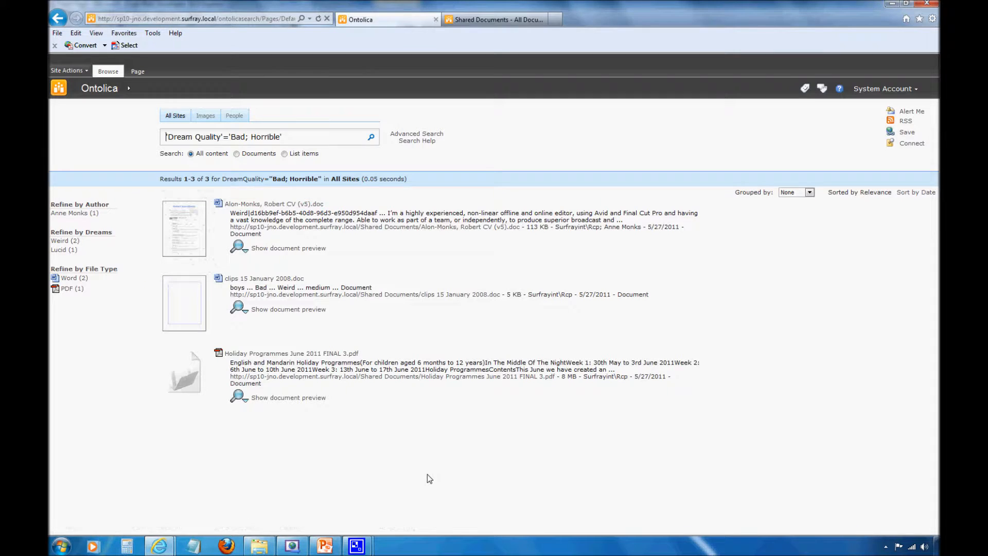